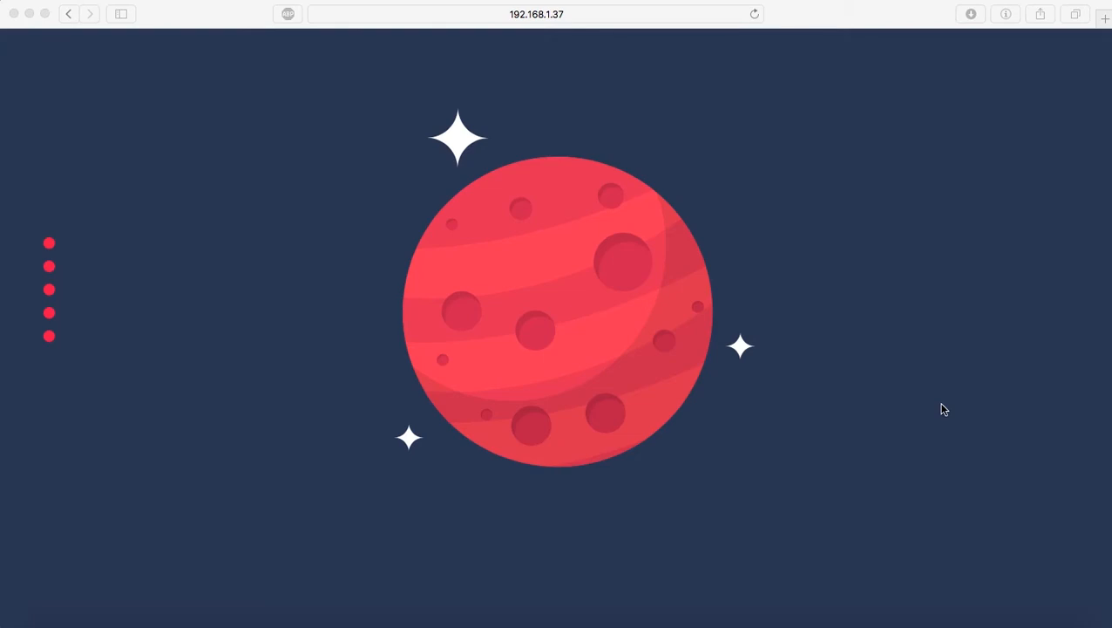
{"action": "mouse_move", "coordinate": [1071, 157]}
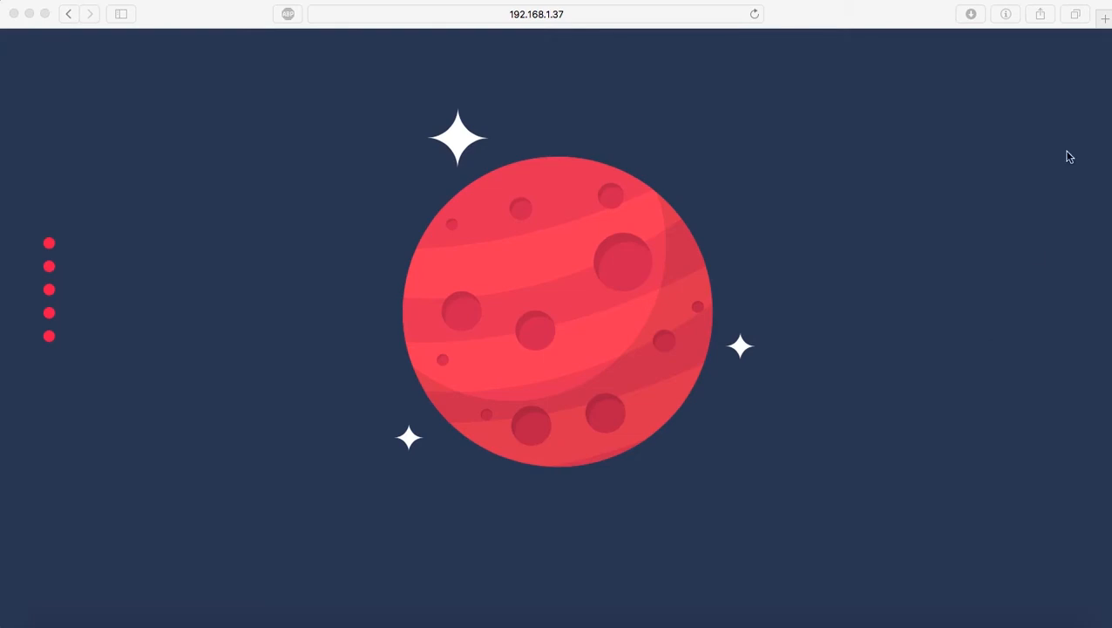
{"action": "mouse_move", "coordinate": [1037, 230]}
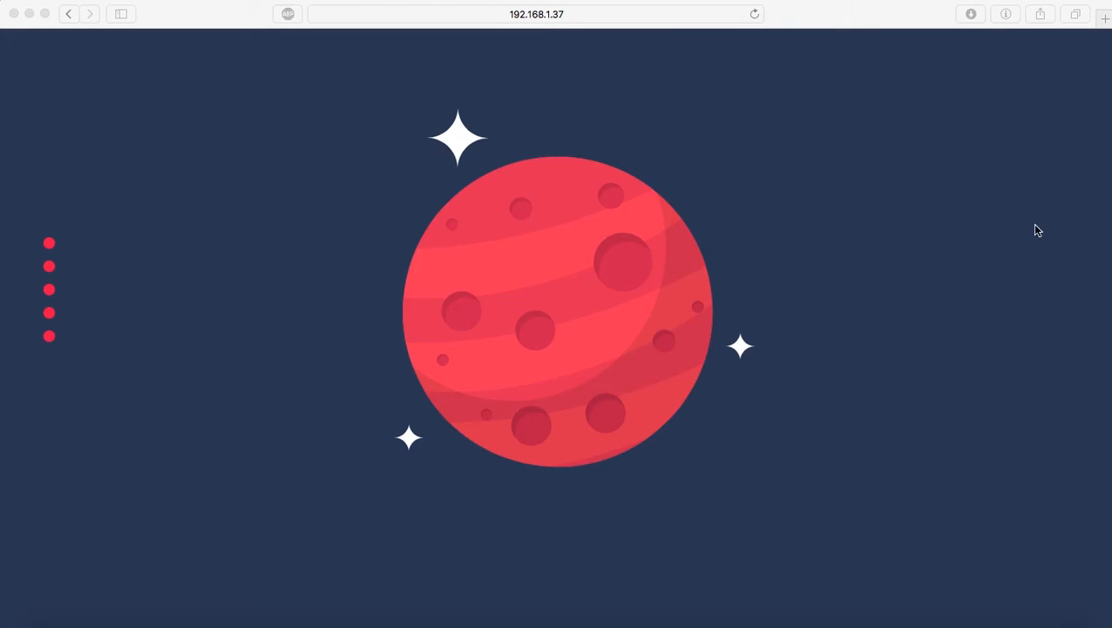
Scroll the Safari preview from the red planet to the alien, then test the top red dot
{"action": "scroll", "scroll_direction": "right", "scroll_amount": 3}
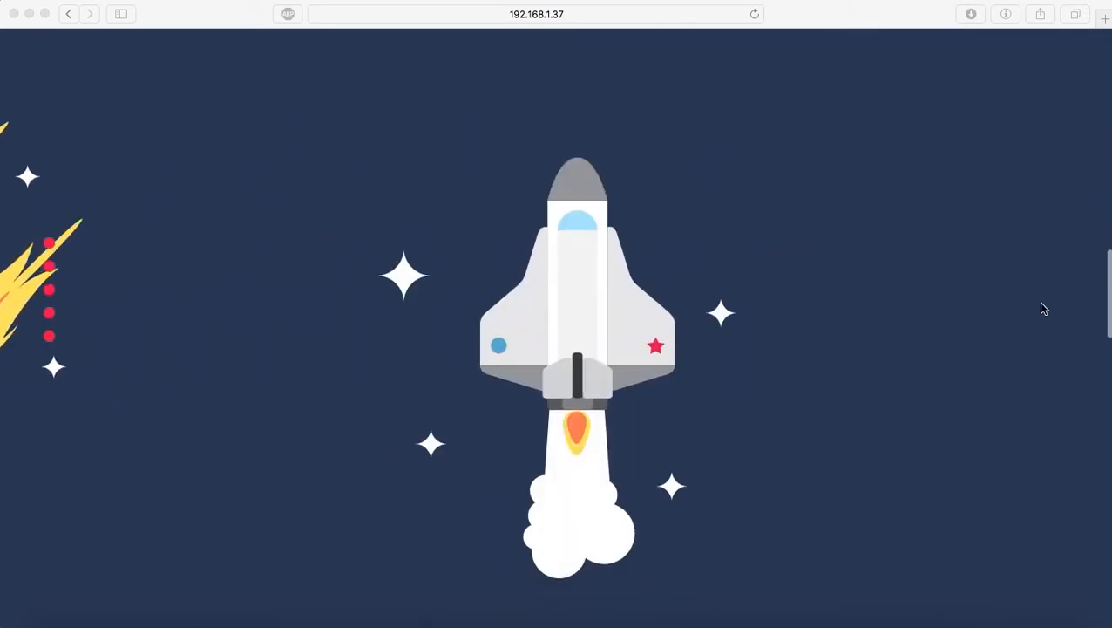
{"action": "scroll", "scroll_direction": "down", "scroll_amount": 3}
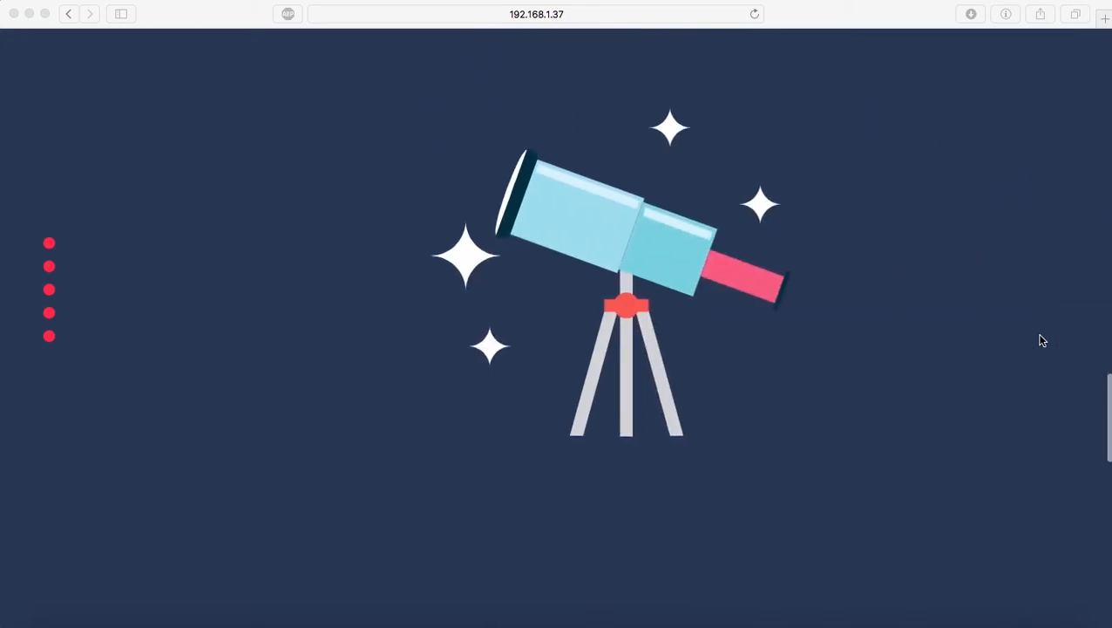
{"action": "scroll", "scroll_direction": "down", "scroll_amount": 3}
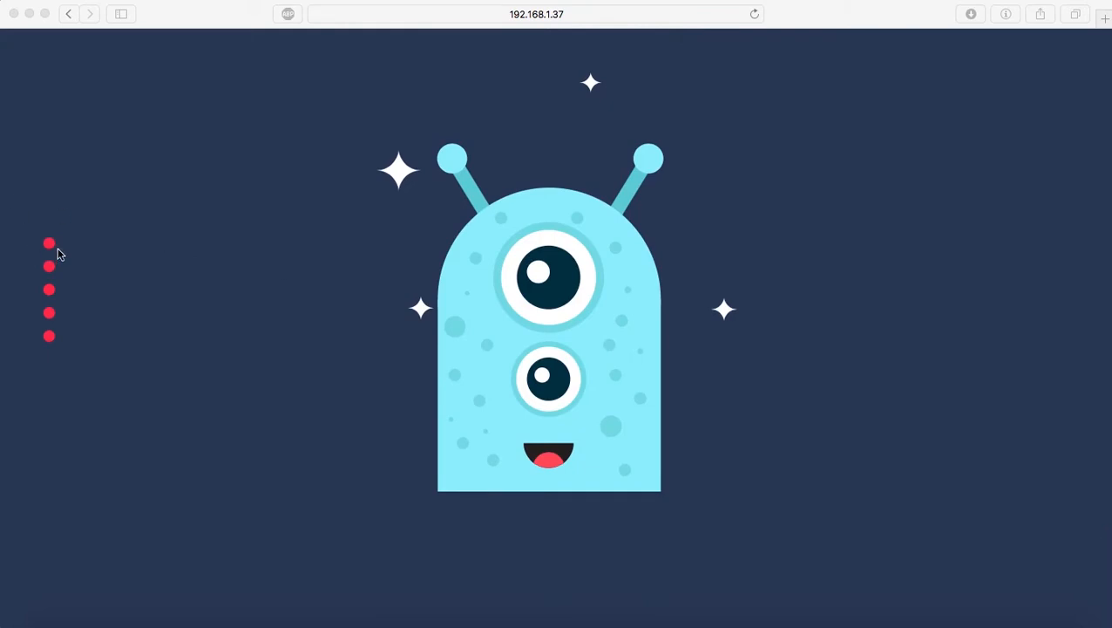
{"action": "mouse_move", "coordinate": [47, 303]}
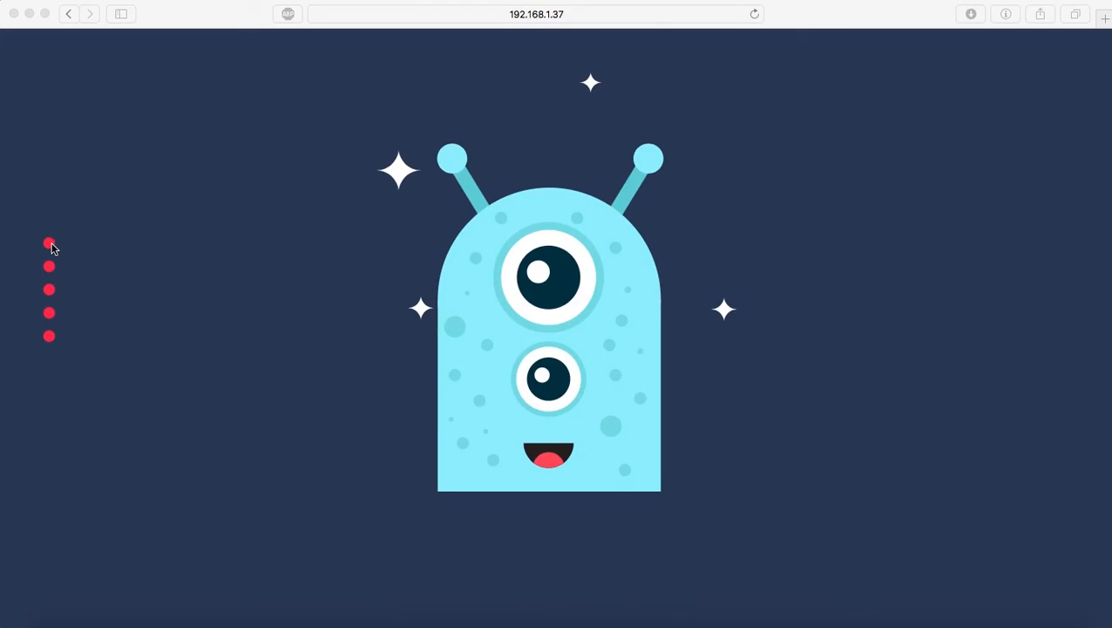
{"action": "left_click", "coordinate": [49, 243]}
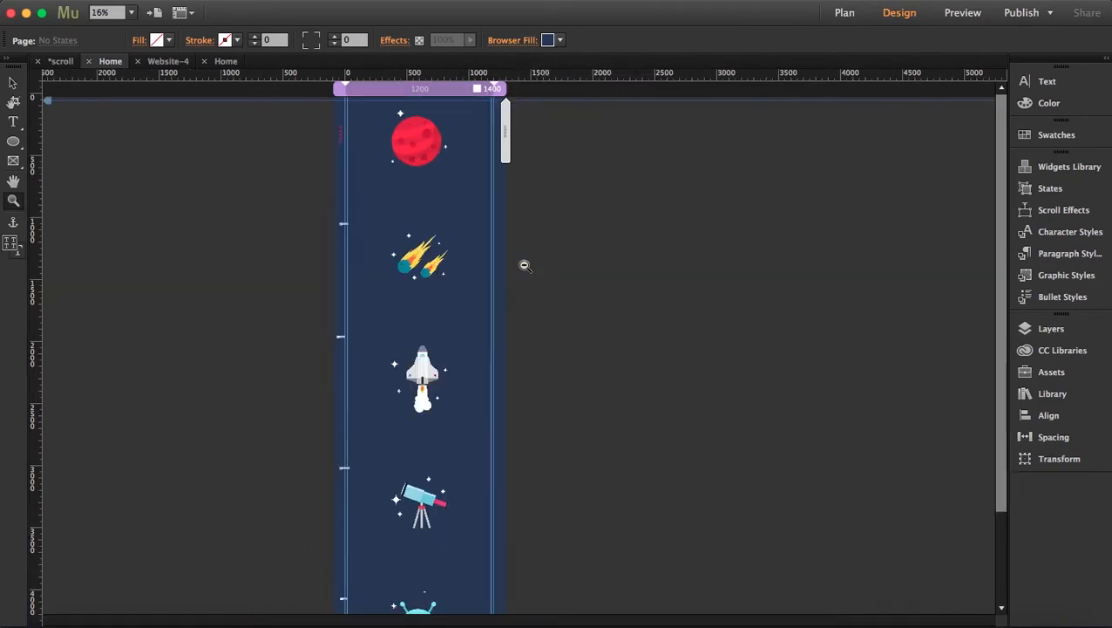
Zoom out on the scroll site, switch to the new site's Home page and edit Browser Fill
{"action": "left_click", "coordinate": [131, 12]}
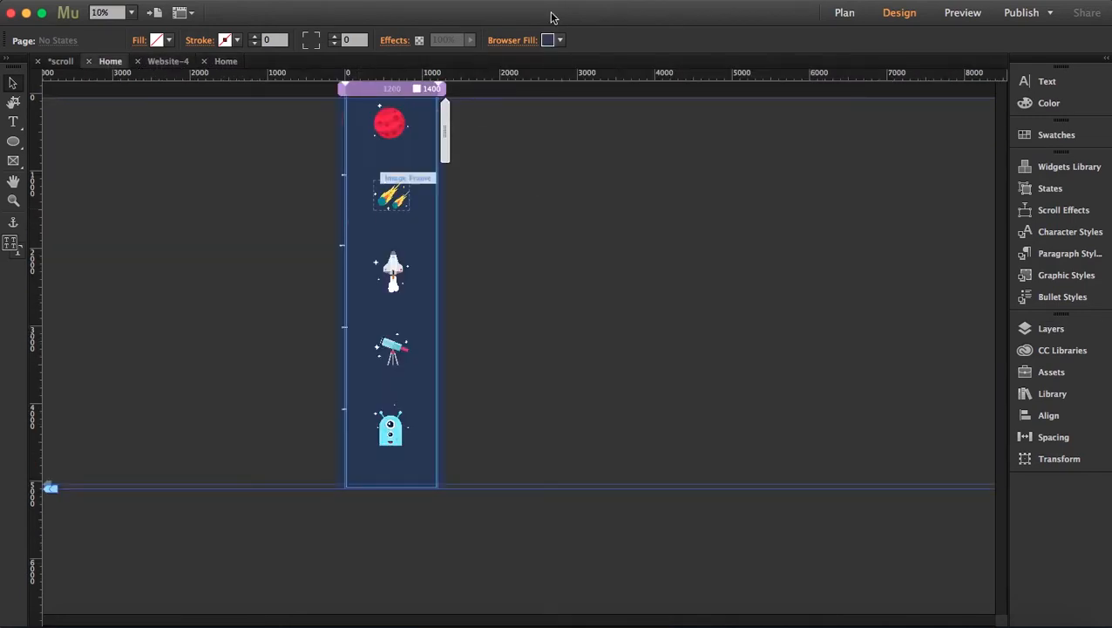
{"action": "left_click", "coordinate": [547, 40]}
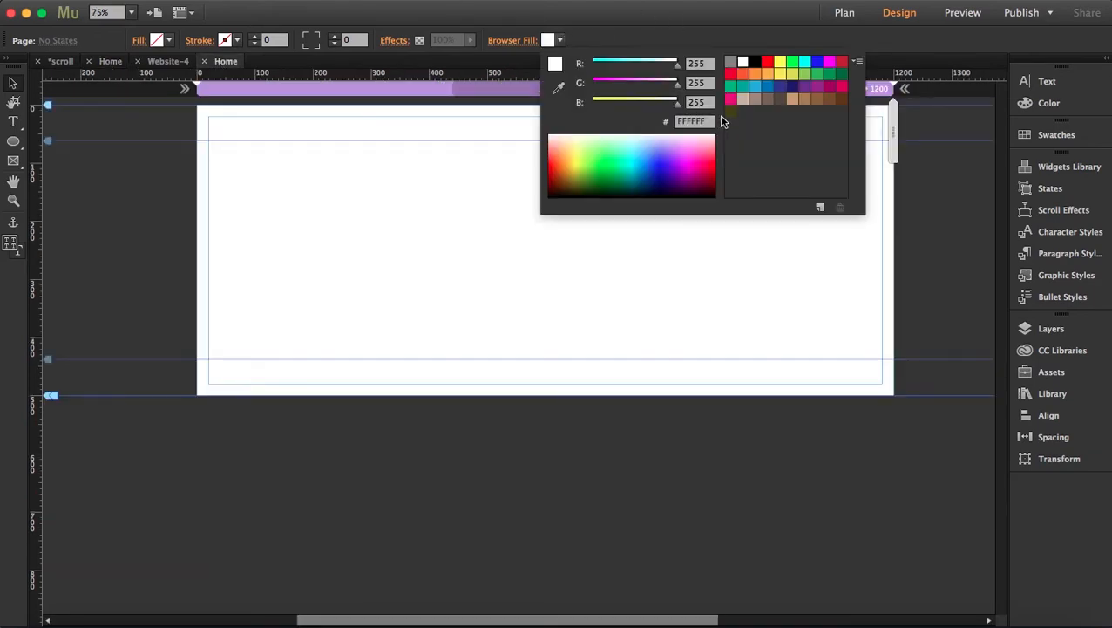
{"action": "left_click", "coordinate": [674, 185]}
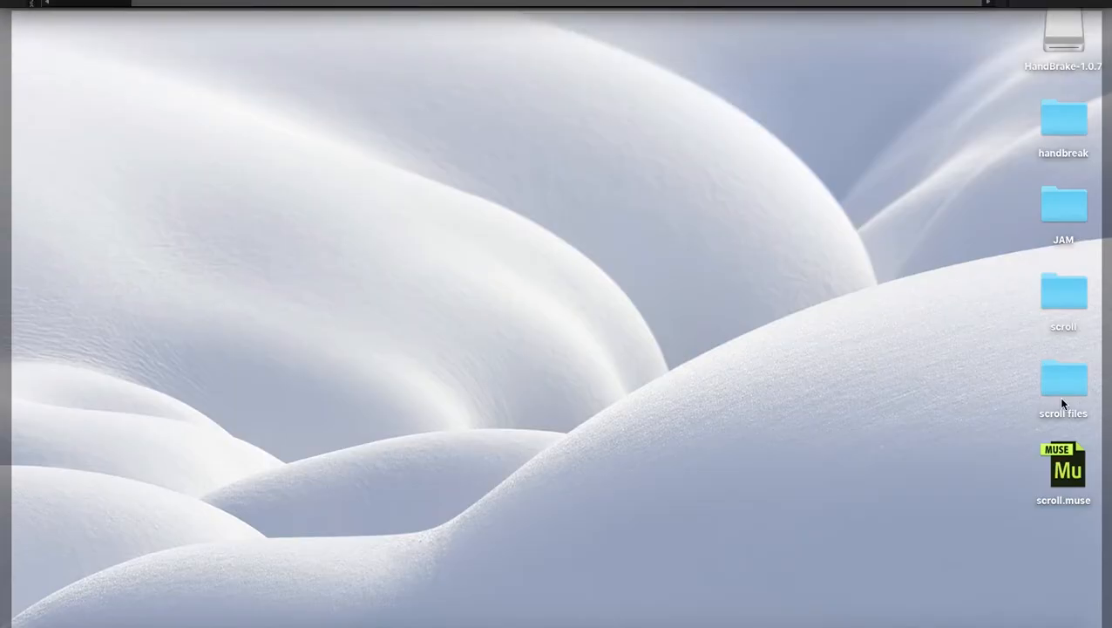
Open the scroll files folder on the desktop
{"action": "double_click", "coordinate": [1062, 378]}
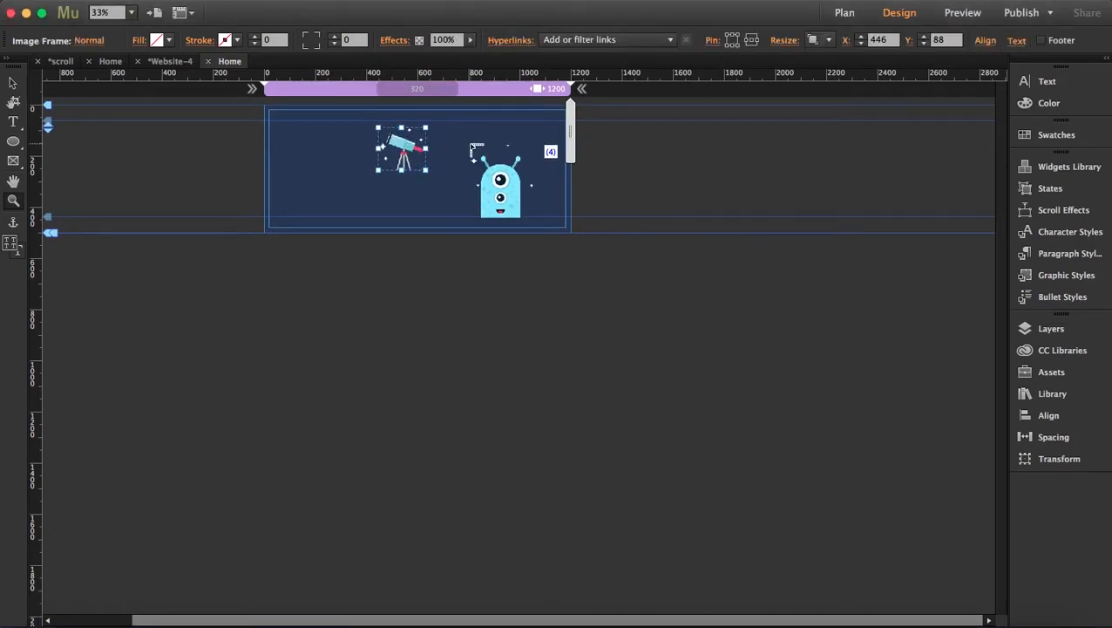
Place the illustrations, moving the telescope lower left and the planet to top centre
{"action": "left_click_drag", "start_coordinate": [501, 183], "coordinate": [395, 219]}
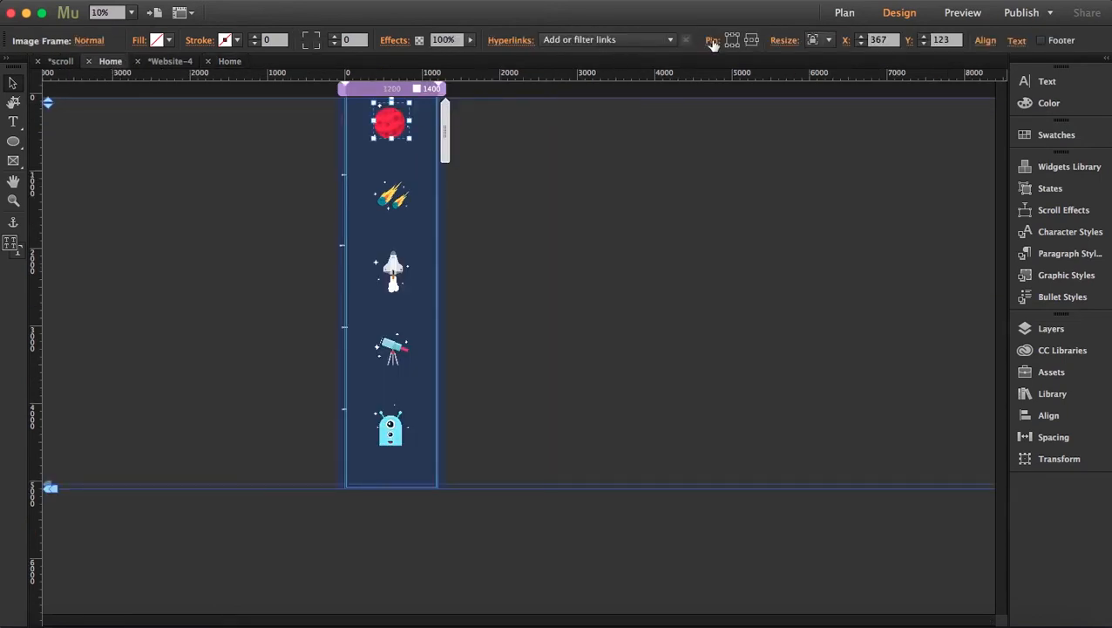
{"action": "left_click", "coordinate": [712, 40]}
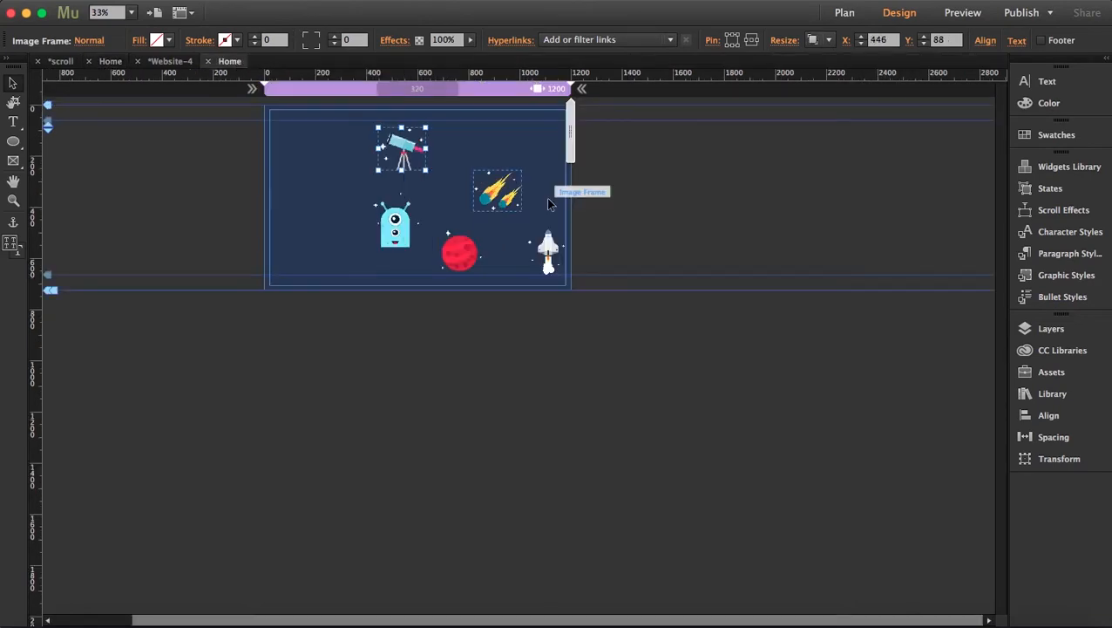
{"action": "left_click_drag", "start_coordinate": [401, 149], "coordinate": [356, 262]}
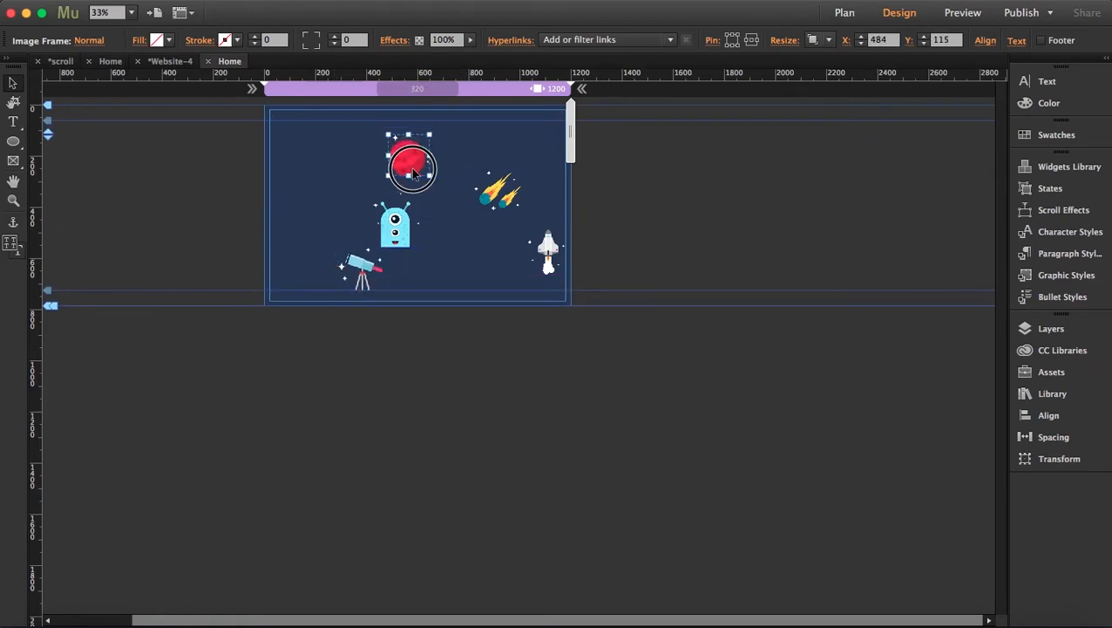
{"action": "left_click_drag", "start_coordinate": [410, 166], "coordinate": [418, 157]}
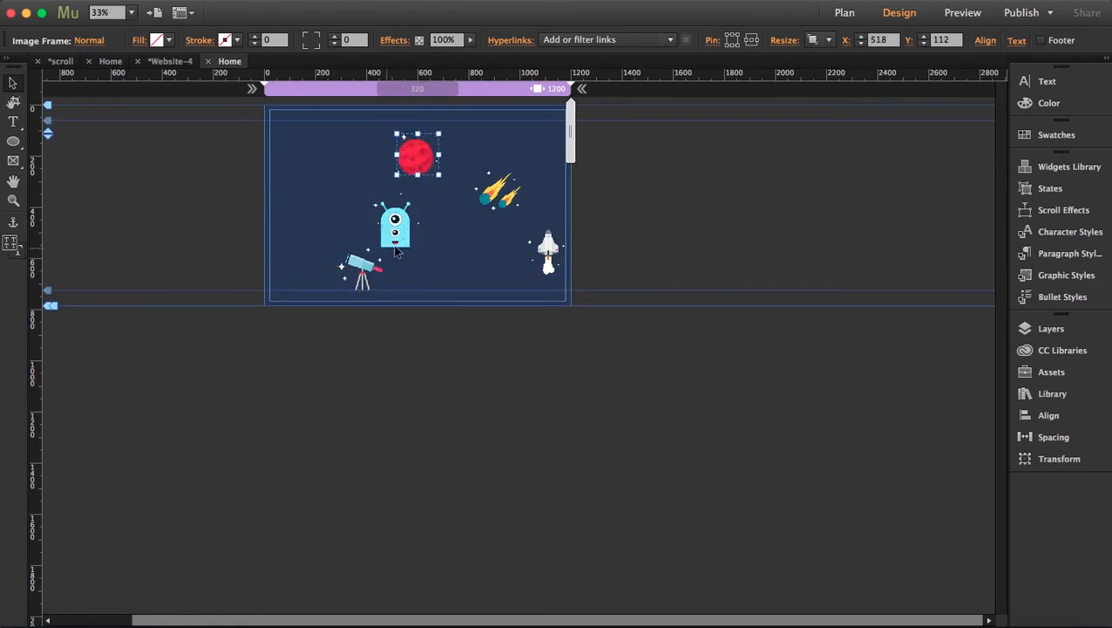
Lengthen the page, centre the rocket and push the alien to the bottom
{"action": "left_click_drag", "start_coordinate": [395, 229], "coordinate": [682, 241]}
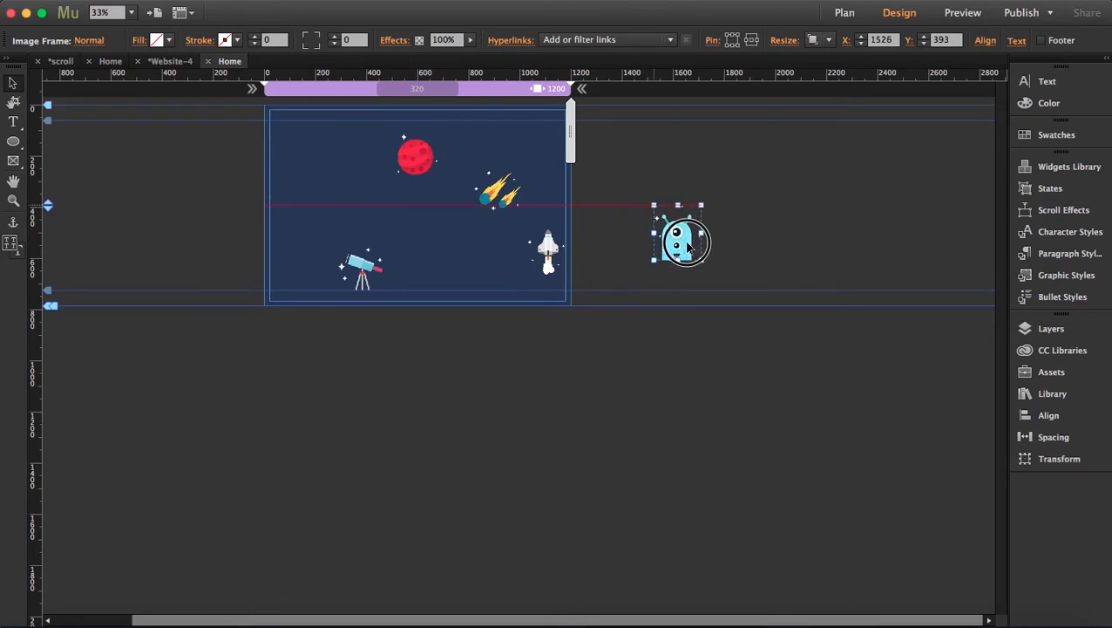
{"action": "left_click_drag", "start_coordinate": [685, 242], "coordinate": [423, 244]}
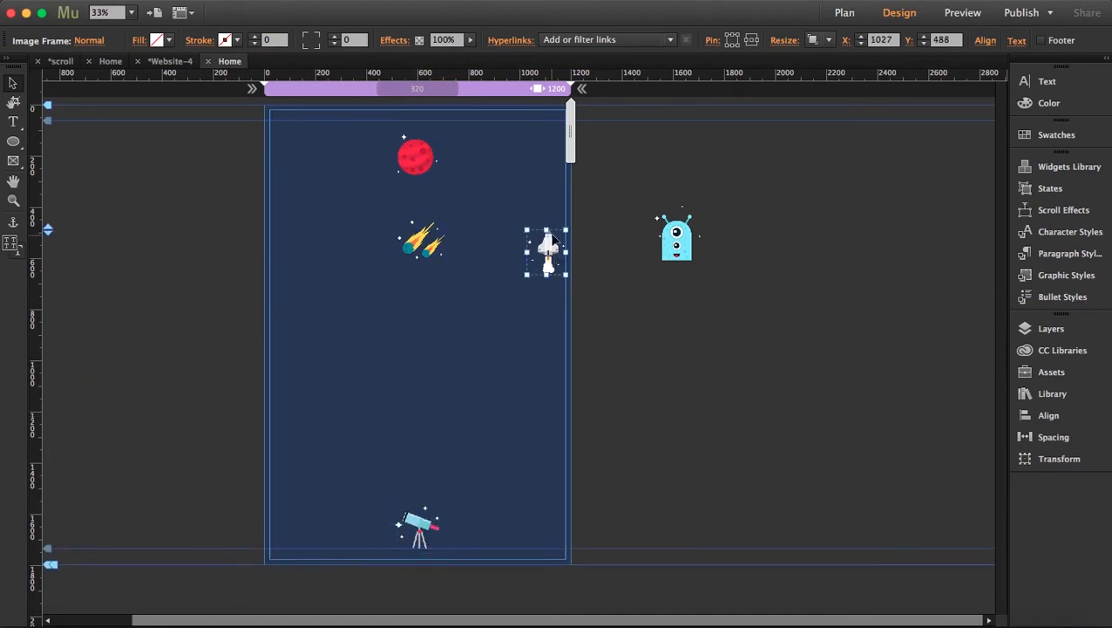
{"action": "left_click_drag", "start_coordinate": [547, 253], "coordinate": [421, 405]}
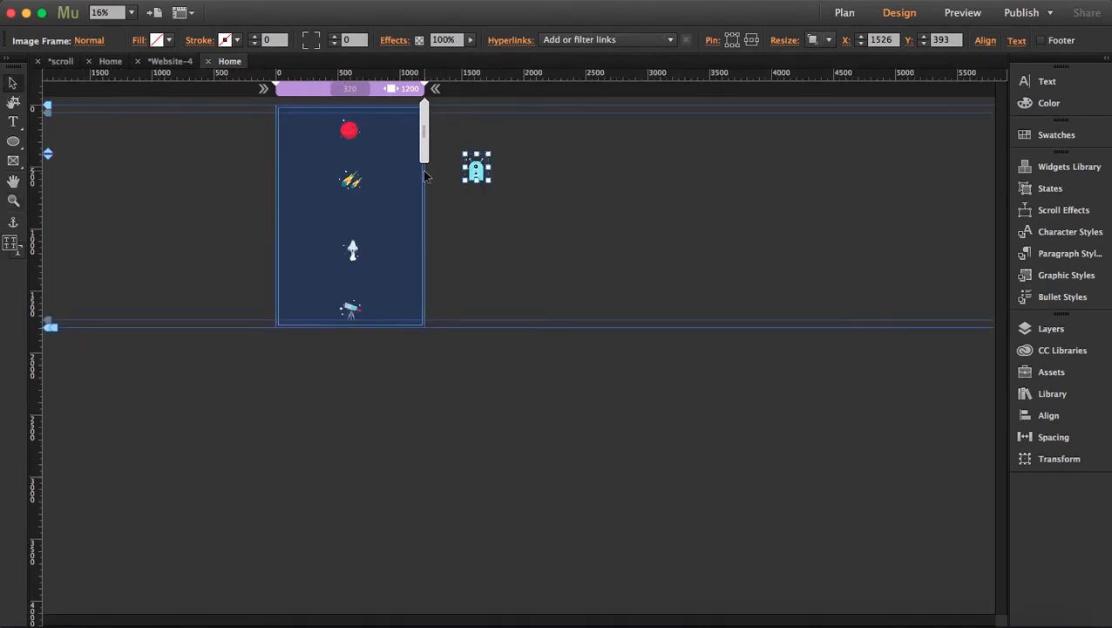
{"action": "left_click_drag", "start_coordinate": [477, 168], "coordinate": [373, 402]}
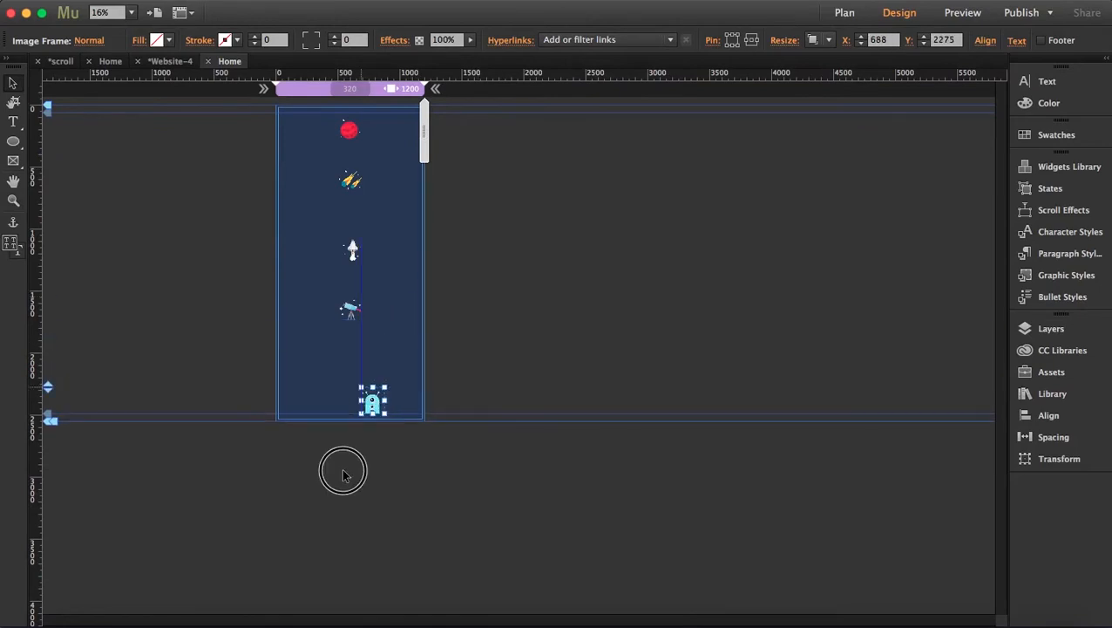
{"action": "left_click_drag", "start_coordinate": [373, 400], "coordinate": [351, 471]}
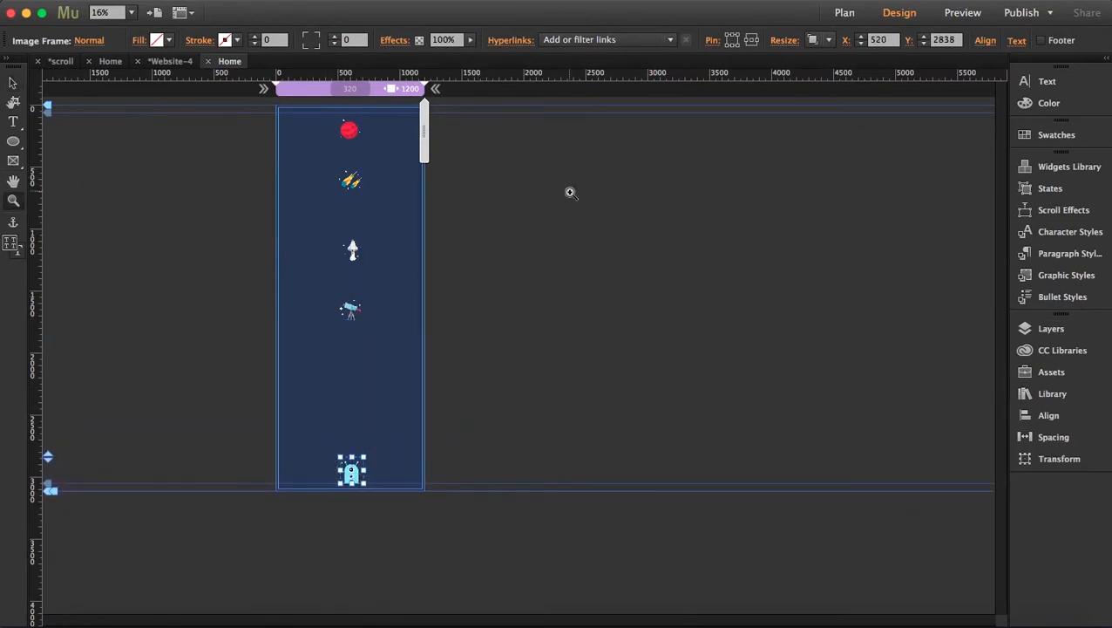
Zoom in and scale up the planet, meteor and rocket illustrations by their corner handles
{"action": "left_click", "coordinate": [571, 193]}
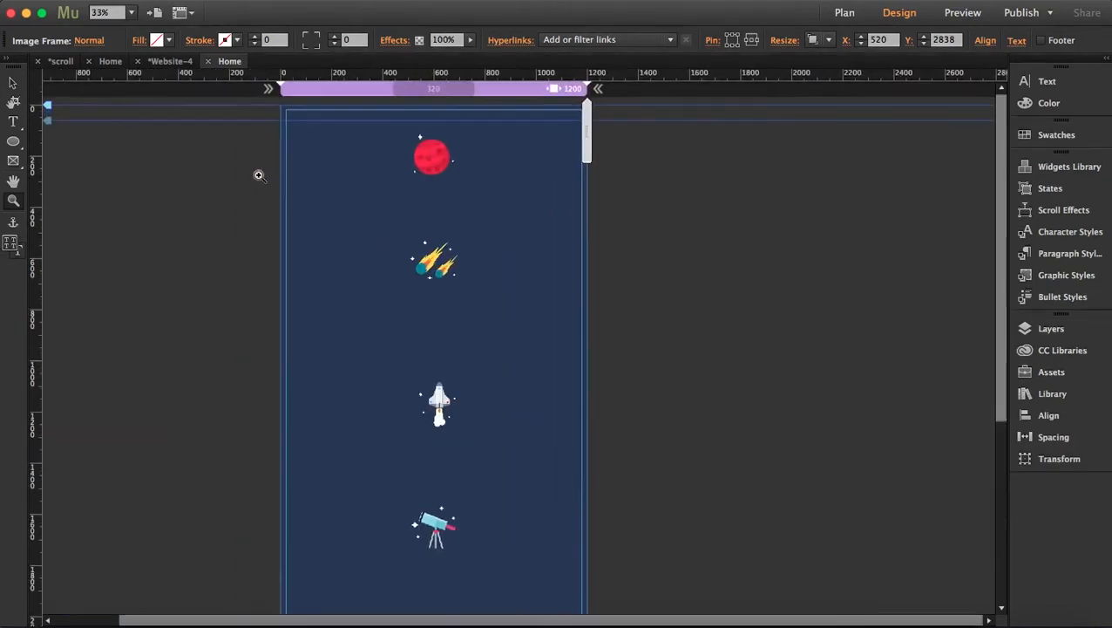
{"action": "left_click", "coordinate": [433, 157]}
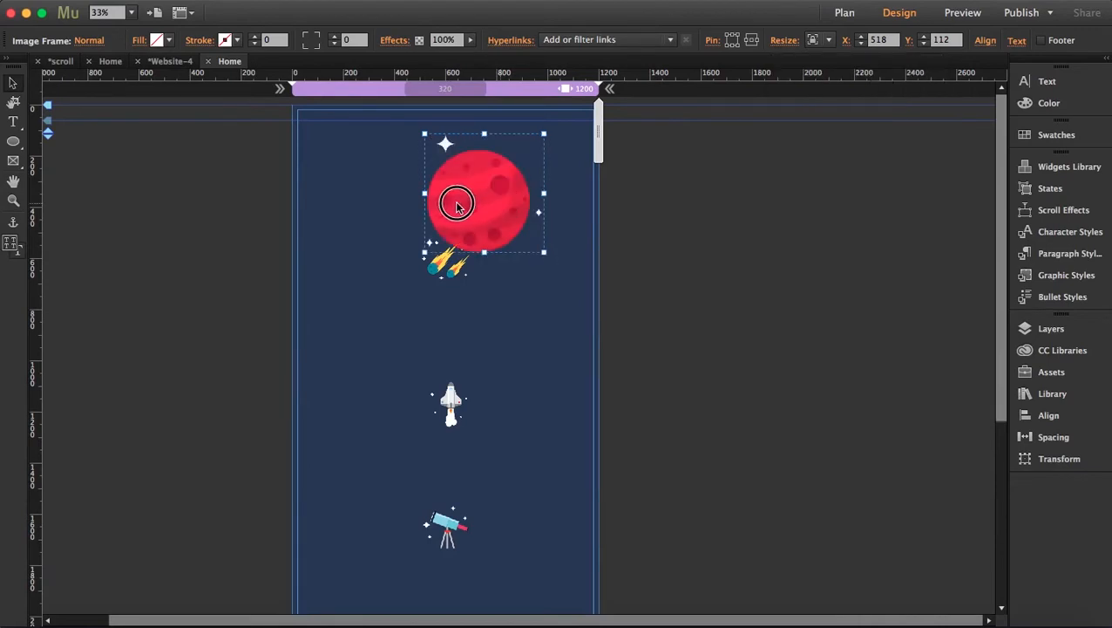
{"action": "left_click_drag", "start_coordinate": [478, 202], "coordinate": [442, 202]}
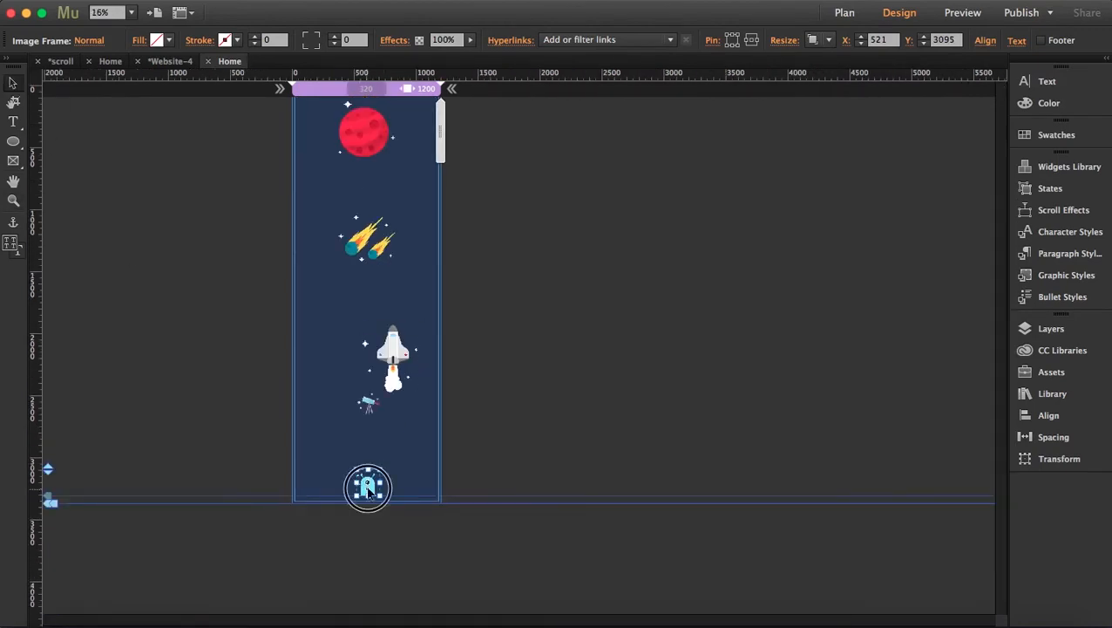
{"action": "left_click", "coordinate": [818, 40]}
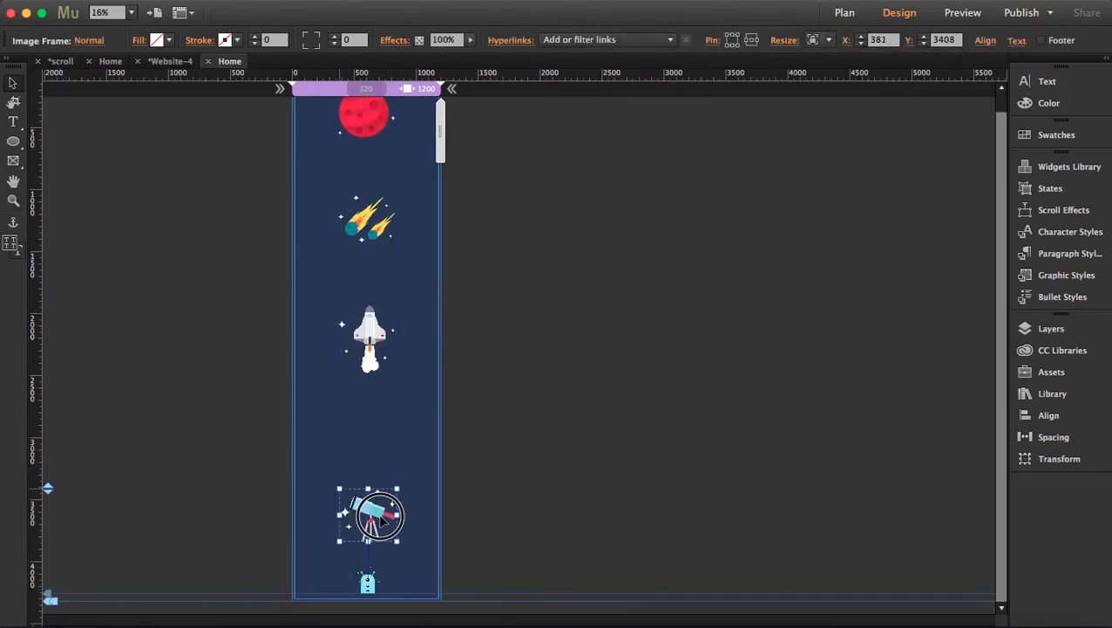
{"action": "scroll", "scroll_direction": "down", "scroll_amount": 3}
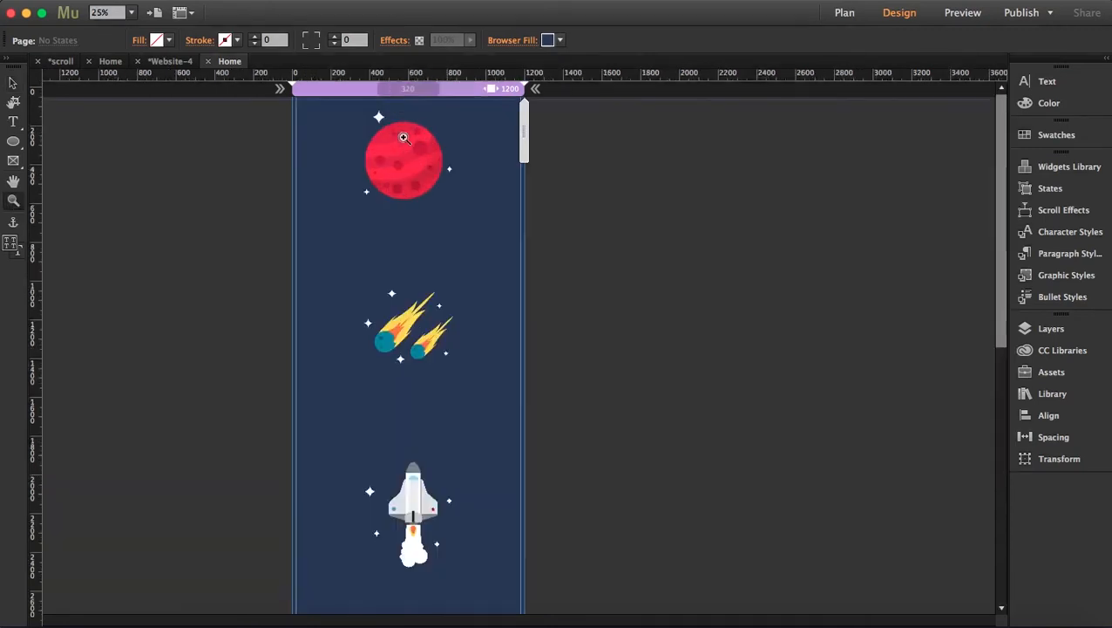
Select the red planet, open Scroll Effects, and uncheck Fluid Width on the 1200 breakpoint
{"action": "left_click", "coordinate": [403, 161]}
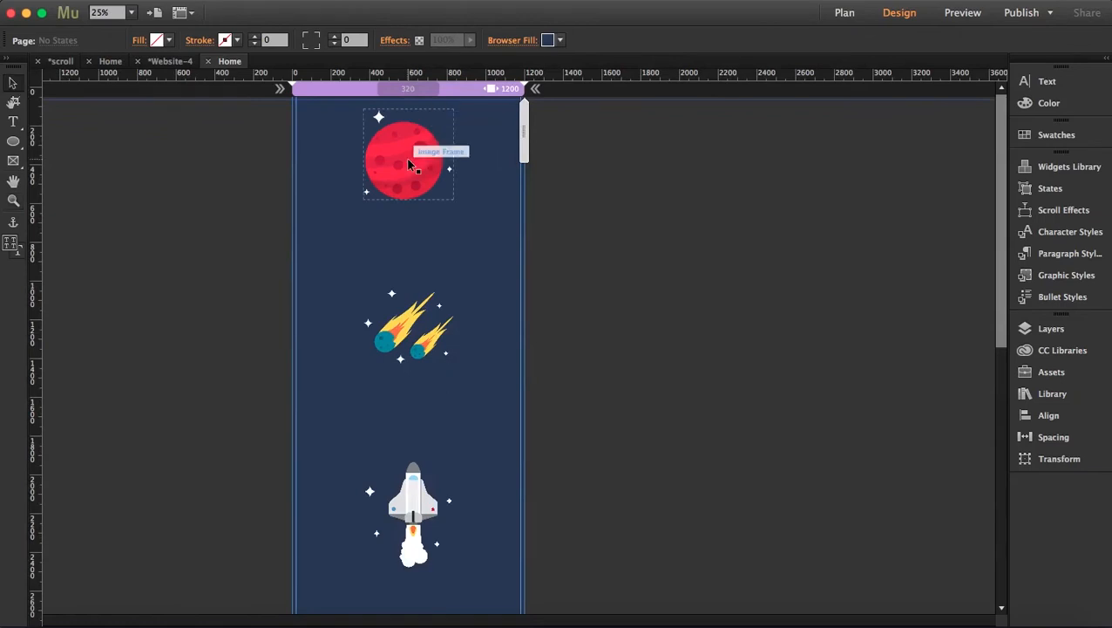
{"action": "left_click", "coordinate": [404, 155]}
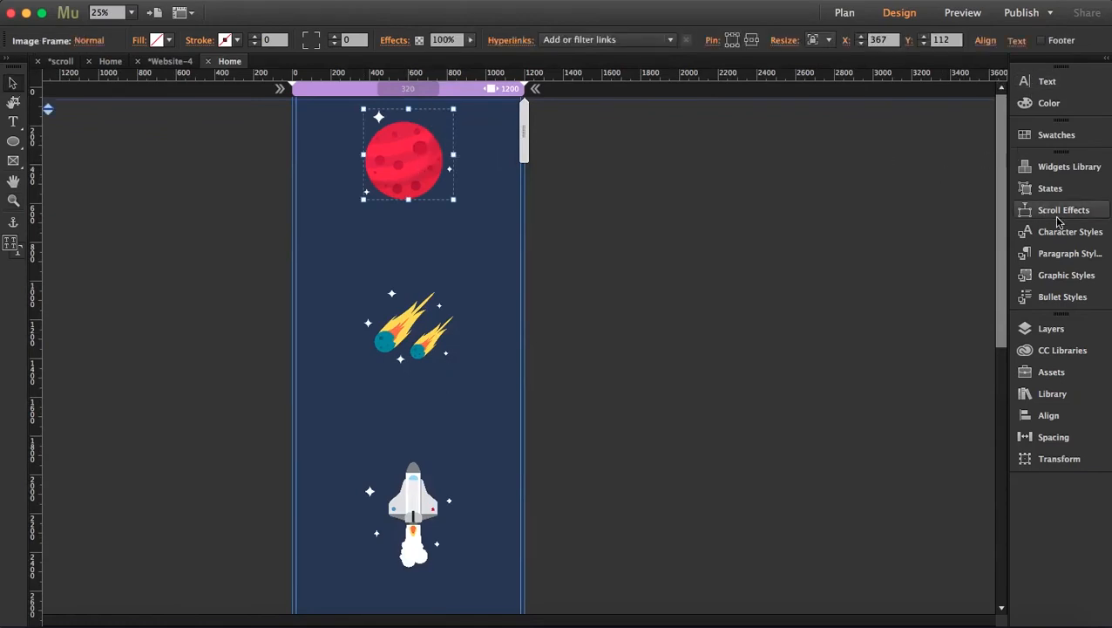
{"action": "left_click", "coordinate": [1063, 209]}
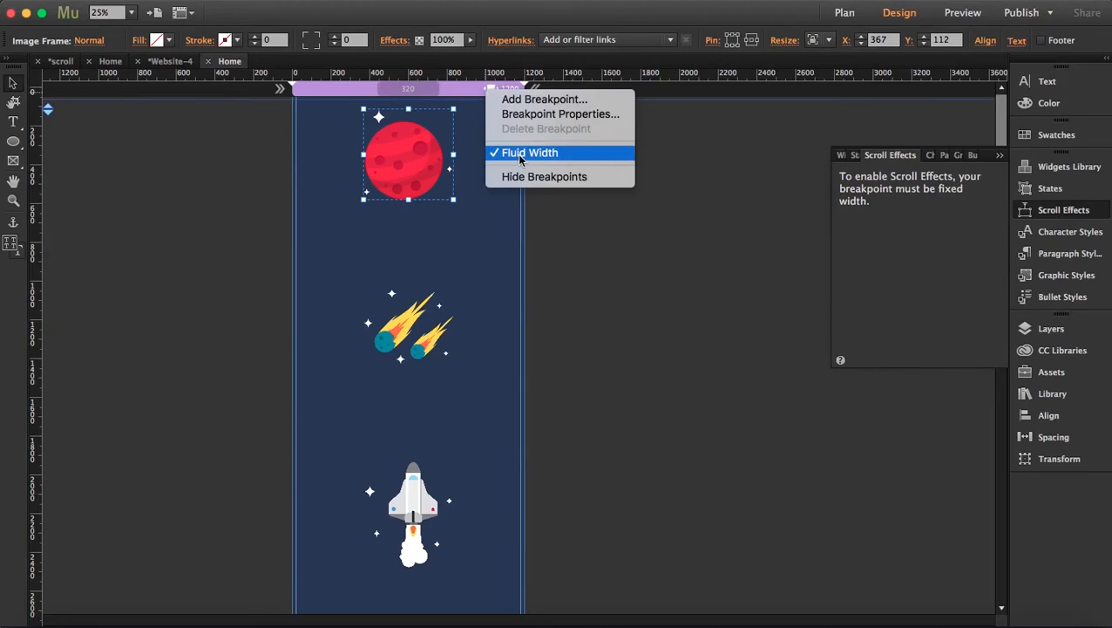
{"action": "left_click", "coordinate": [531, 152]}
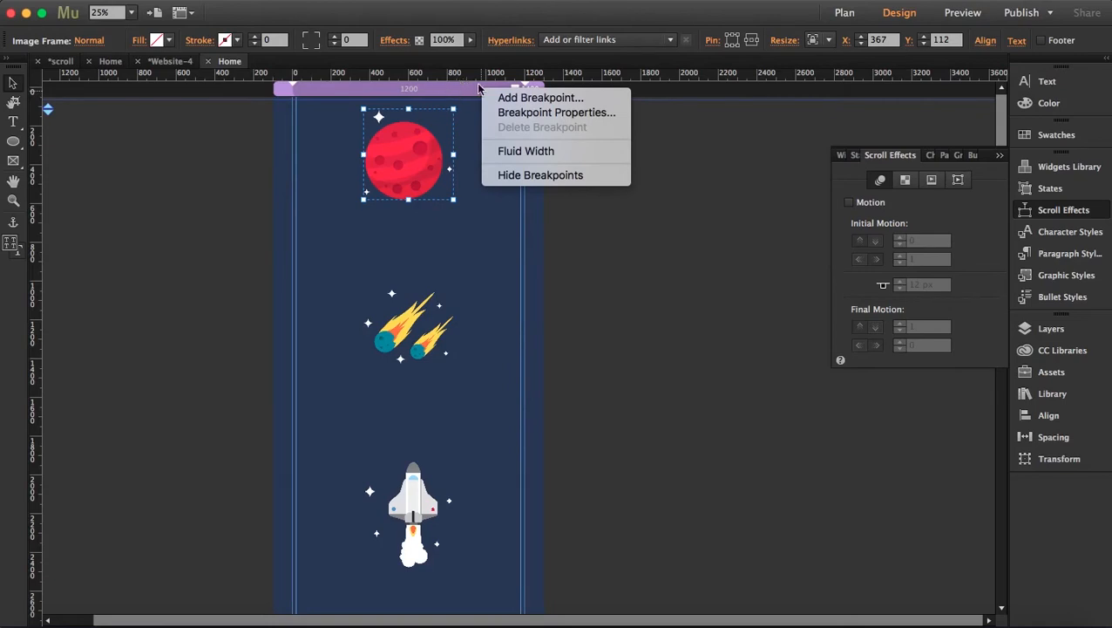
{"action": "mouse_move", "coordinate": [597, 266]}
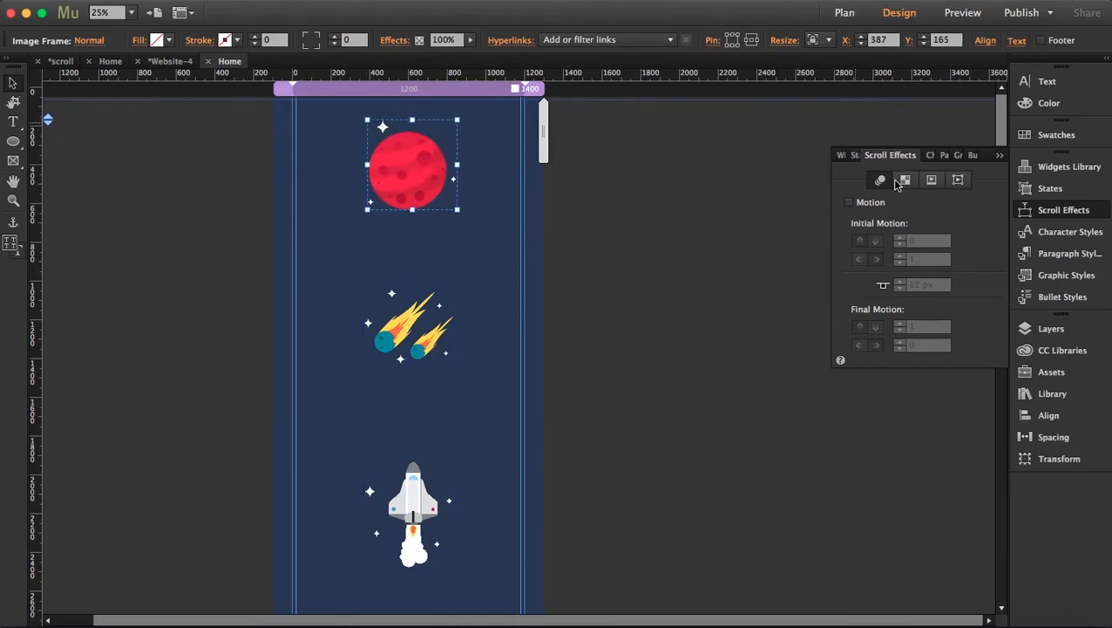
Give the red planet motion with vertical speed 1, horizontal 0, key position 62 px
{"action": "left_click", "coordinate": [849, 201]}
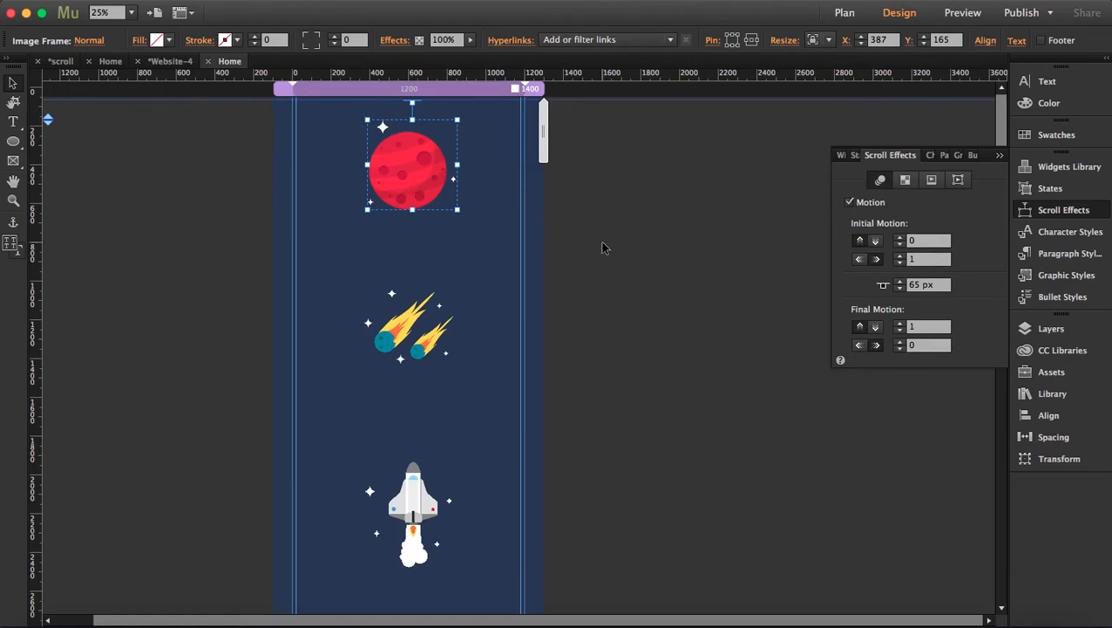
{"action": "mouse_move", "coordinate": [875, 241]}
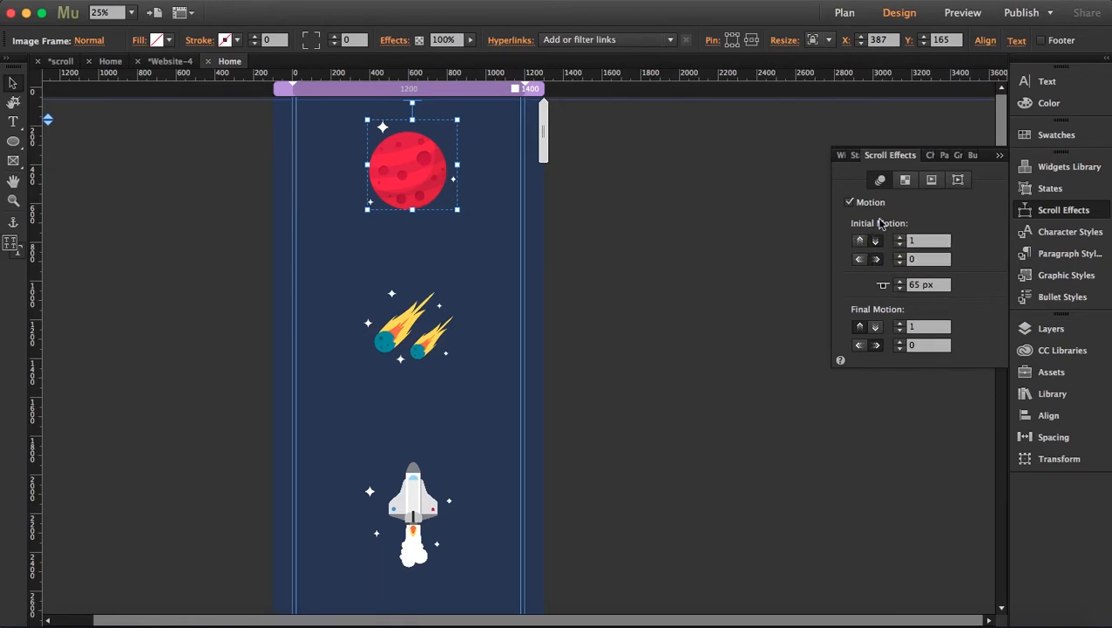
{"action": "mouse_move", "coordinate": [888, 282]}
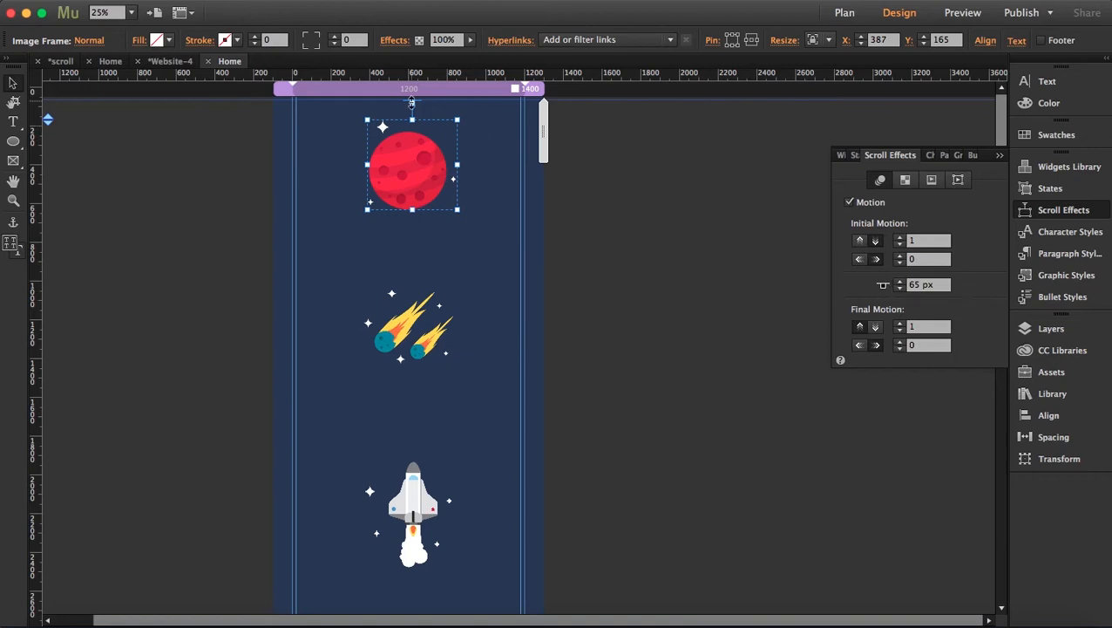
{"action": "left_click_drag", "start_coordinate": [413, 102], "coordinate": [413, 105]}
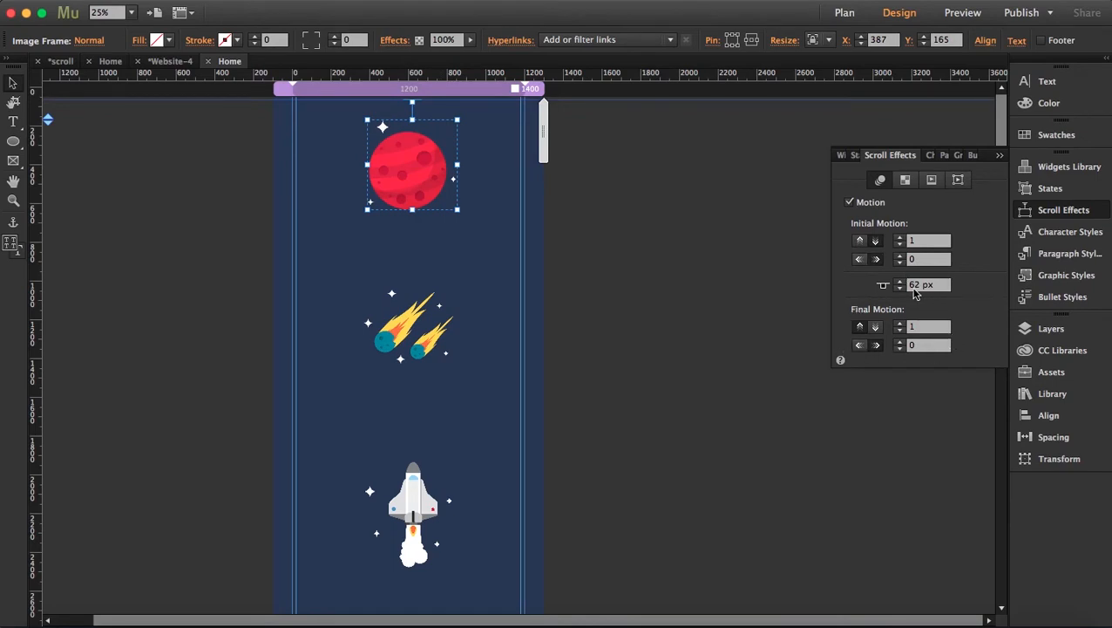
{"action": "mouse_move", "coordinate": [869, 277]}
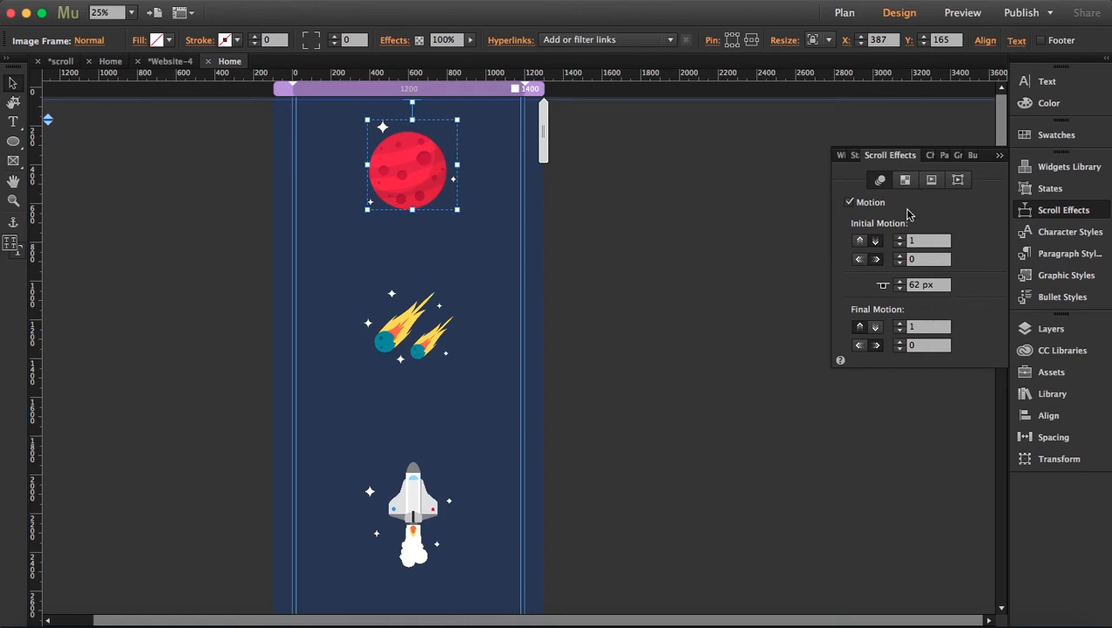
{"action": "mouse_move", "coordinate": [828, 284]}
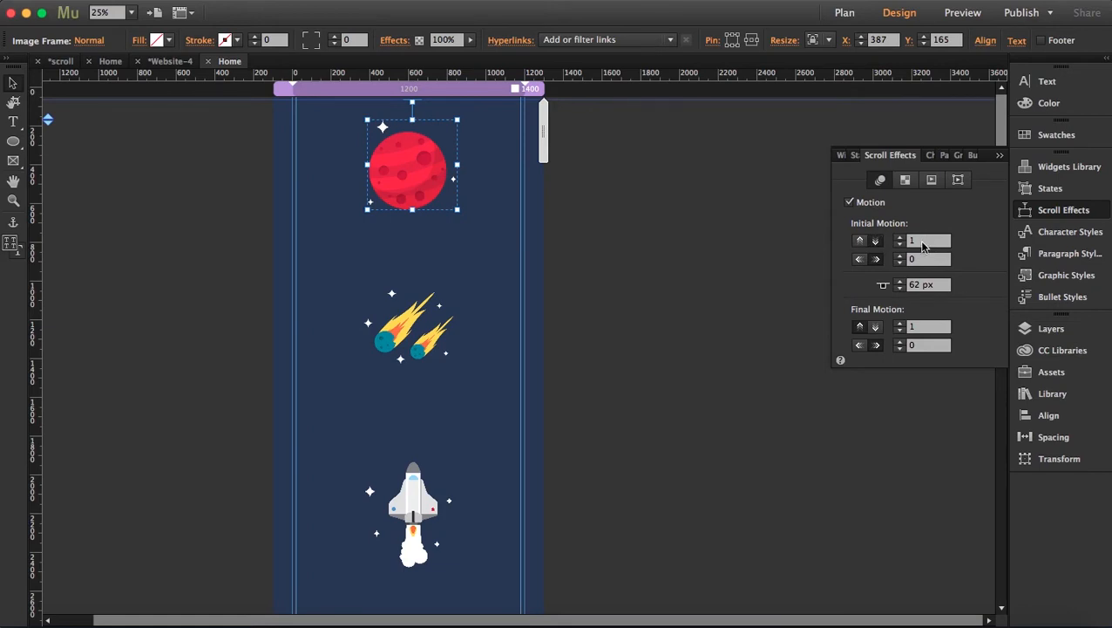
{"action": "mouse_move", "coordinate": [881, 315]}
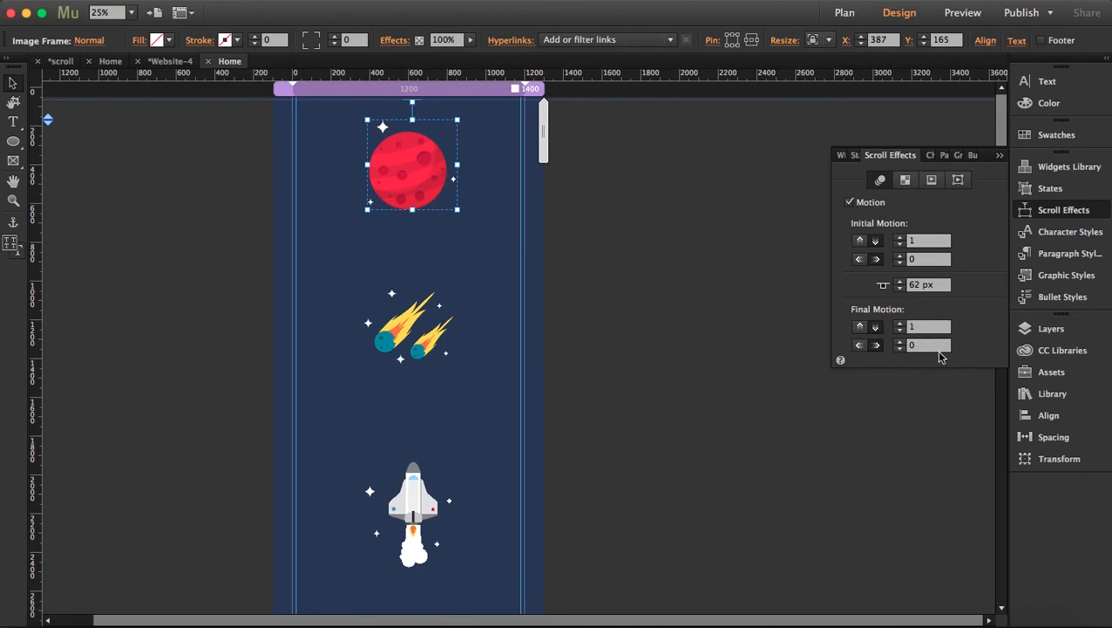
{"action": "left_click", "coordinate": [409, 327]}
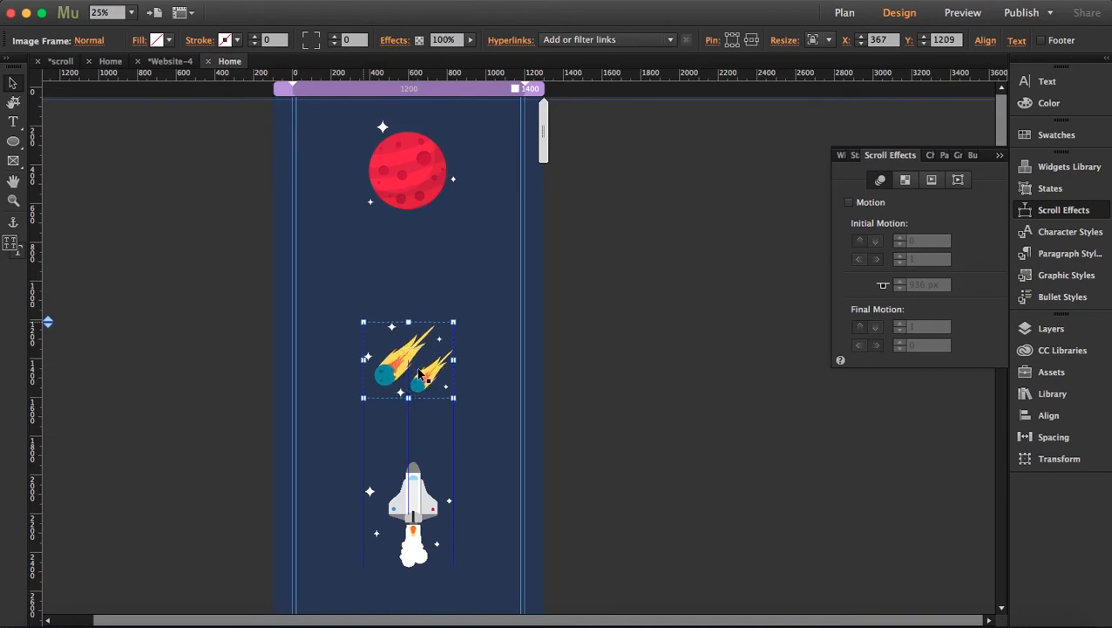
Turn on meteors motion: key position 1109 px, final vertical speed 0, horizontal 1
{"action": "left_click", "coordinate": [848, 201]}
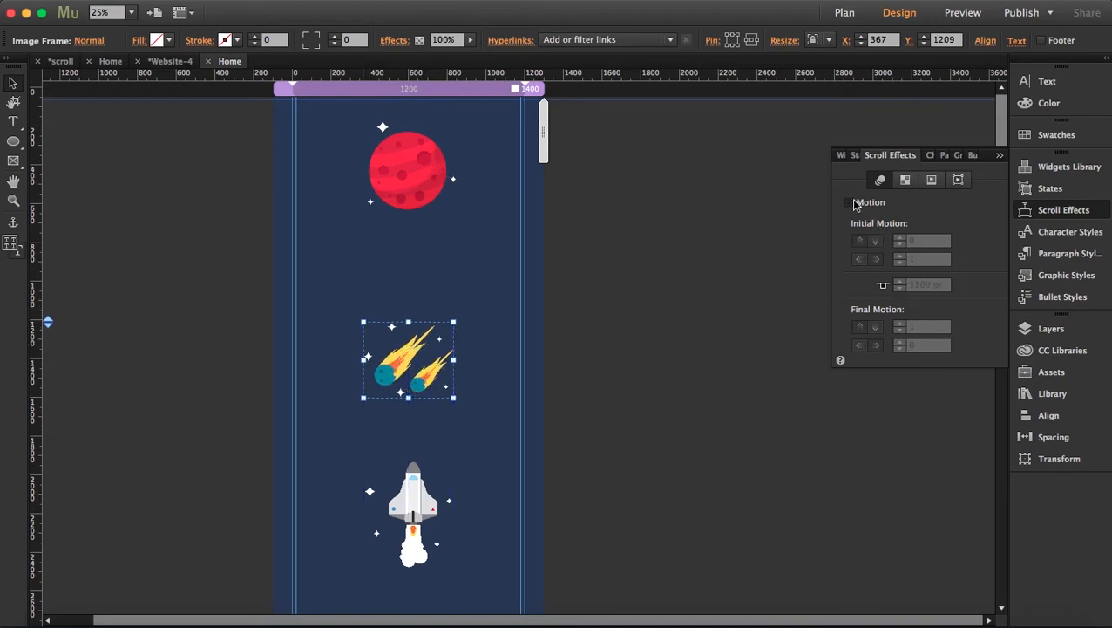
{"action": "left_click", "coordinate": [851, 202]}
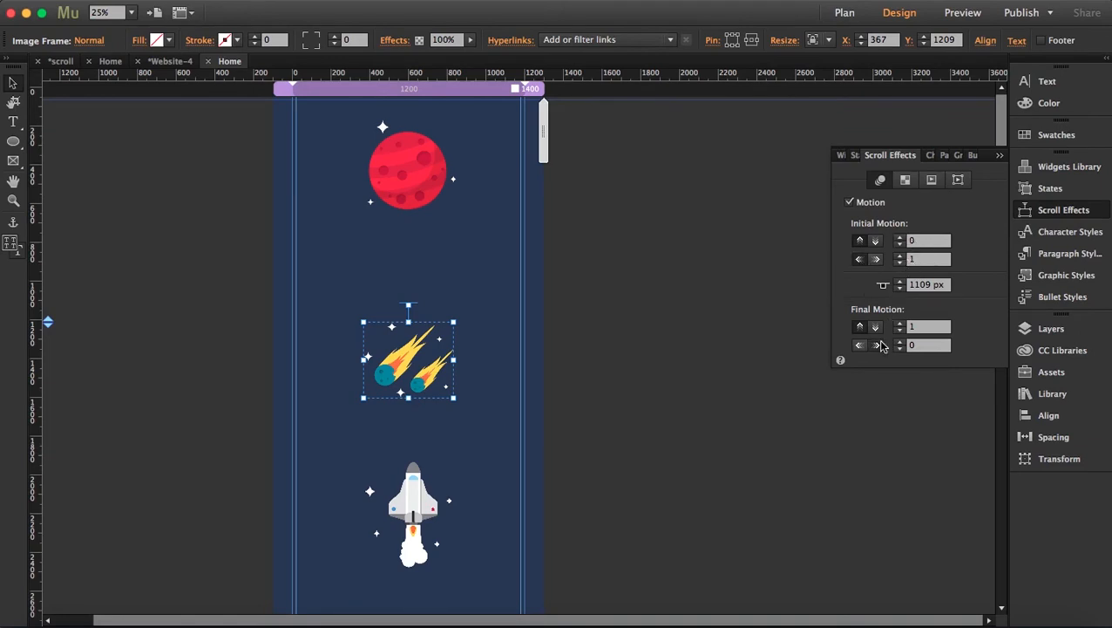
{"action": "left_click", "coordinate": [859, 326]}
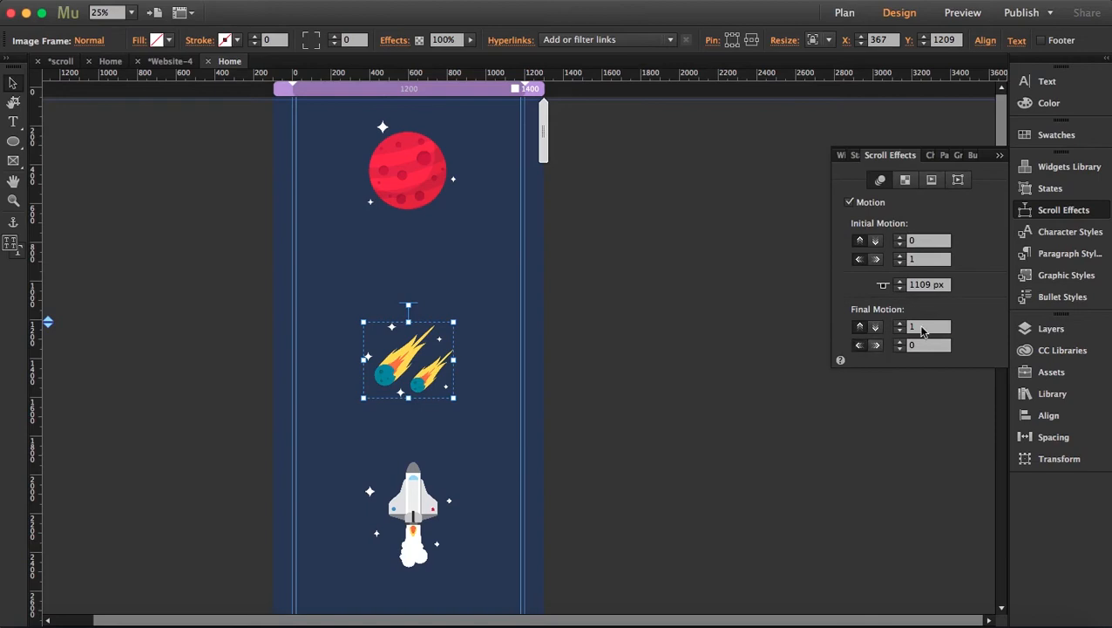
{"action": "left_click", "coordinate": [929, 345]}
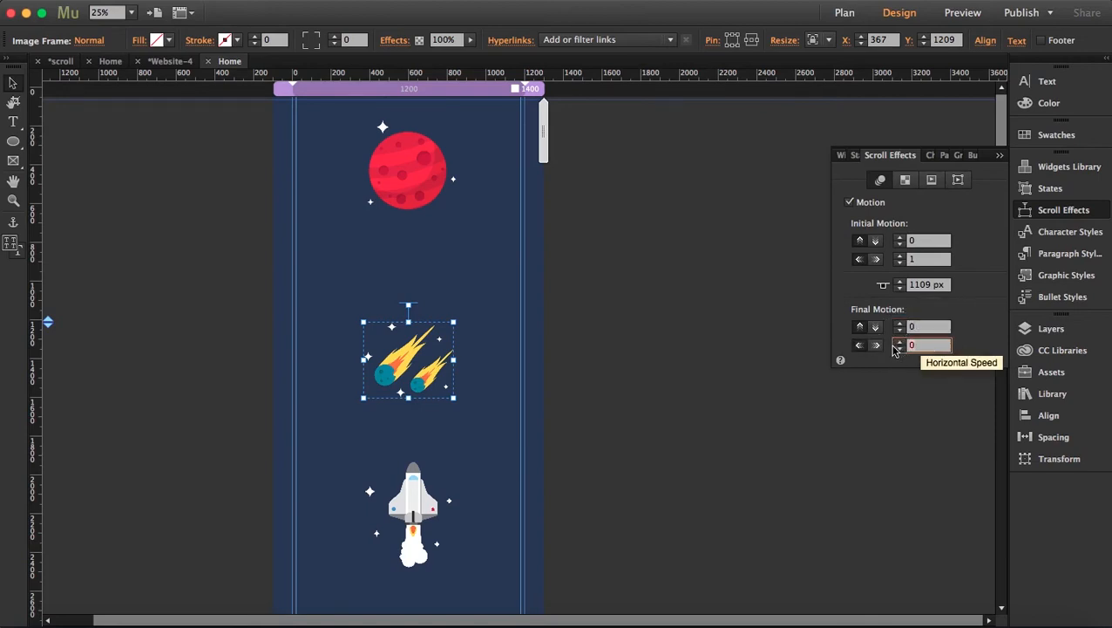
{"action": "type", "text": "192.168.1.37"}
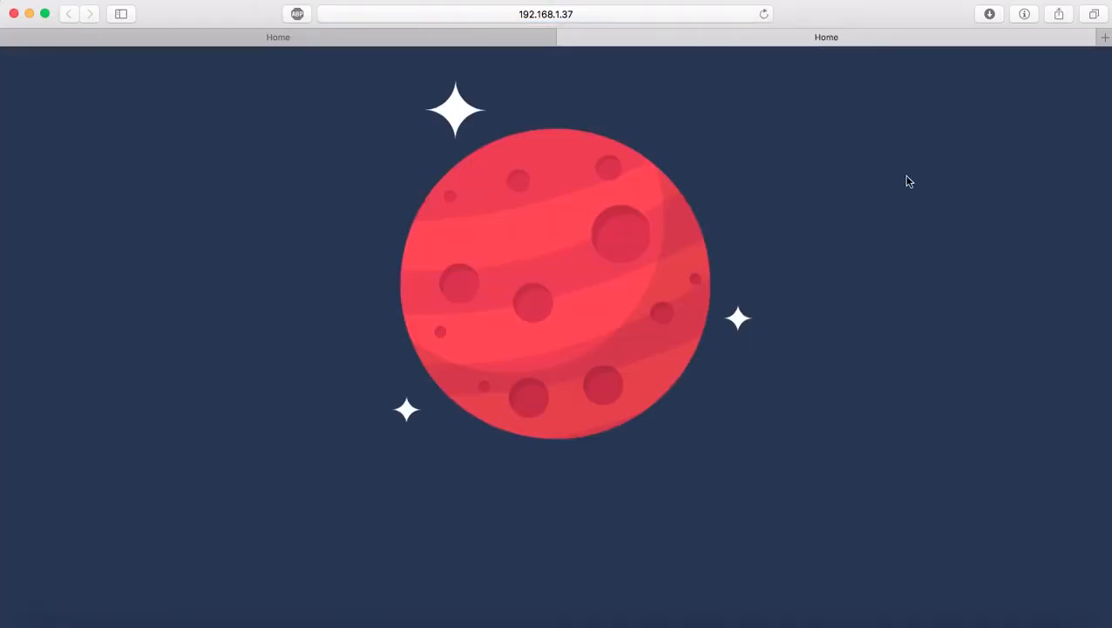
{"action": "scroll", "scroll_direction": "down", "scroll_amount": 3}
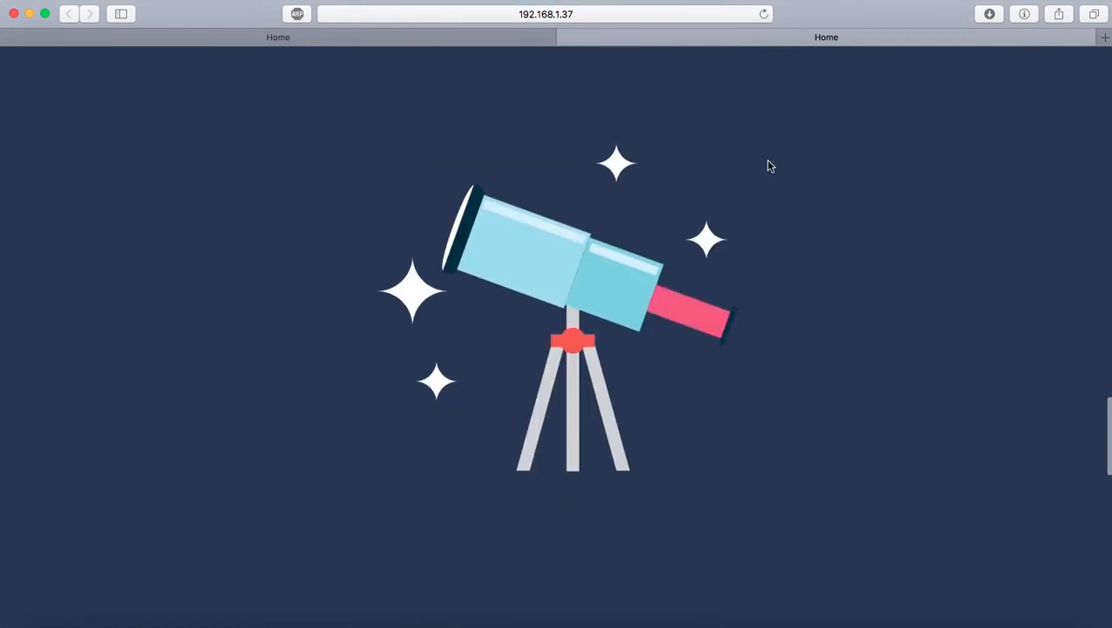
{"action": "scroll", "scroll_direction": "down", "scroll_amount": 3}
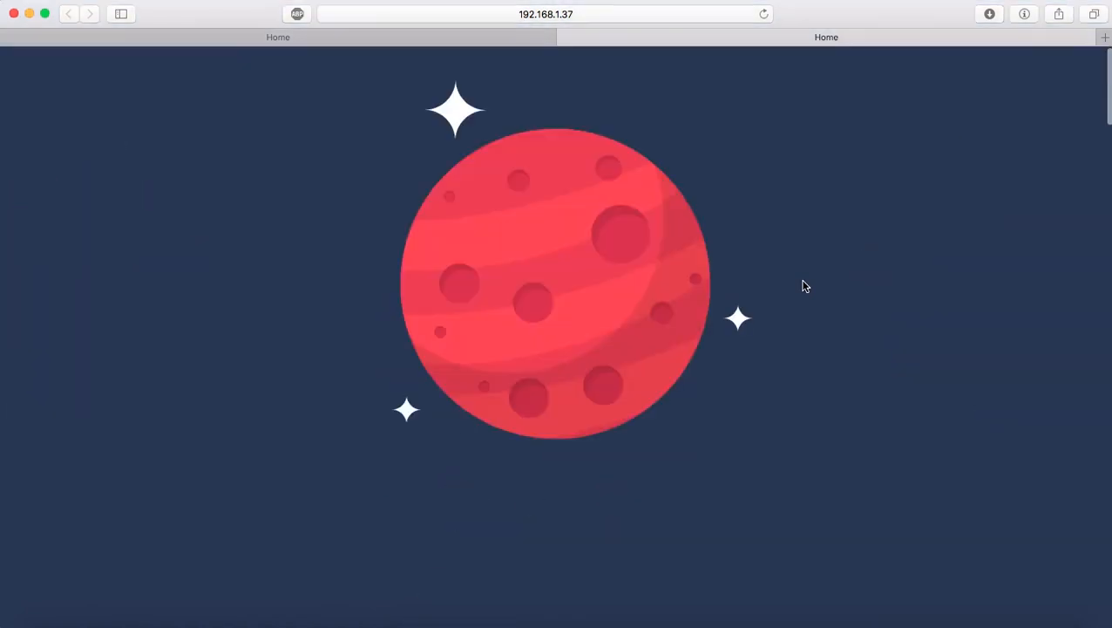
{"action": "scroll", "scroll_direction": "down", "scroll_amount": 3}
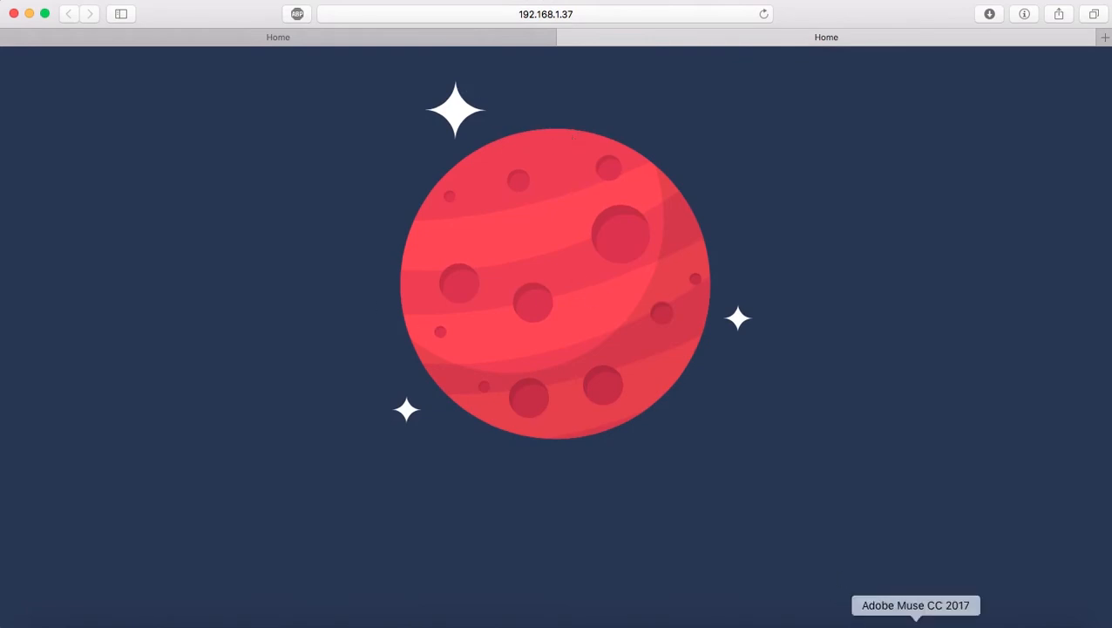
{"action": "left_click", "coordinate": [915, 605]}
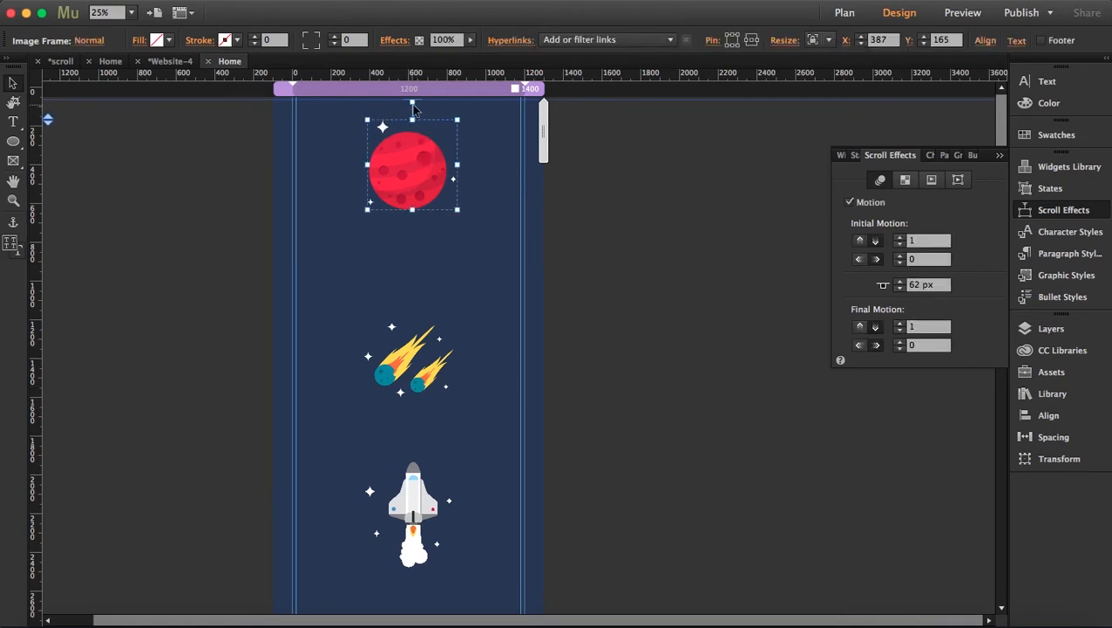
Drag the planet's motion key position down to about 121 px
{"action": "left_click_drag", "start_coordinate": [412, 103], "coordinate": [412, 113]}
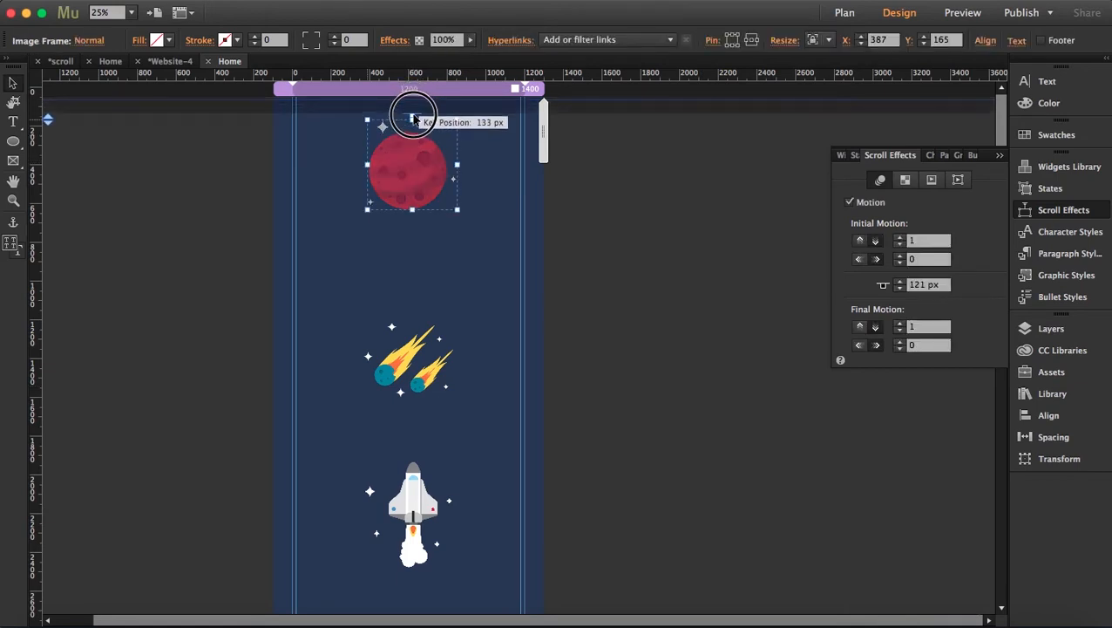
{"action": "left_click", "coordinate": [608, 246]}
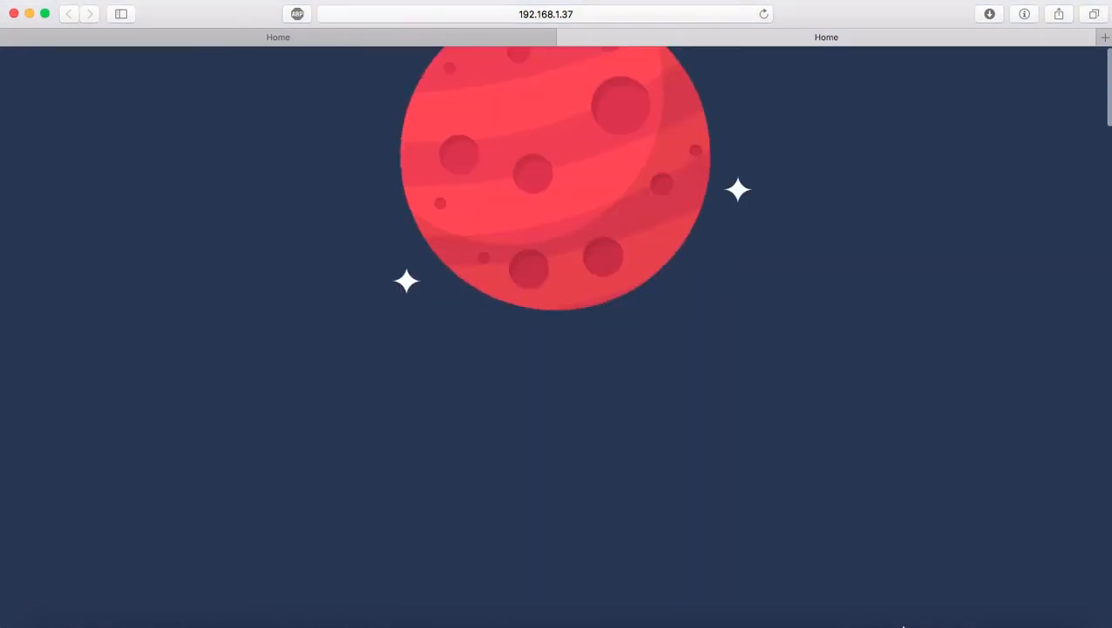
Scroll the Safari preview of the rising planet and meteors, then return to Muse
{"action": "left_click", "coordinate": [900, 12]}
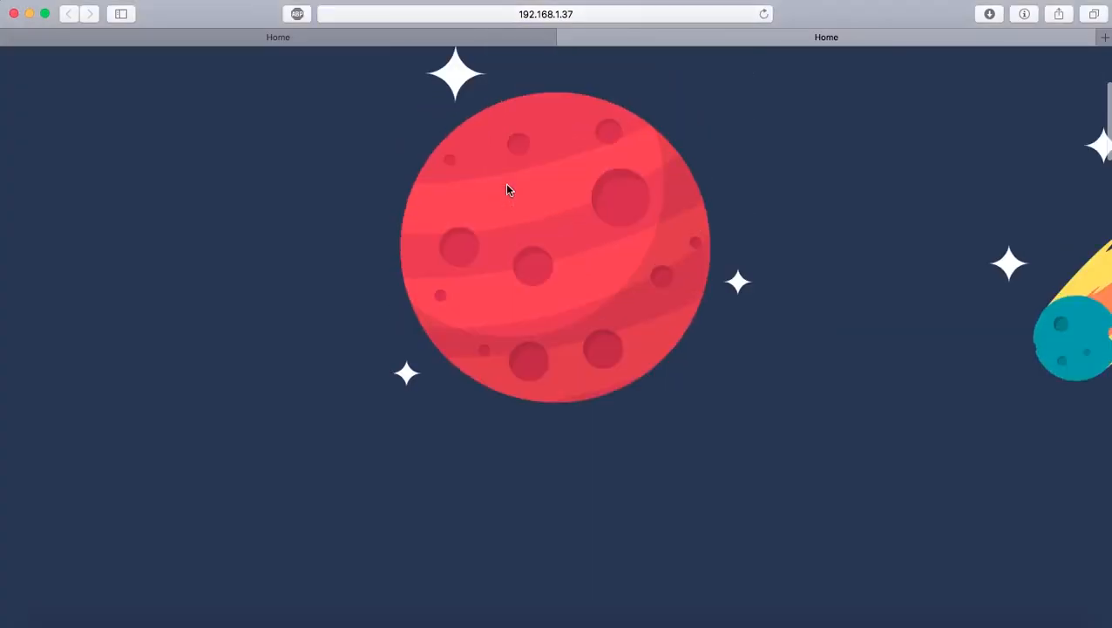
{"action": "scroll", "scroll_direction": "down", "scroll_amount": 3}
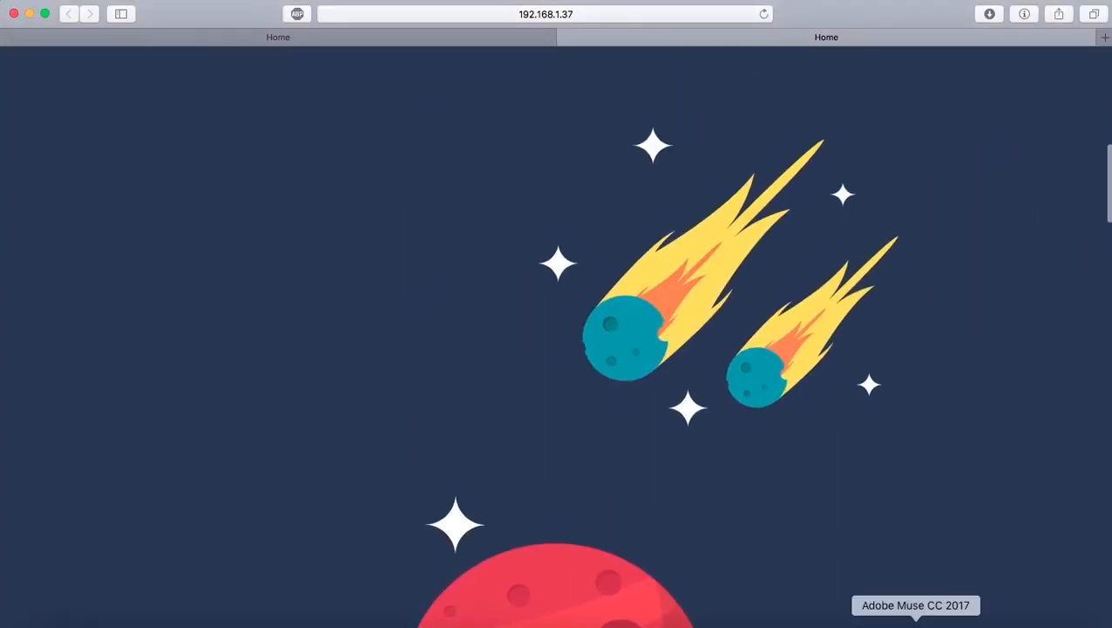
{"action": "left_click", "coordinate": [915, 605]}
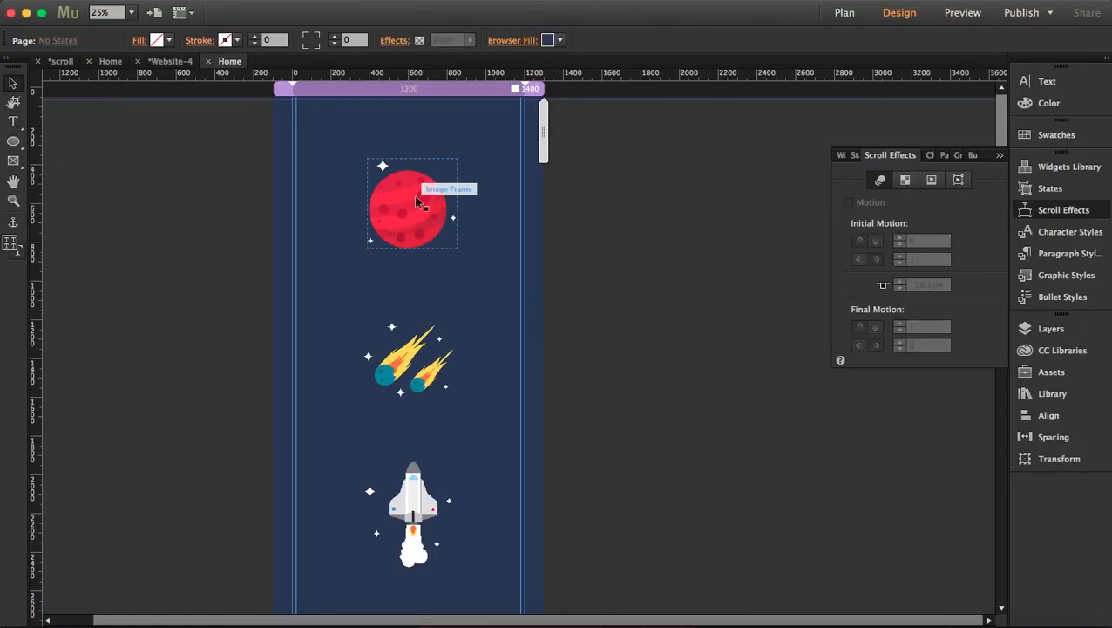
Move the red planet up toward the page top and set its motion key position to 125 px
{"action": "left_click", "coordinate": [850, 201]}
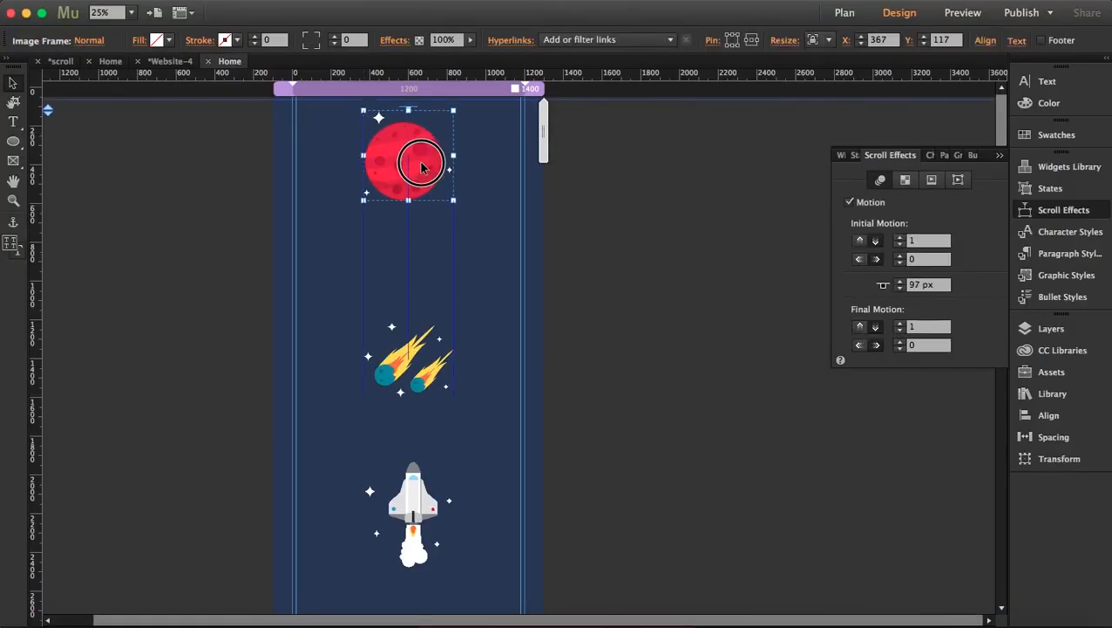
{"action": "left_click_drag", "start_coordinate": [418, 166], "coordinate": [415, 155]}
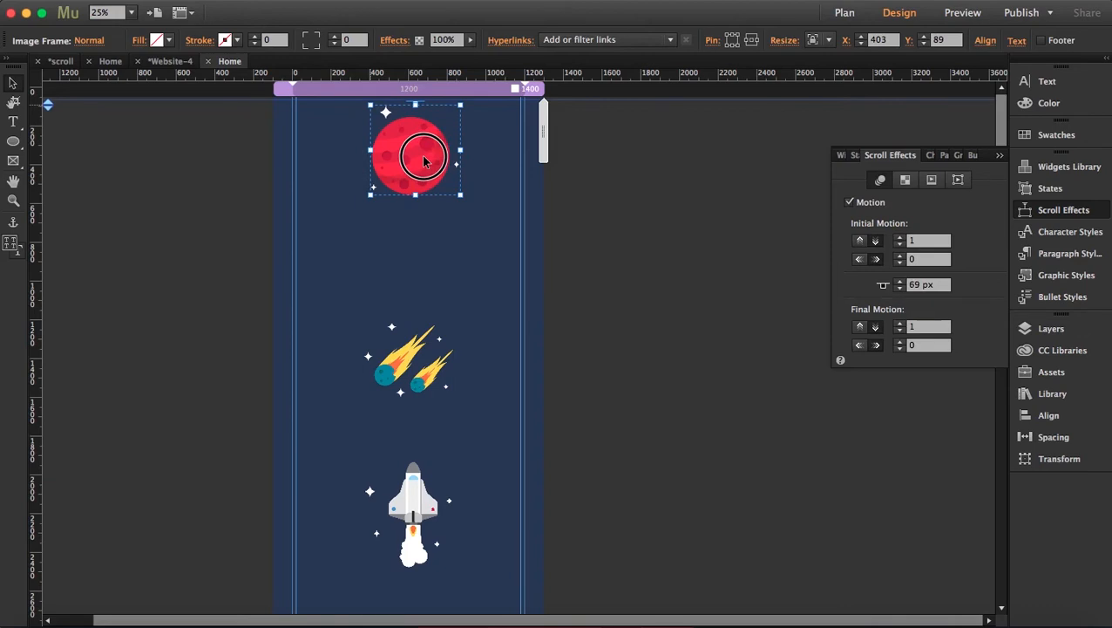
{"action": "left_click", "coordinate": [962, 13]}
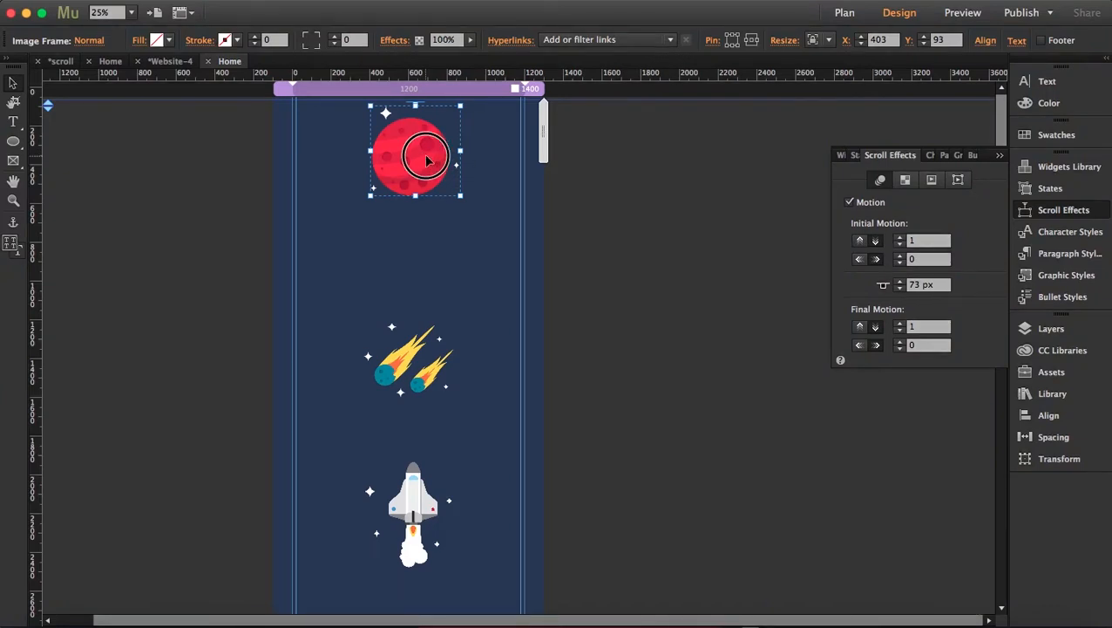
{"action": "left_click_drag", "start_coordinate": [427, 160], "coordinate": [416, 115]}
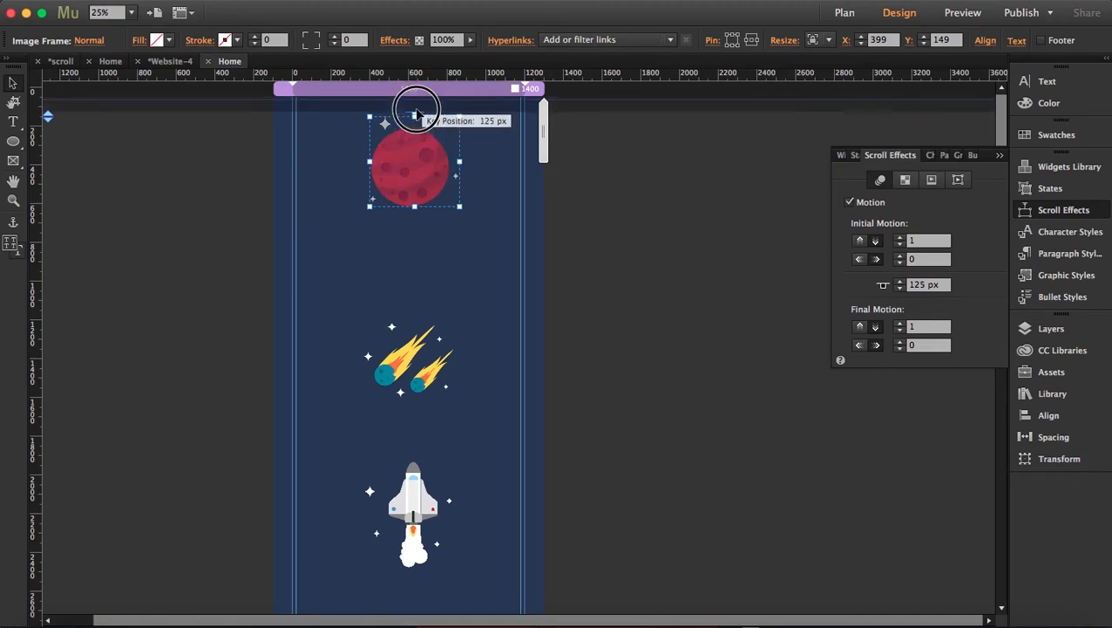
{"action": "left_click_drag", "start_coordinate": [416, 113], "coordinate": [416, 102]}
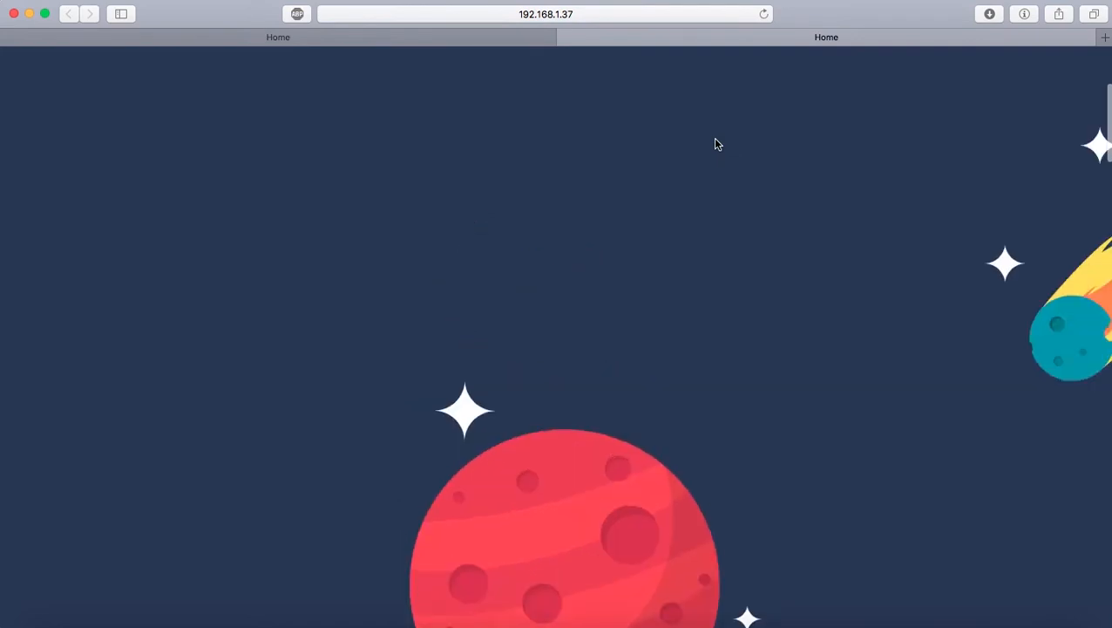
Scroll the Safari preview down past the planet, then switch back to Adobe Muse
{"action": "scroll", "scroll_direction": "down", "scroll_amount": 3}
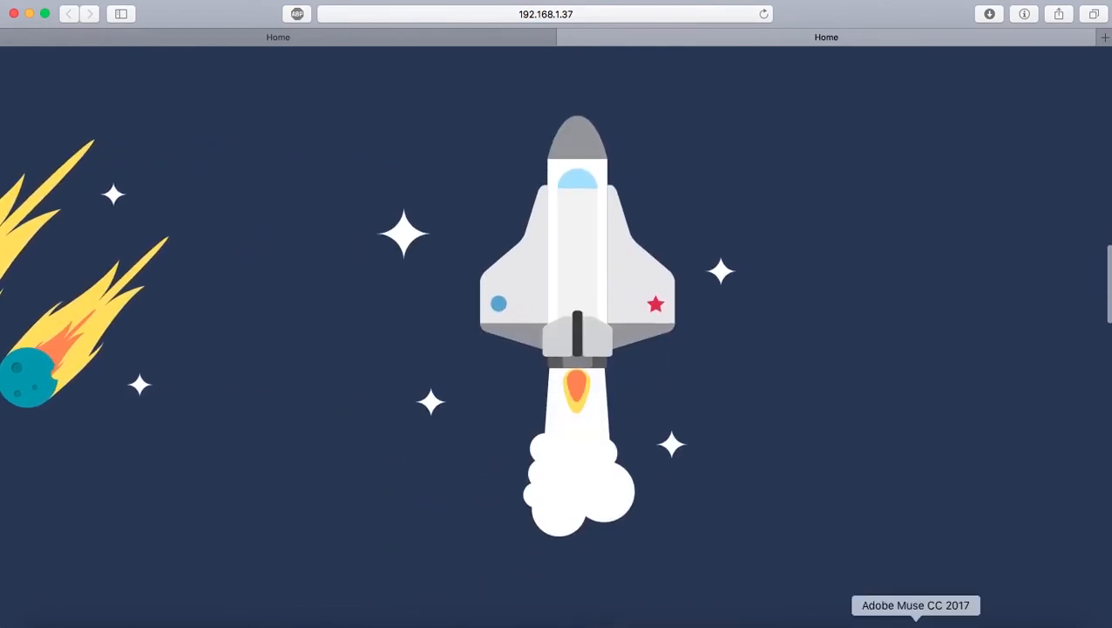
{"action": "left_click", "coordinate": [915, 614]}
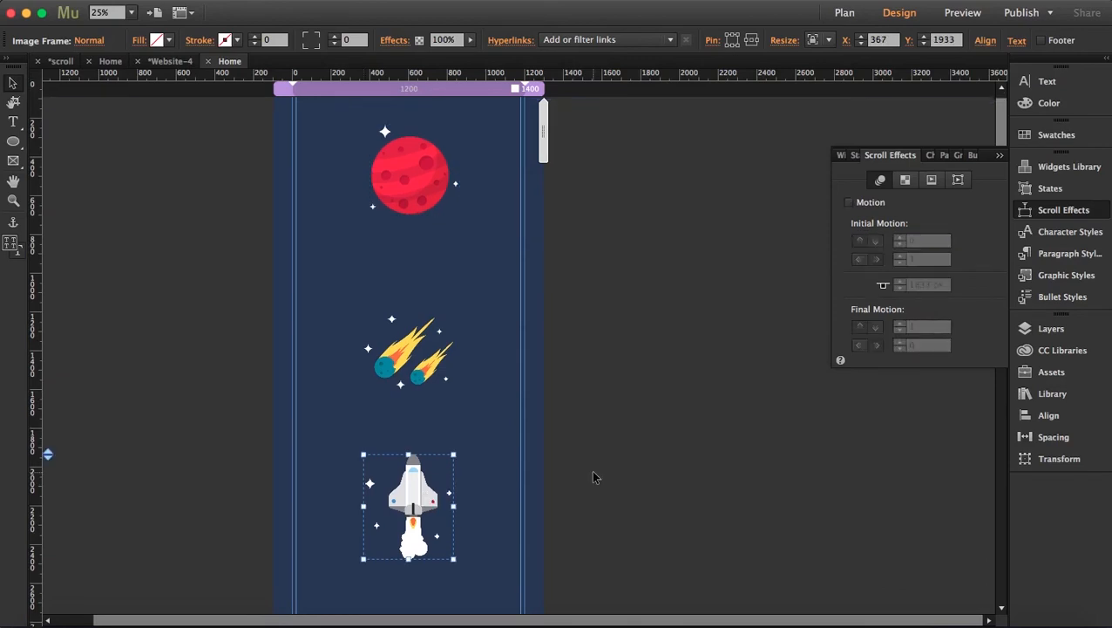
Drag the shuttle illustration further down the page, away from the comets, and deselect it
{"action": "scroll", "scroll_direction": "down", "scroll_amount": 3}
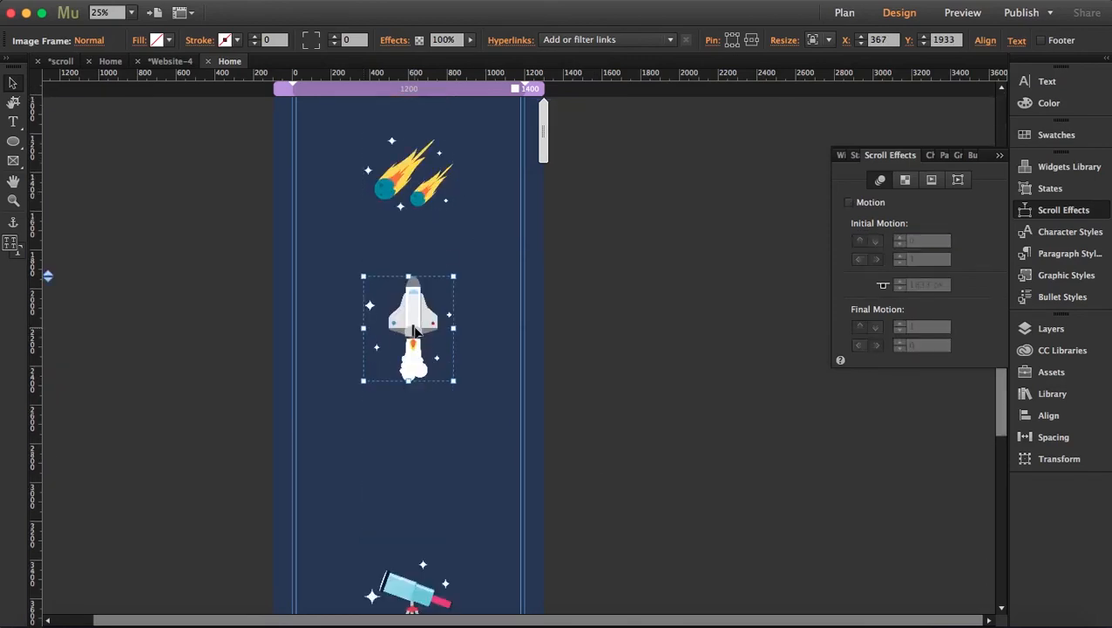
{"action": "left_click_drag", "start_coordinate": [414, 330], "coordinate": [409, 399]}
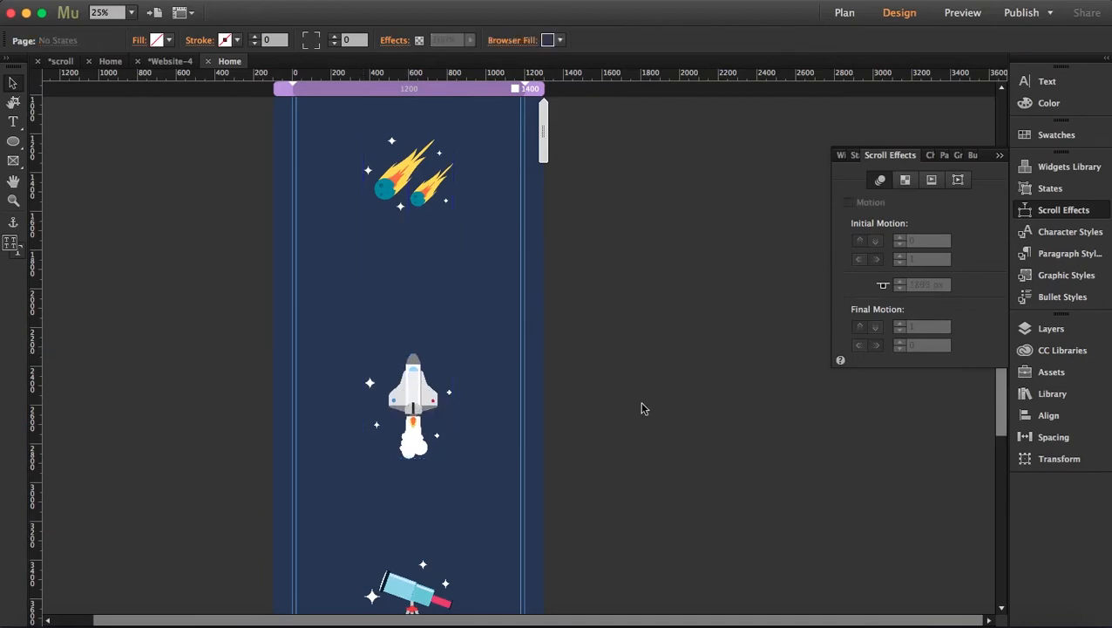
{"action": "left_click", "coordinate": [963, 12]}
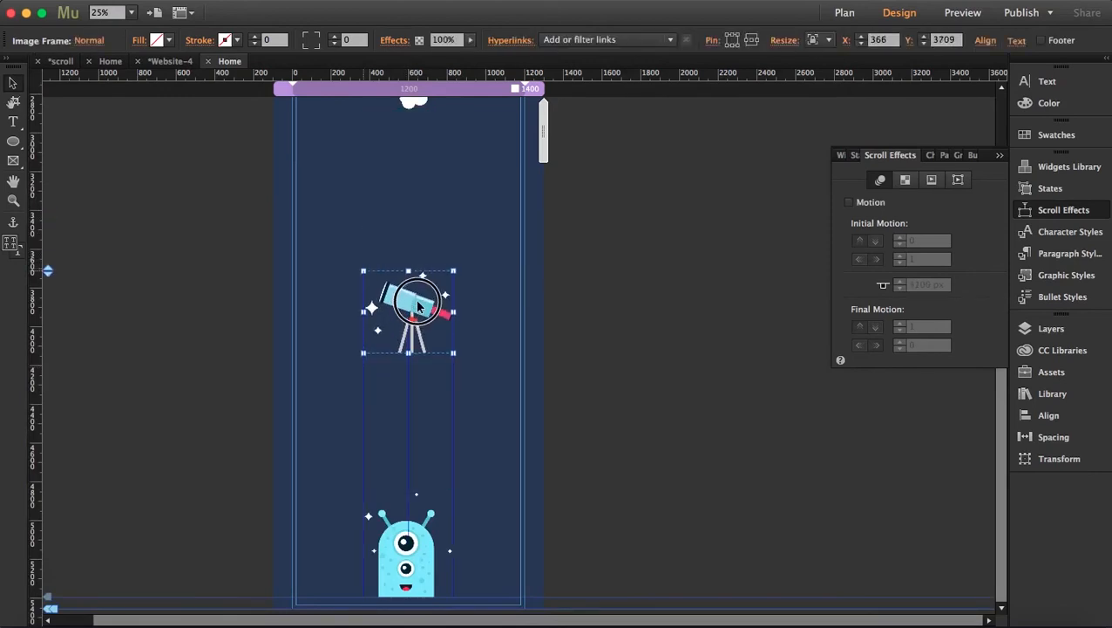
Enable Motion on the telescope so it drifts left around its 3609 px key position
{"action": "left_click", "coordinate": [849, 202]}
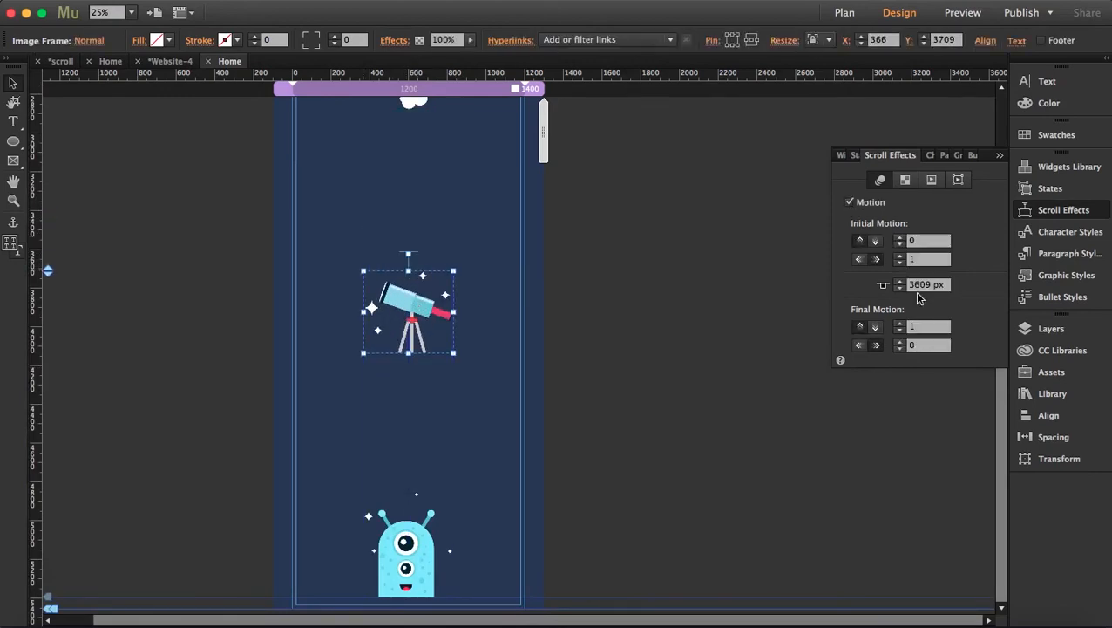
{"action": "mouse_move", "coordinate": [859, 258]}
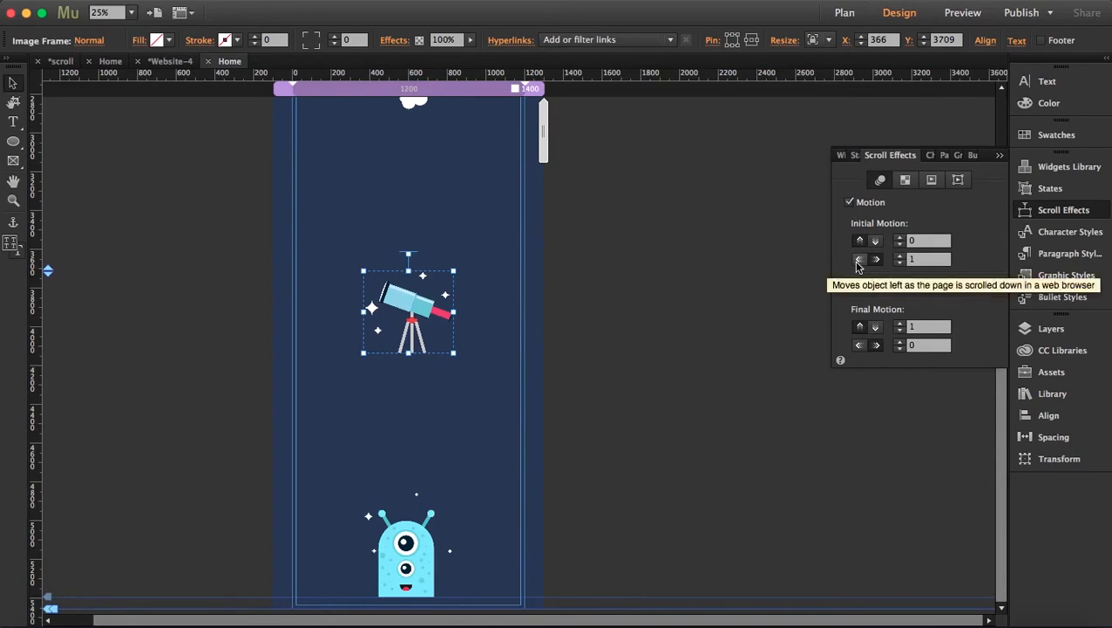
{"action": "left_click", "coordinate": [858, 259]}
{"action": "type", "text": "0"}
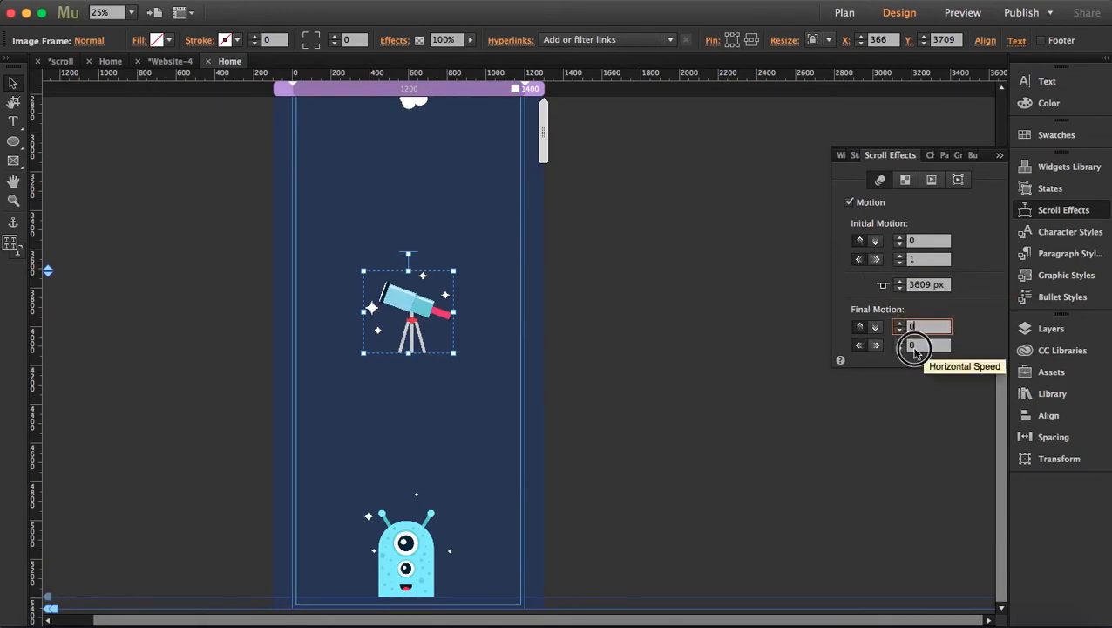
{"action": "left_click", "coordinate": [696, 407]}
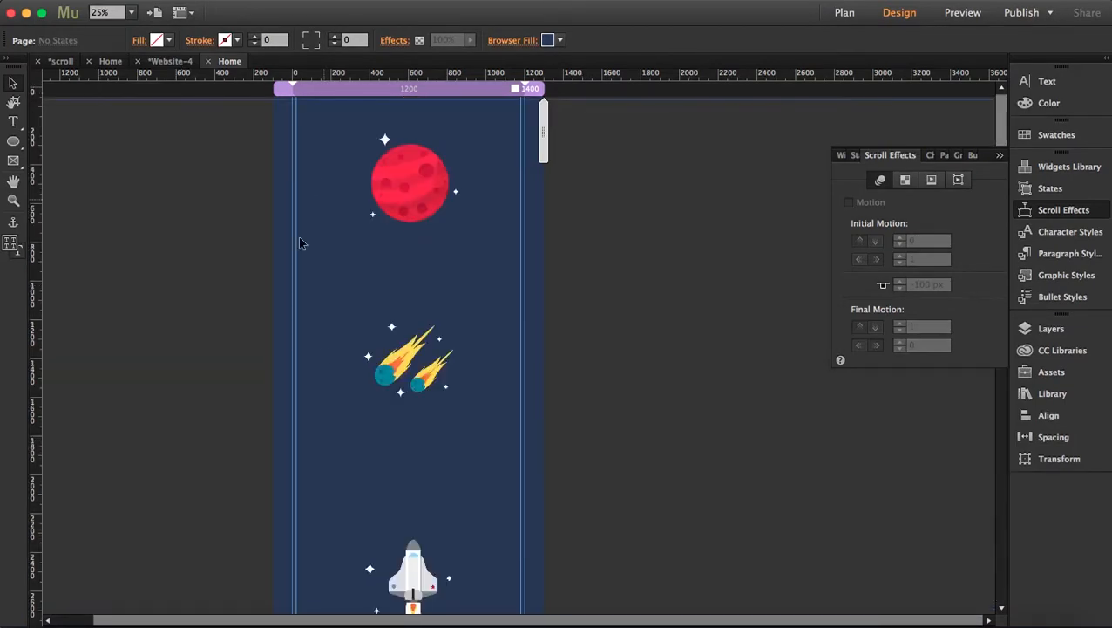
{"action": "mouse_move", "coordinate": [322, 355]}
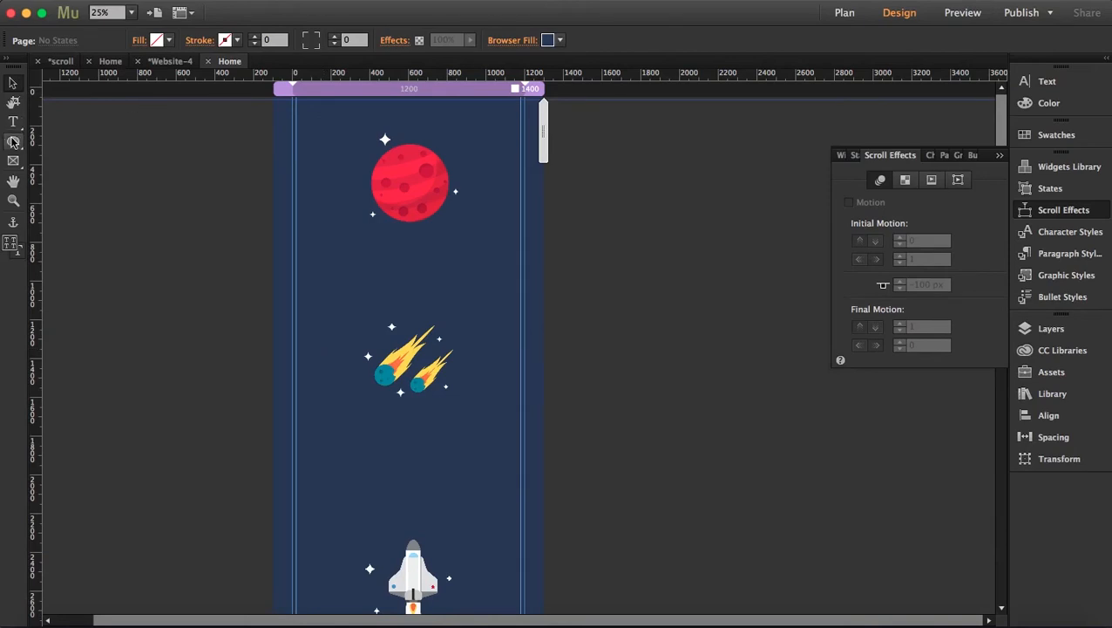
Switch to the Ellipse tool for drawing a small circle left of the page
{"action": "left_click", "coordinate": [13, 141]}
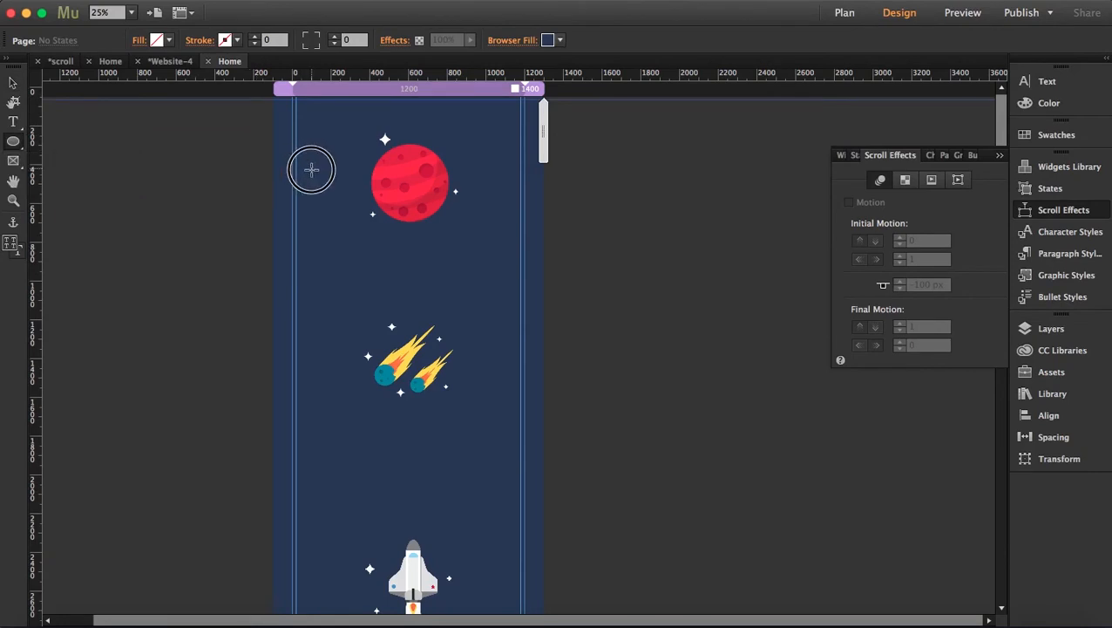
{"action": "mouse_move", "coordinate": [164, 139]}
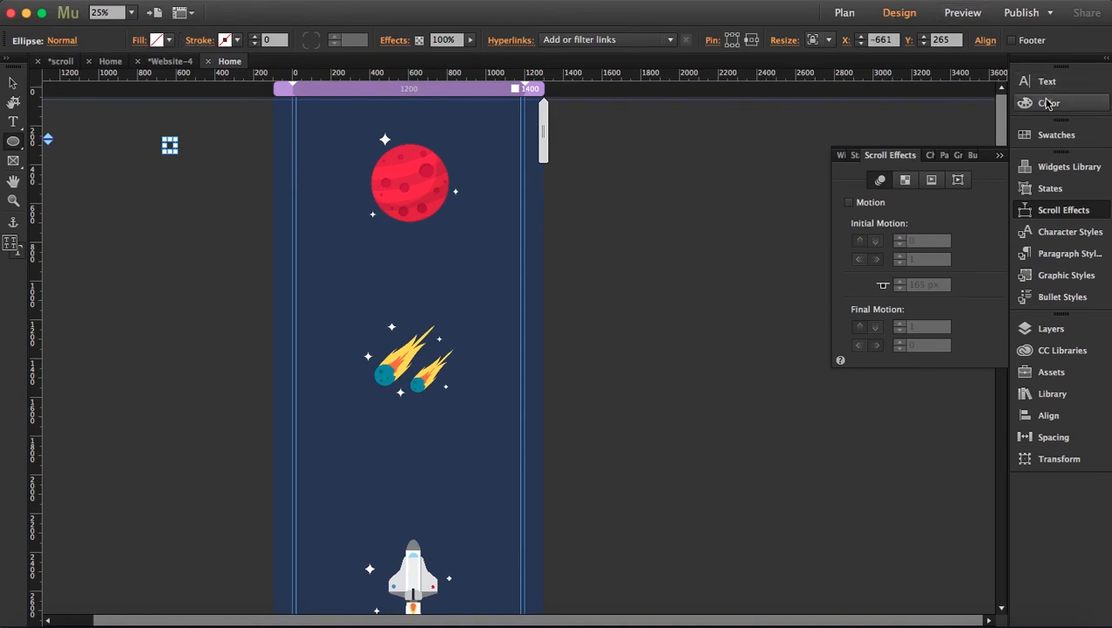
Give the small circle a #FC3543 red fill from the Color panel
{"action": "left_click", "coordinate": [1049, 103]}
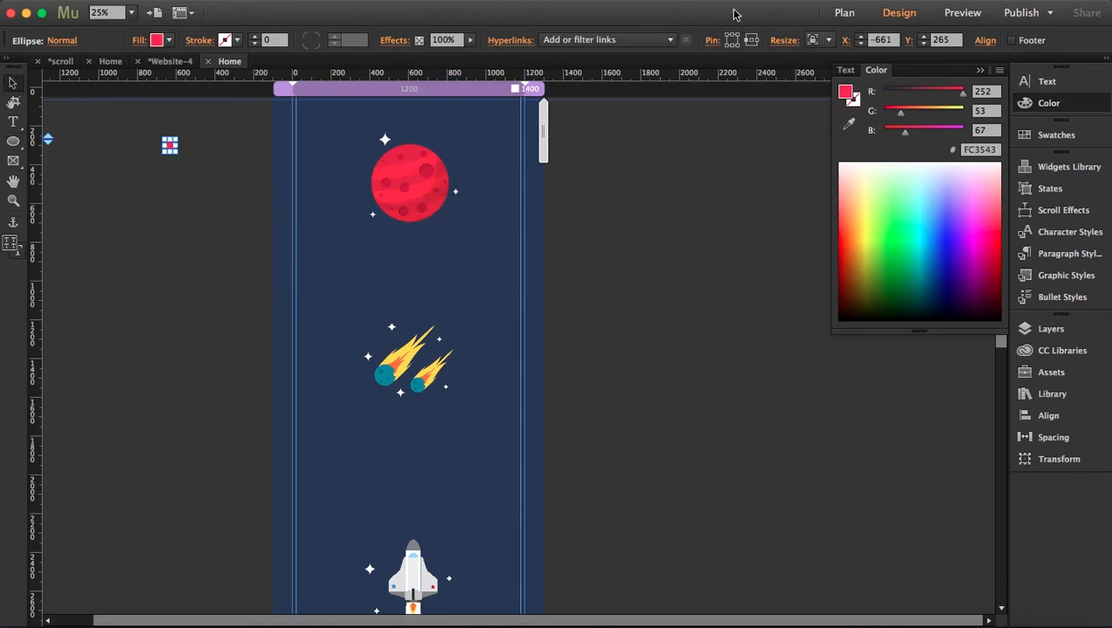
{"action": "left_click", "coordinate": [784, 40]}
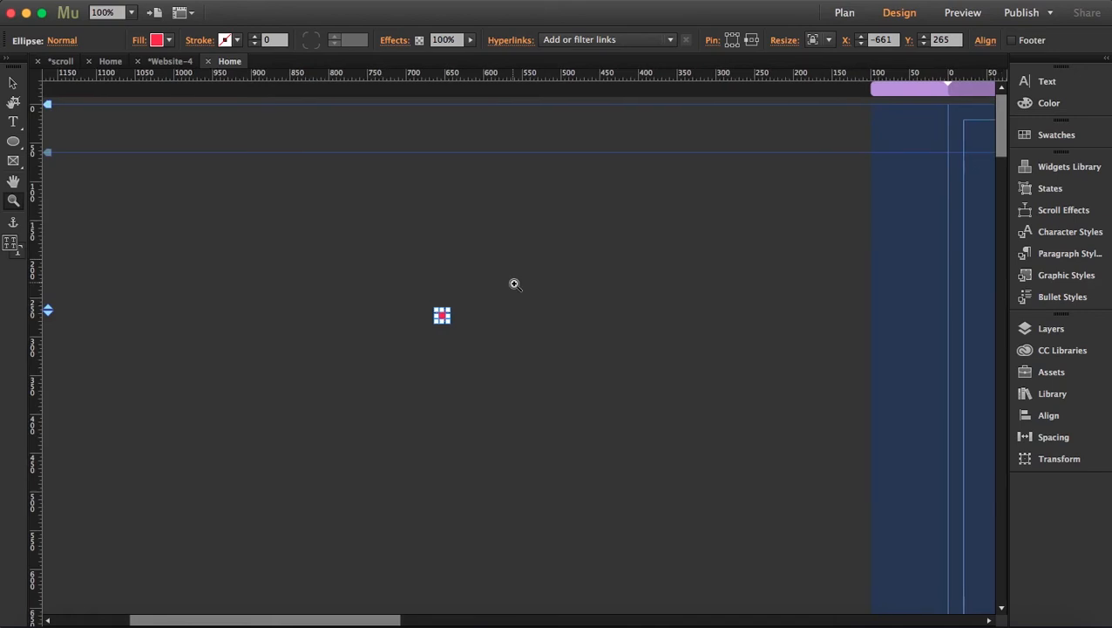
Place the red dot at the page's left edge and duplicate it downward into a column
{"action": "left_click_drag", "start_coordinate": [441, 315], "coordinate": [612, 288]}
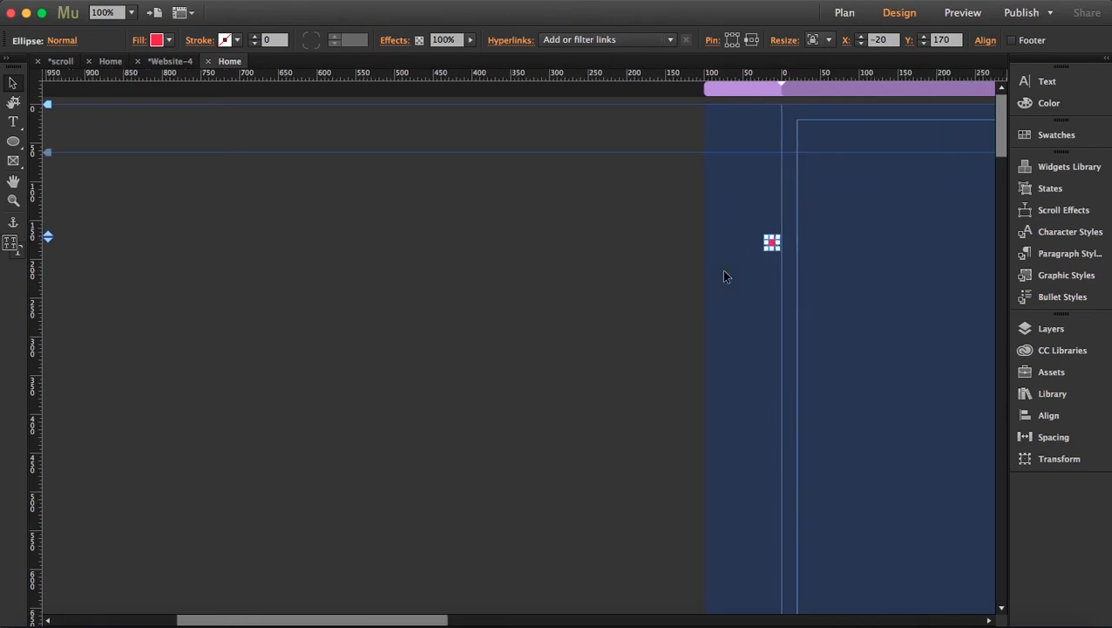
{"action": "scroll", "scroll_direction": "left", "scroll_amount": 3}
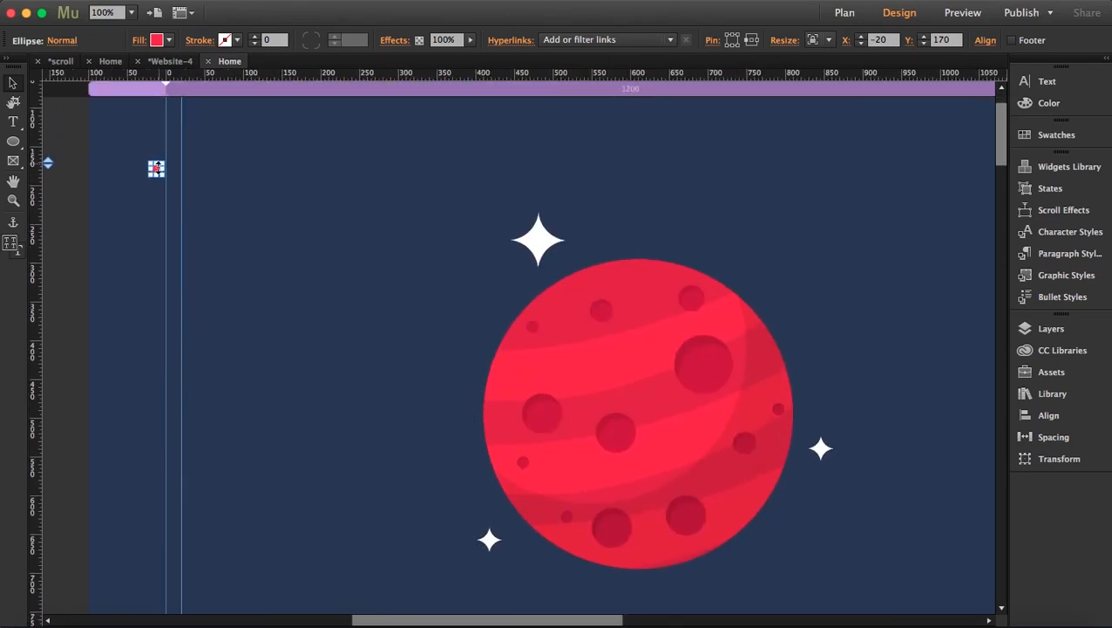
{"action": "left_click_drag", "start_coordinate": [155, 168], "coordinate": [155, 266]}
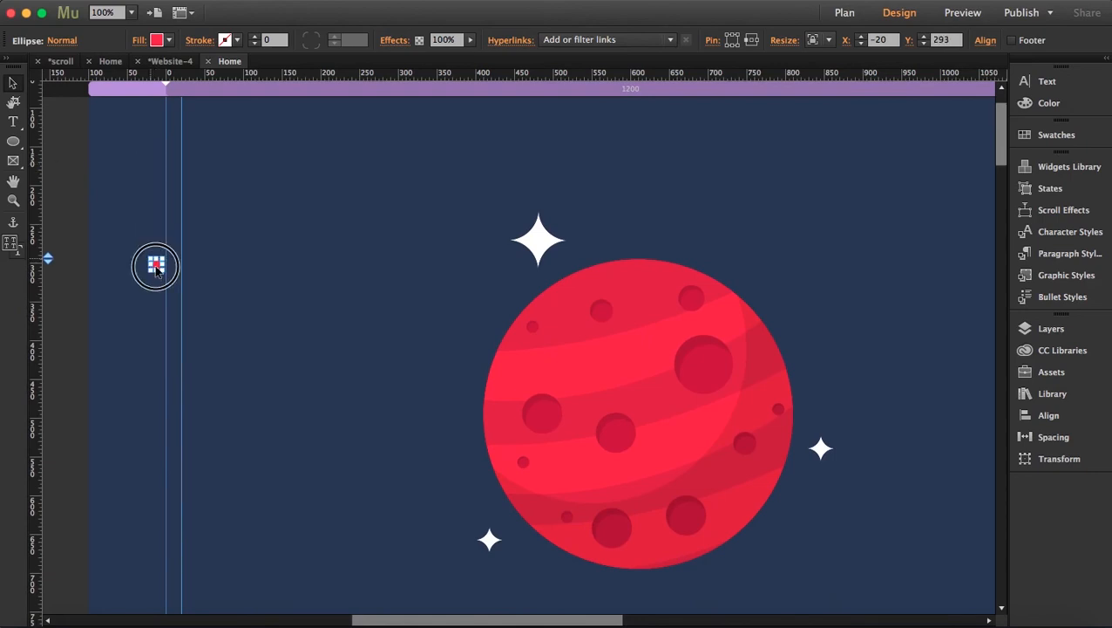
{"action": "left_click_drag", "start_coordinate": [155, 266], "coordinate": [155, 292]}
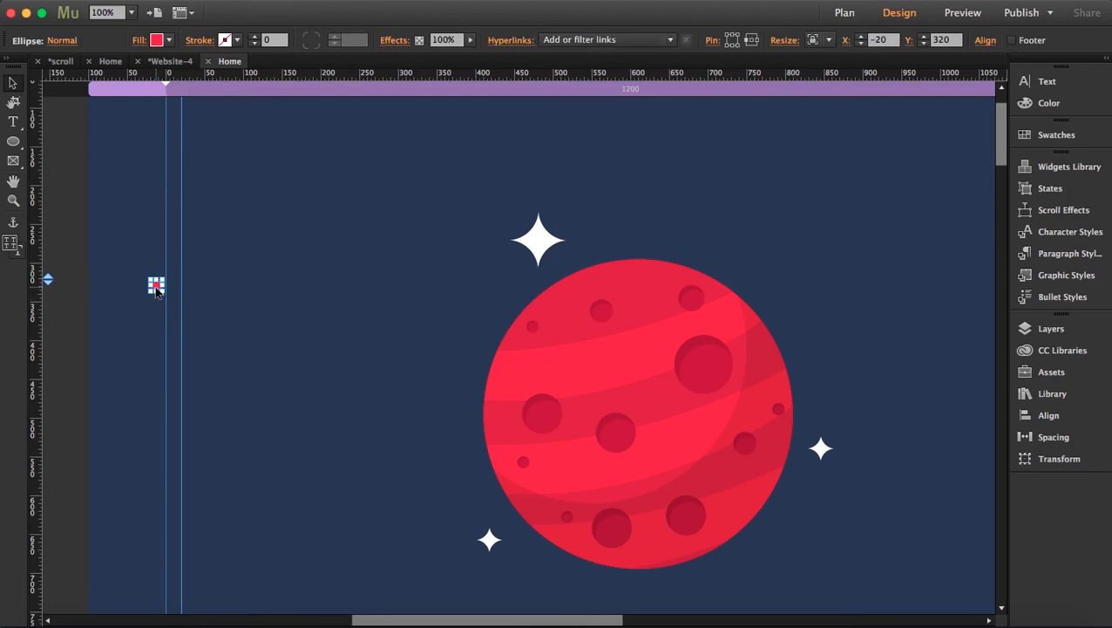
{"action": "left_click_drag", "start_coordinate": [156, 286], "coordinate": [155, 263]}
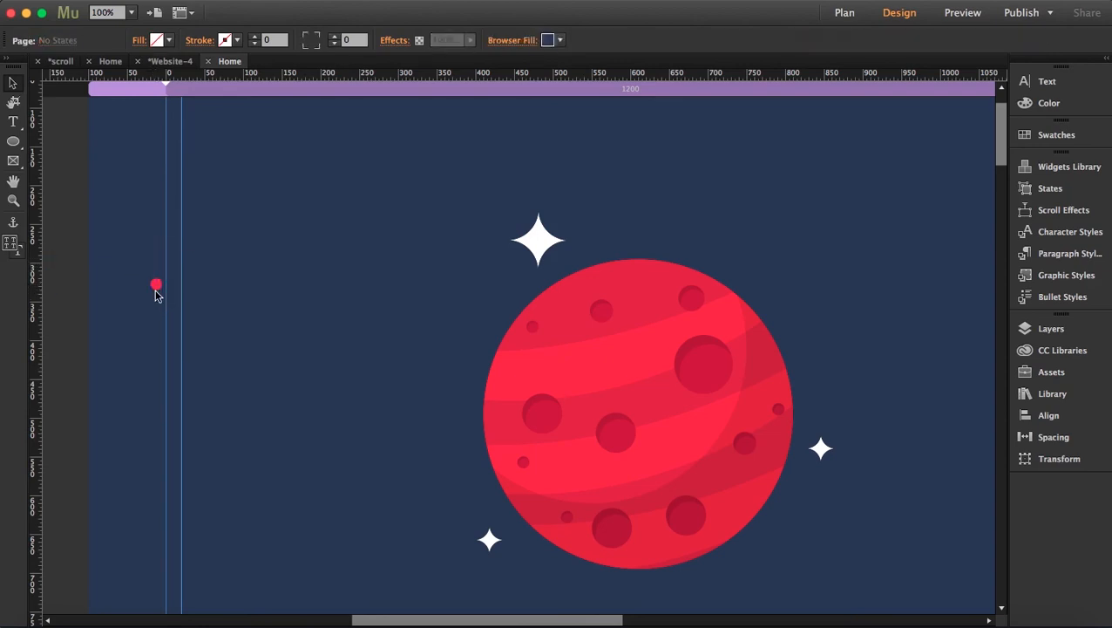
{"action": "left_click", "coordinate": [156, 283]}
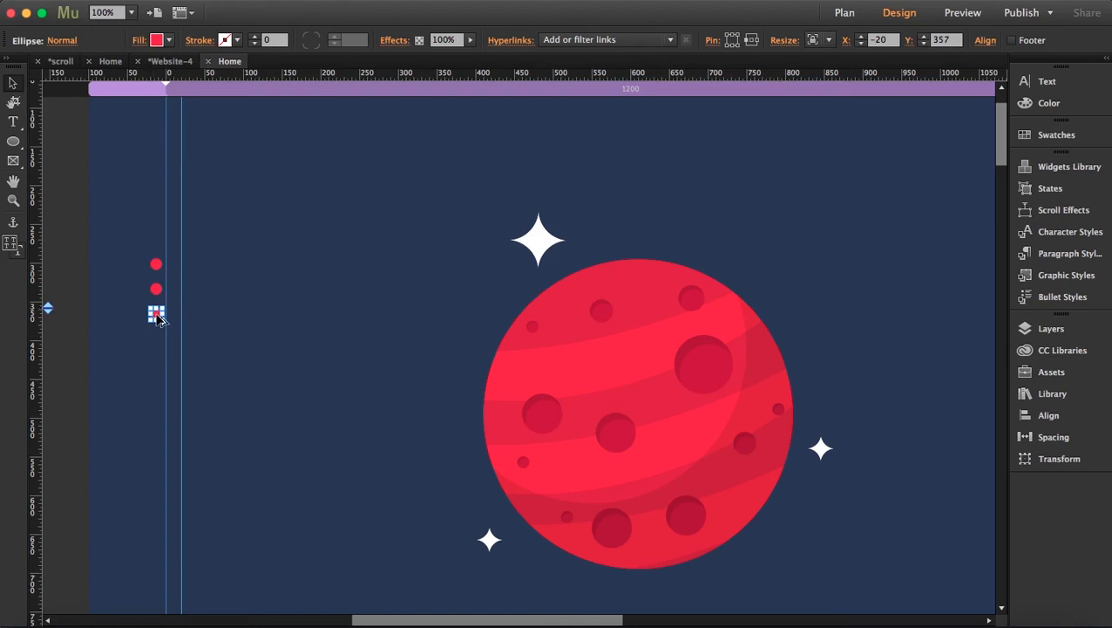
{"action": "left_click_drag", "start_coordinate": [156, 314], "coordinate": [156, 340]}
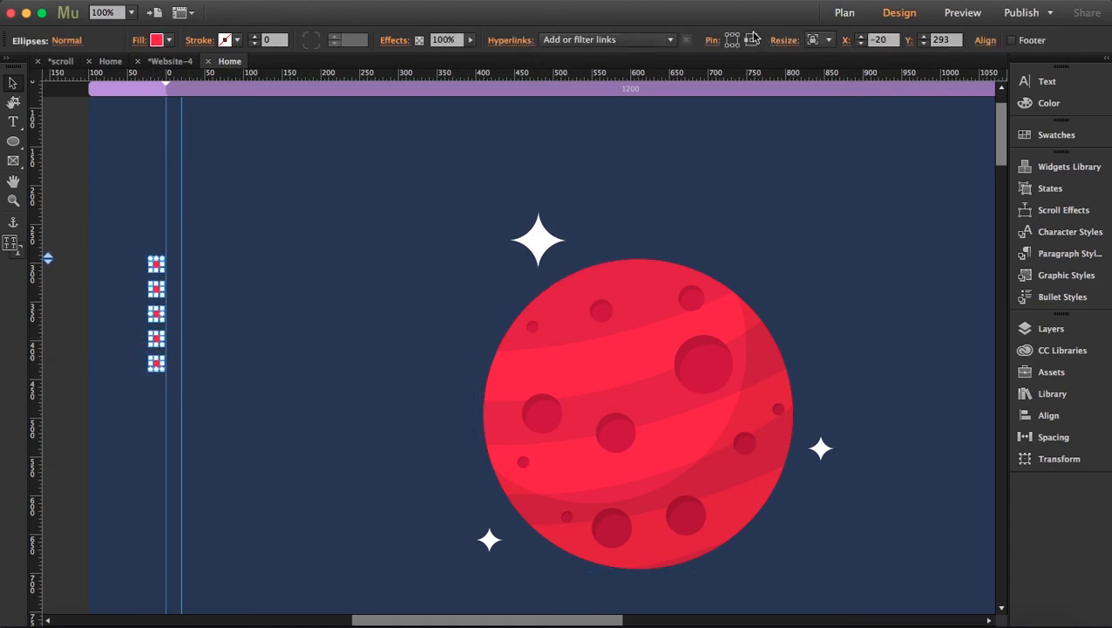
{"action": "mouse_move", "coordinate": [733, 40]}
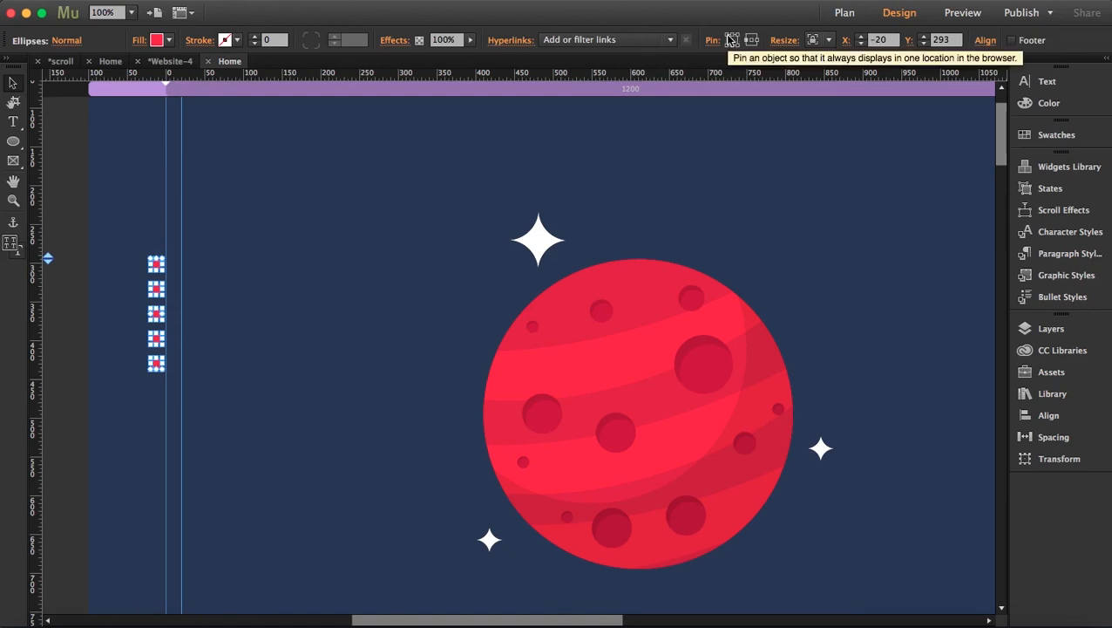
{"action": "mouse_move", "coordinate": [13, 201]}
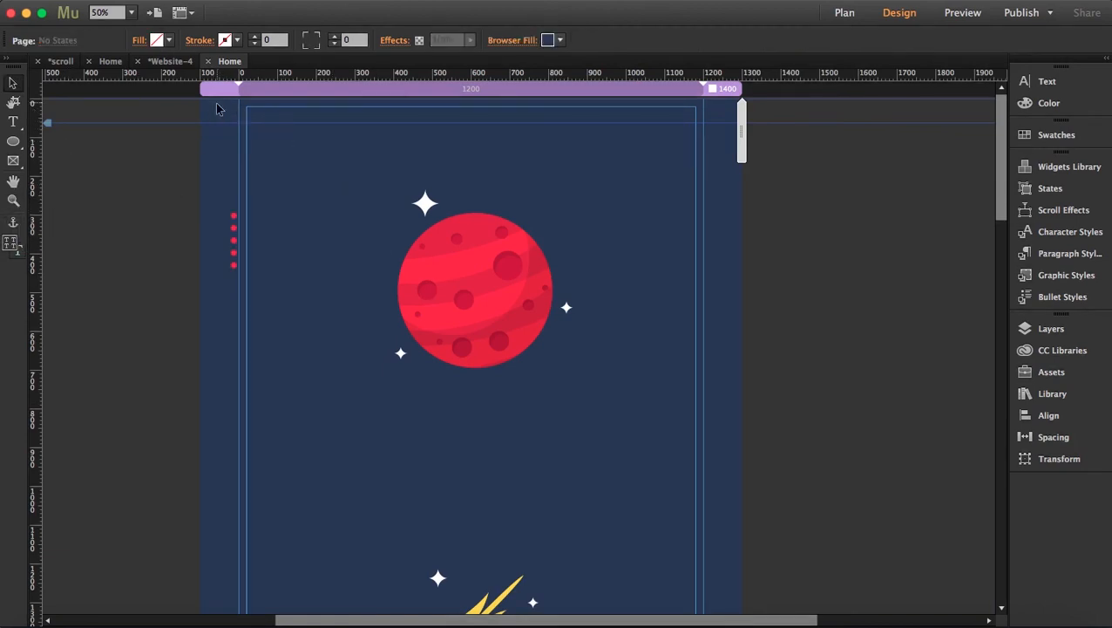
Name the section anchors planet, rocket and telescope
{"action": "double_click", "coordinate": [222, 104]}
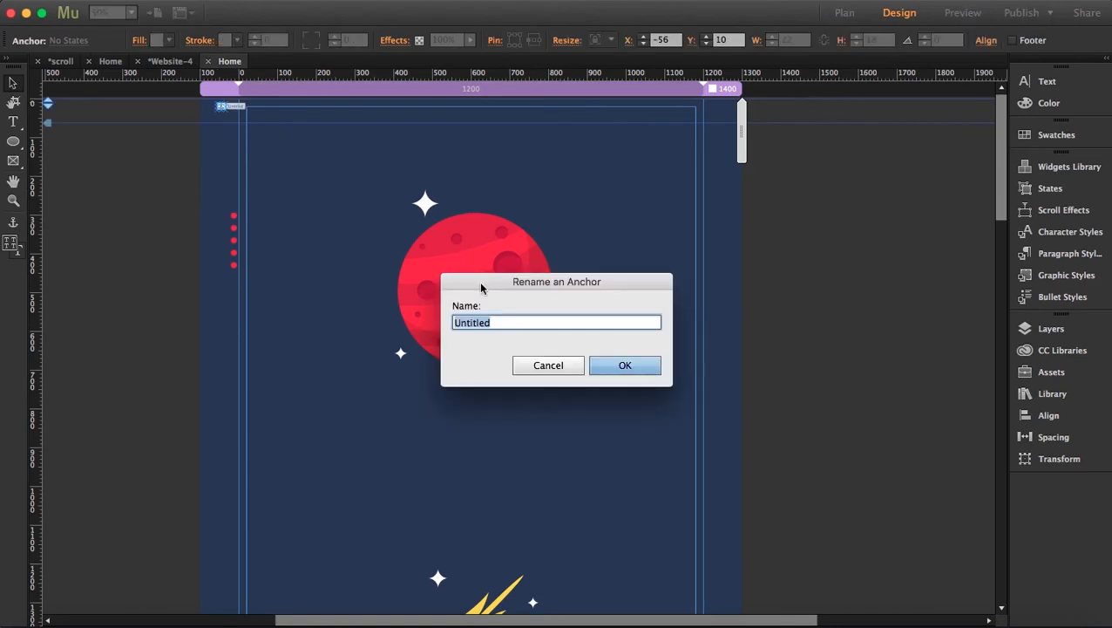
{"action": "type", "text": "planet"}
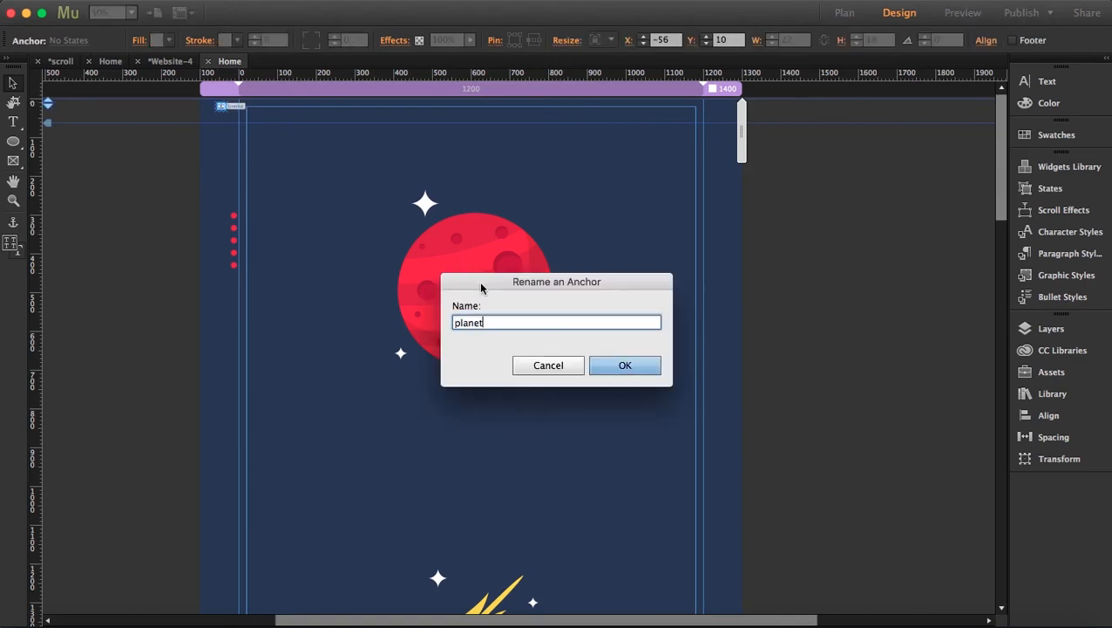
{"action": "left_click", "coordinate": [625, 364]}
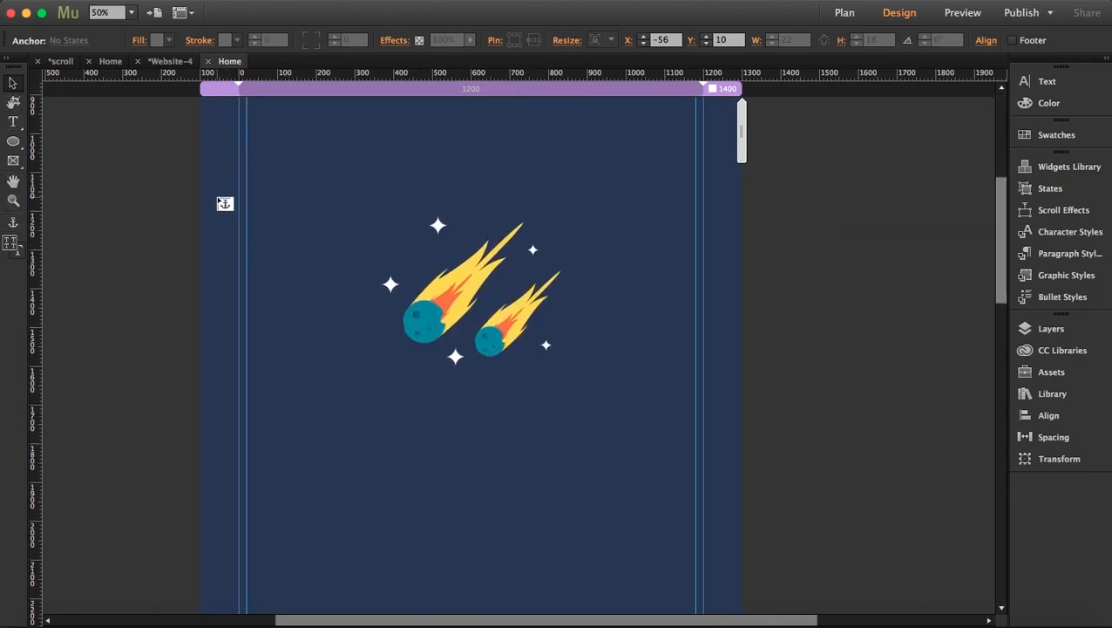
{"action": "double_click", "coordinate": [225, 203]}
{"action": "type", "text": "roc"}
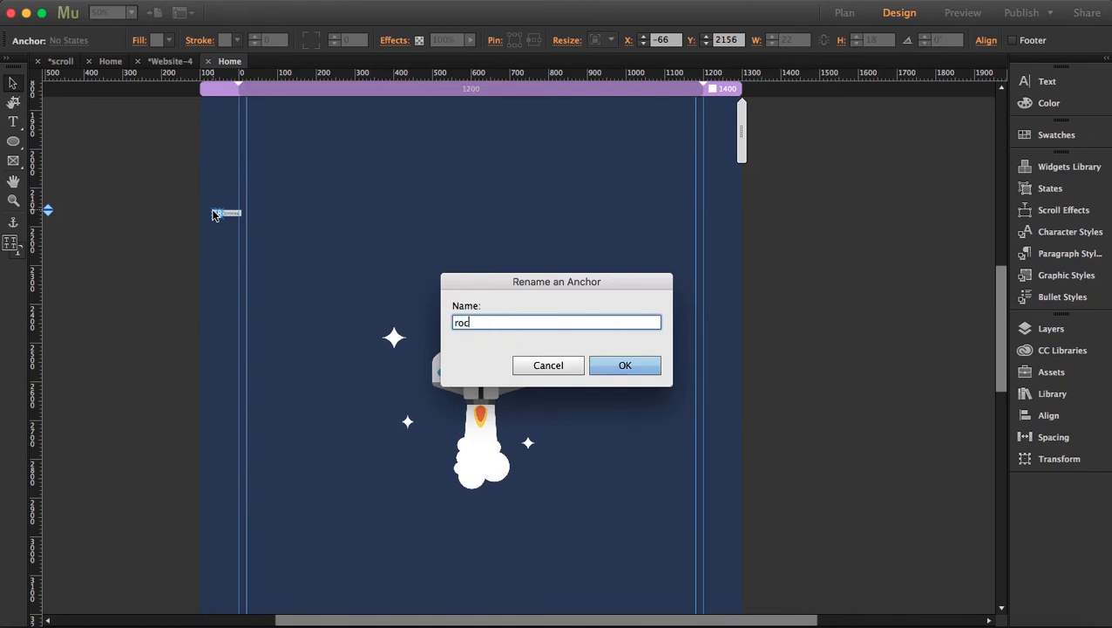
{"action": "left_click", "coordinate": [625, 364]}
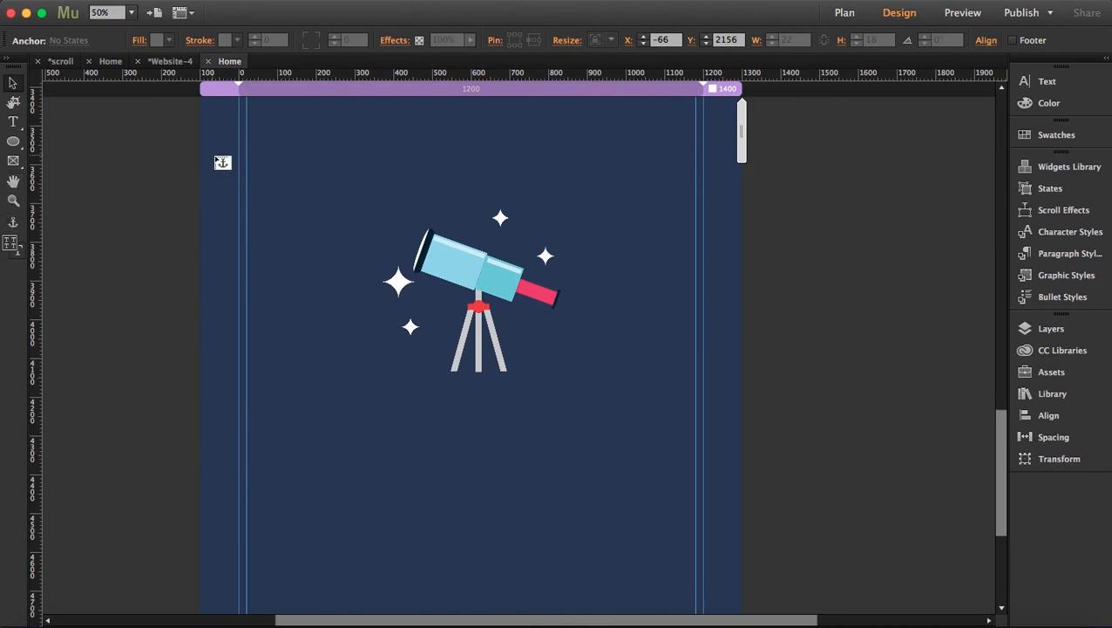
{"action": "type", "text": "tele"}
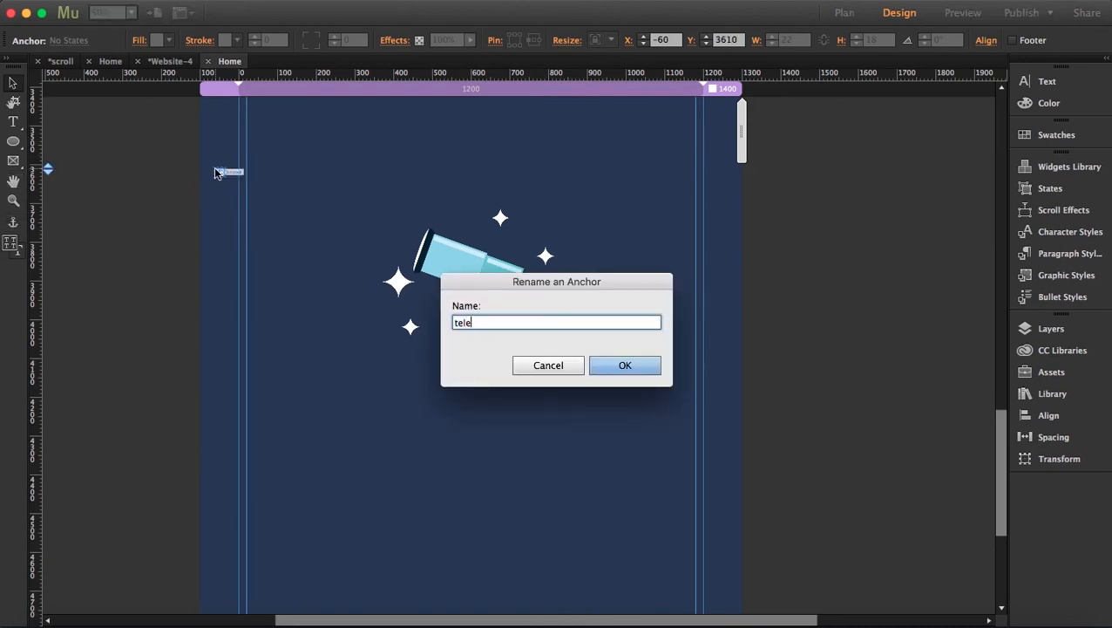
{"action": "left_click", "coordinate": [625, 364]}
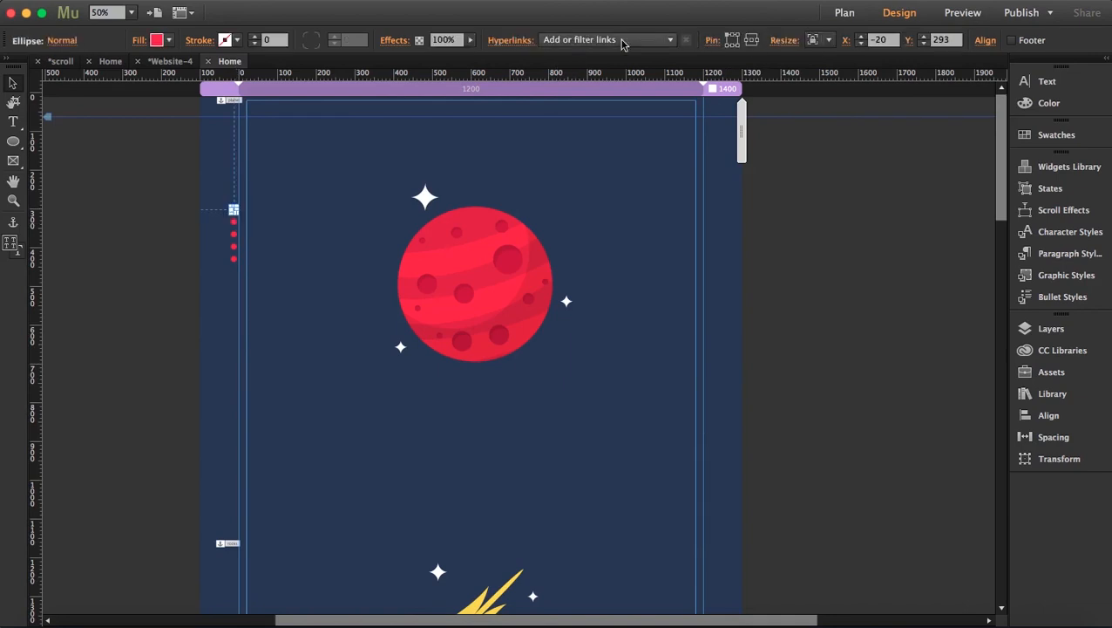
Link the first four red dots to their section anchors from the Hyperlinks dropdown
{"action": "left_click", "coordinate": [605, 39]}
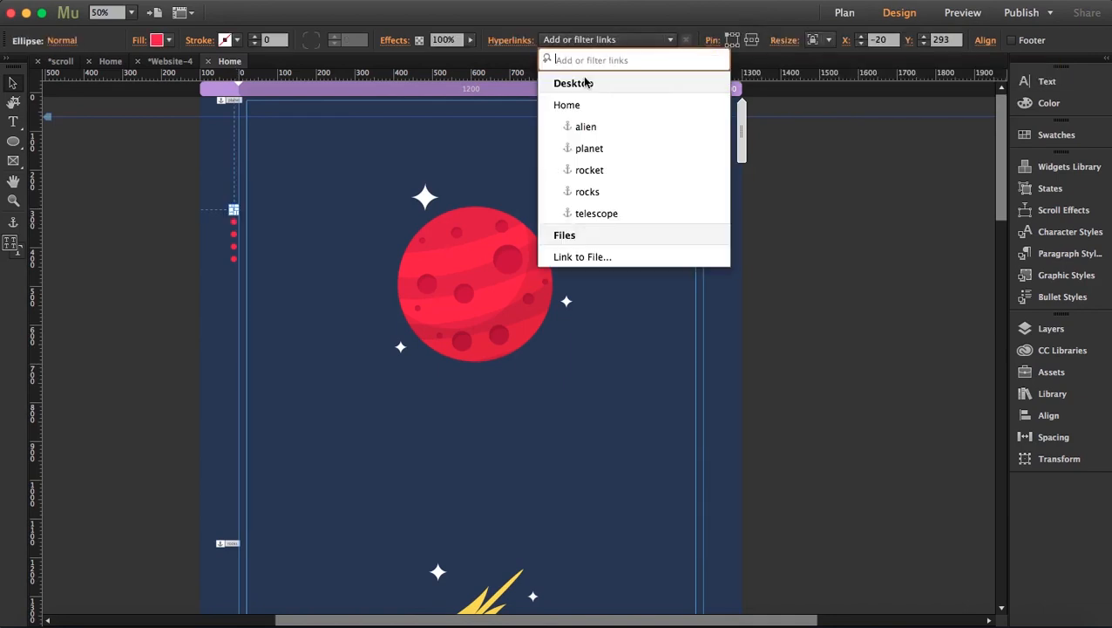
{"action": "left_click", "coordinate": [590, 149]}
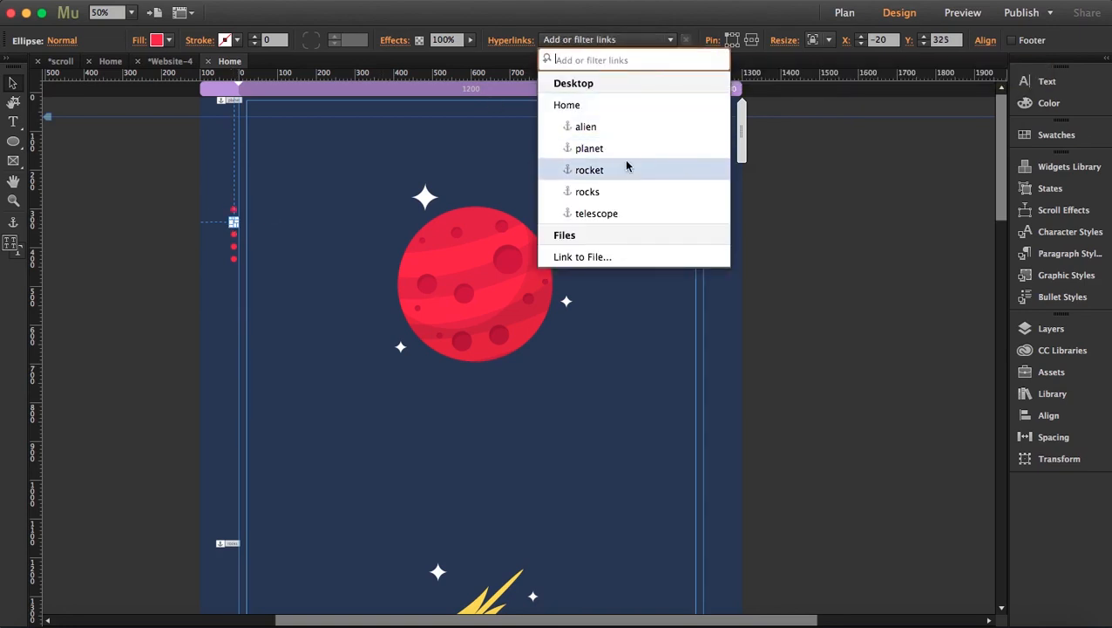
{"action": "left_click", "coordinate": [587, 191]}
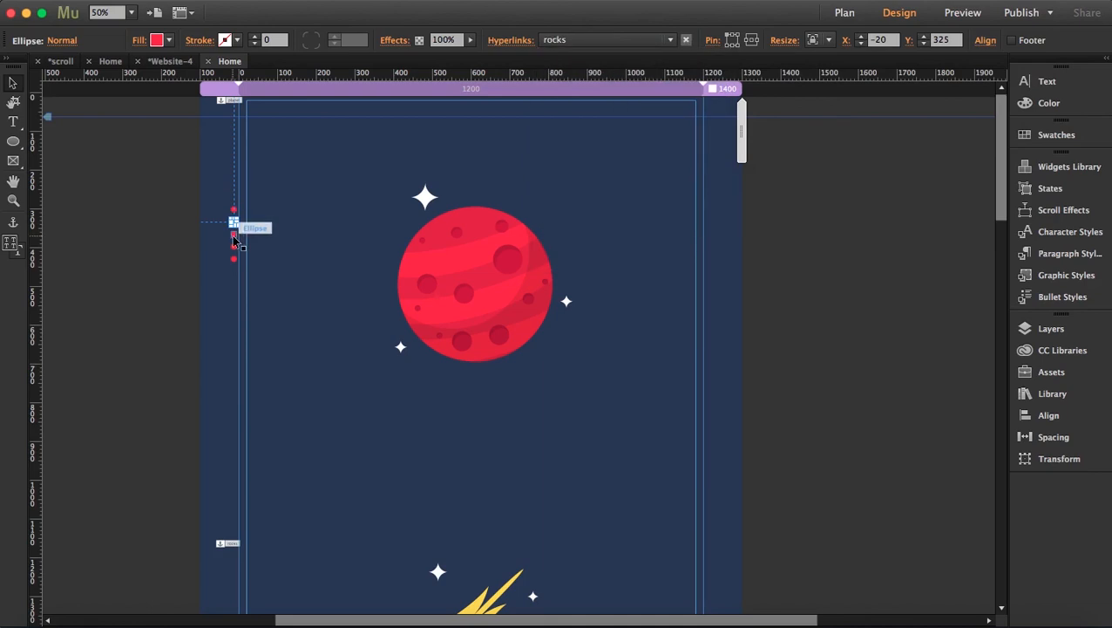
{"action": "left_click", "coordinate": [668, 40]}
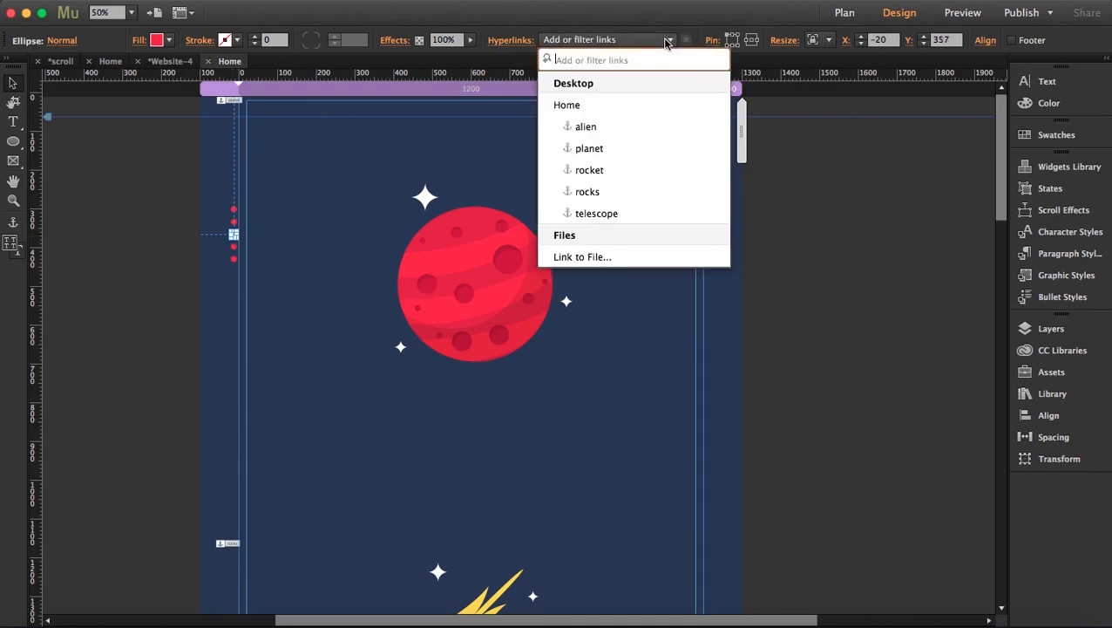
{"action": "left_click", "coordinate": [589, 169]}
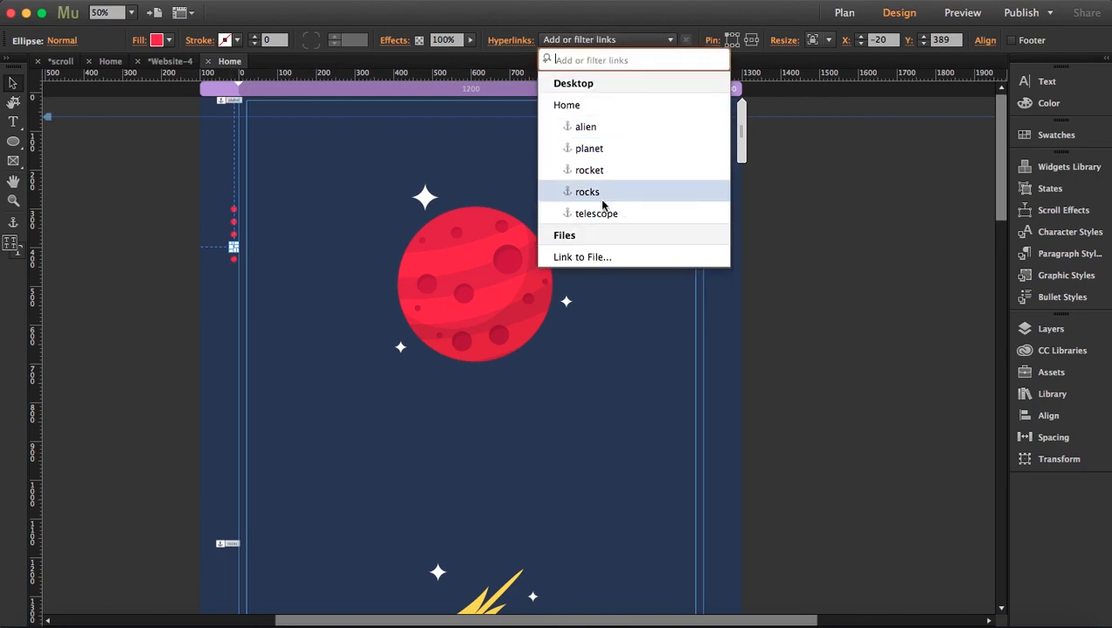
{"action": "left_click", "coordinate": [596, 213]}
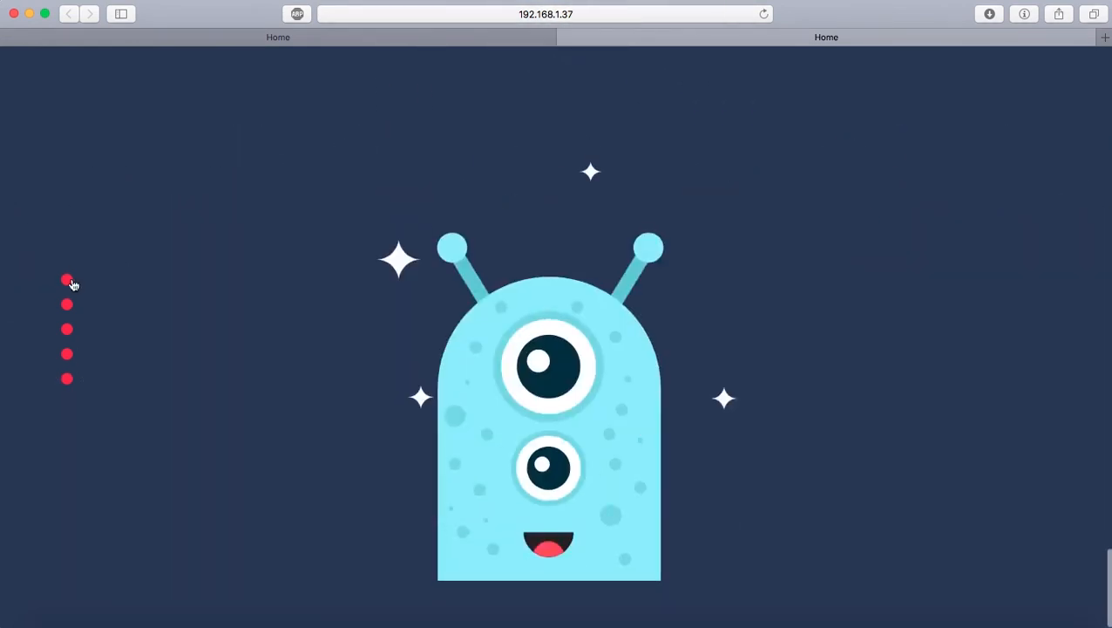
Test the red dots in Safari, jumping to the alien, planet and comets sections
{"action": "left_click", "coordinate": [67, 280]}
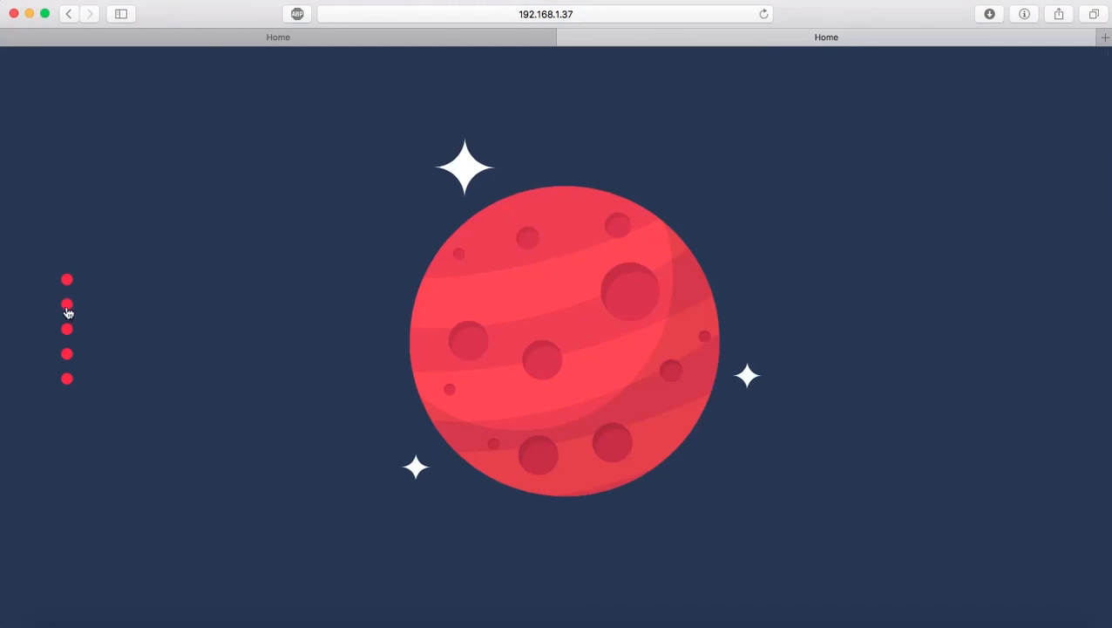
{"action": "left_click", "coordinate": [67, 330]}
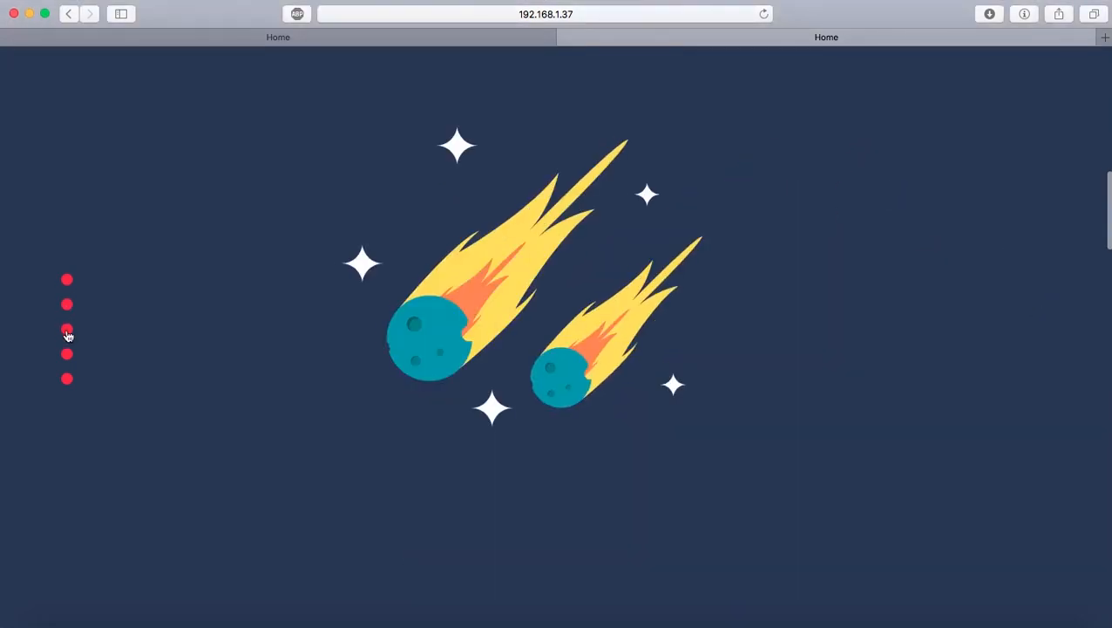
{"action": "left_click", "coordinate": [67, 353]}
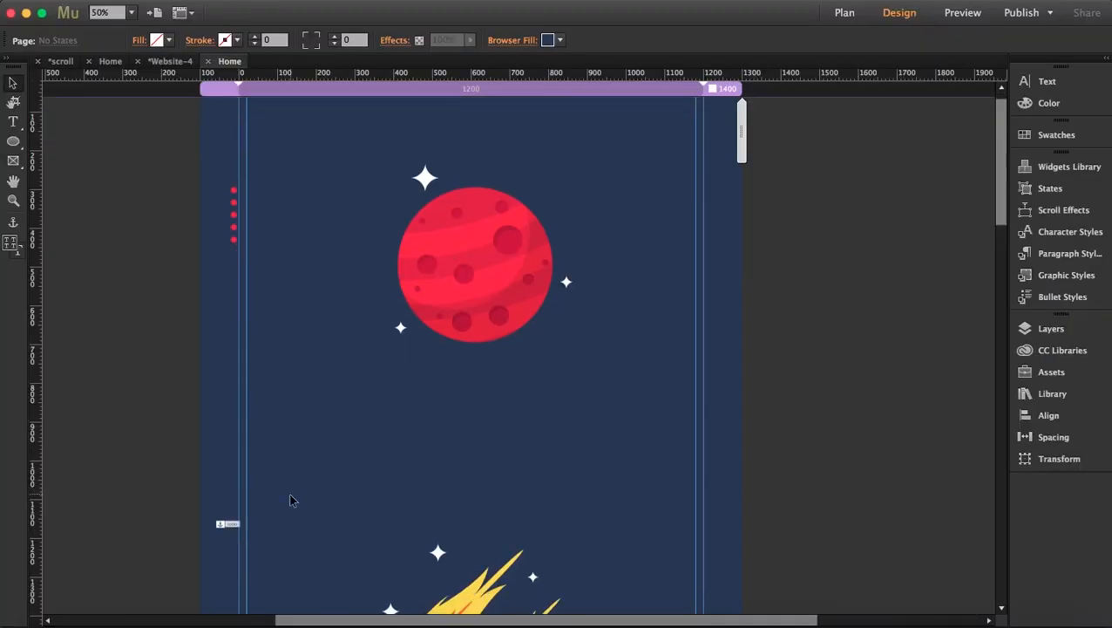
{"action": "left_click", "coordinate": [962, 12]}
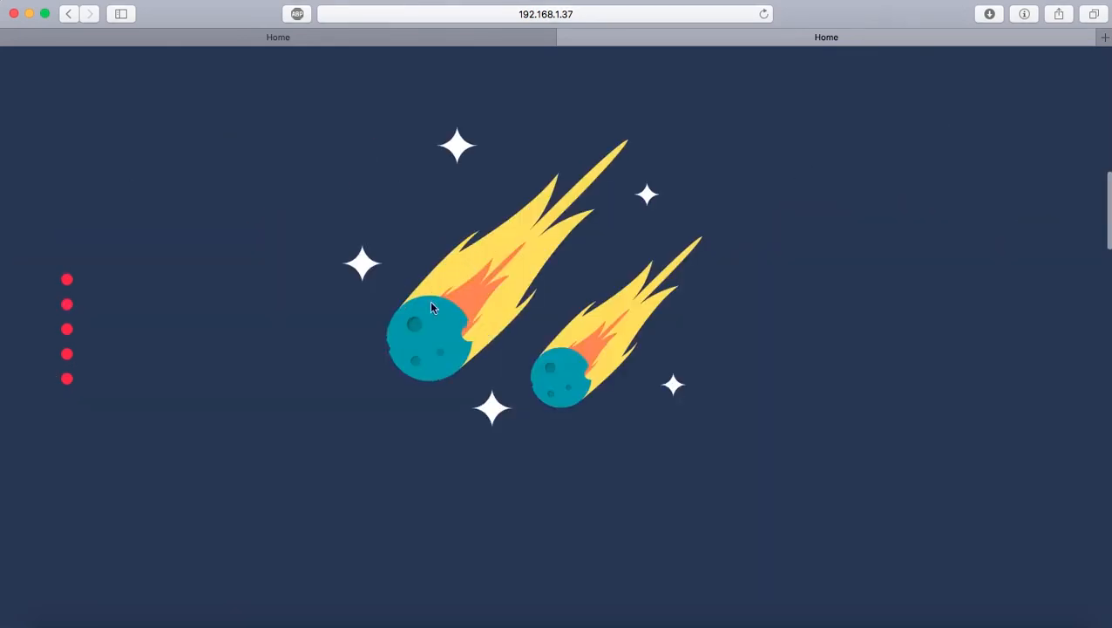
{"action": "mouse_move", "coordinate": [549, 475]}
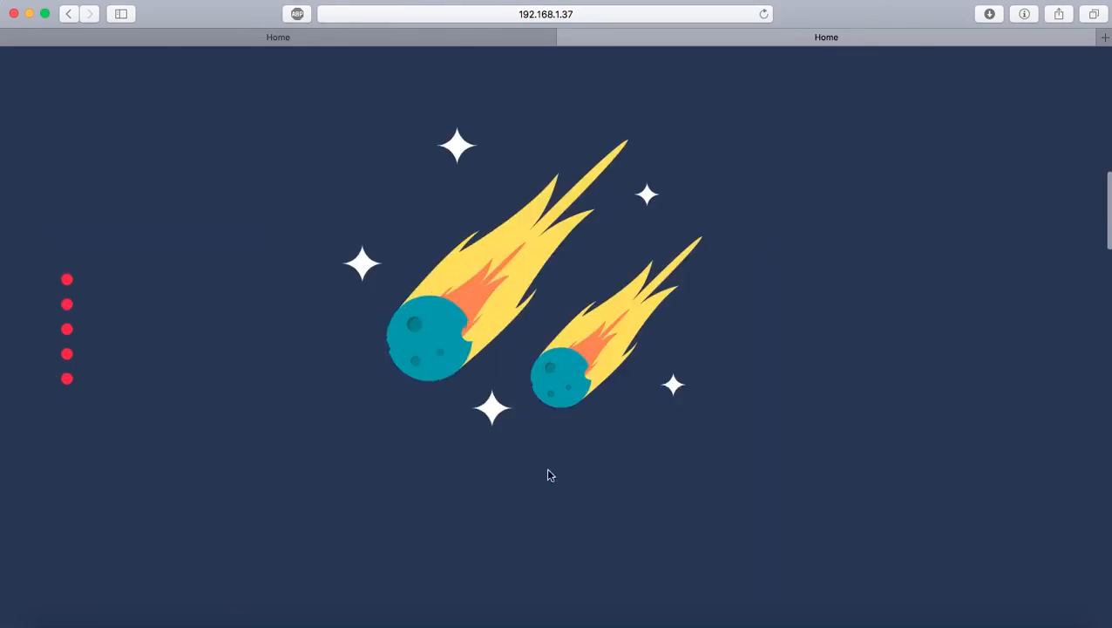